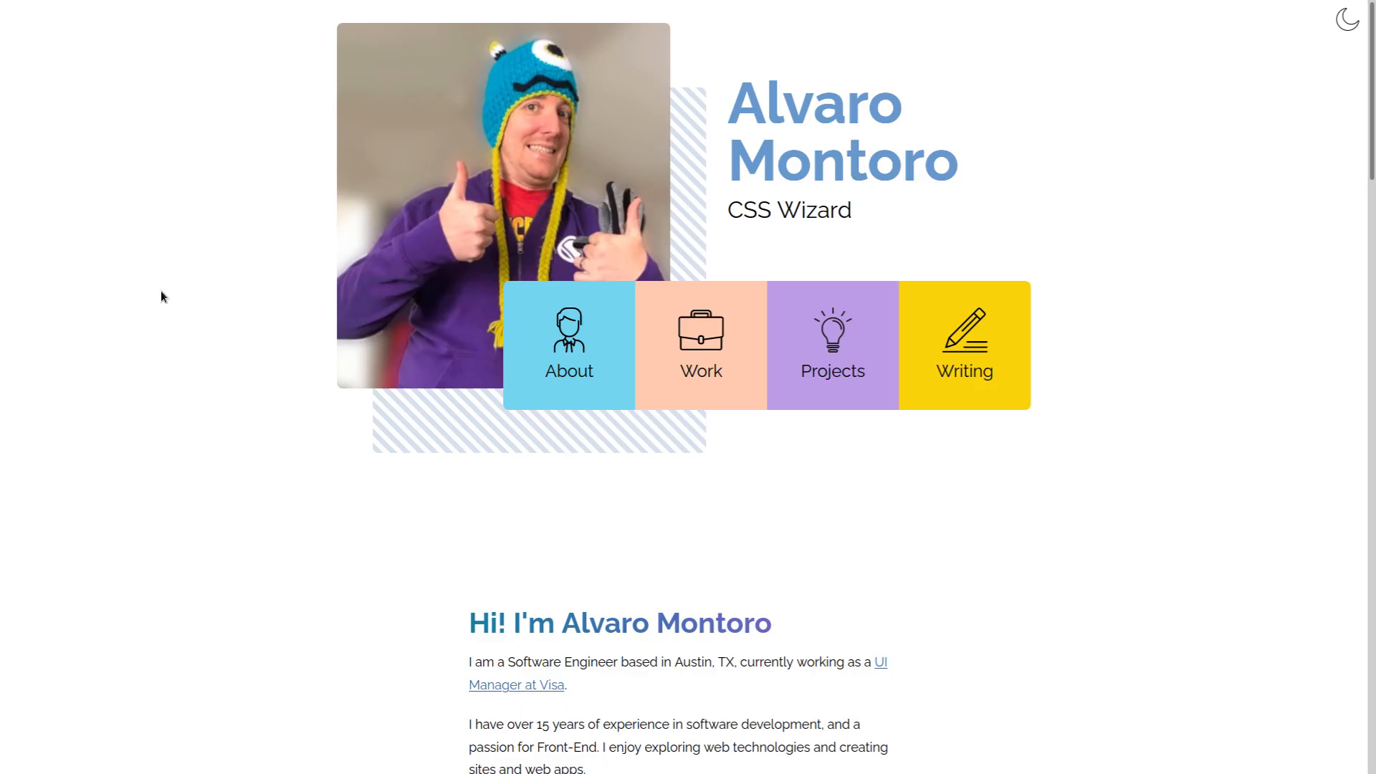
mouse_move(771, 137)
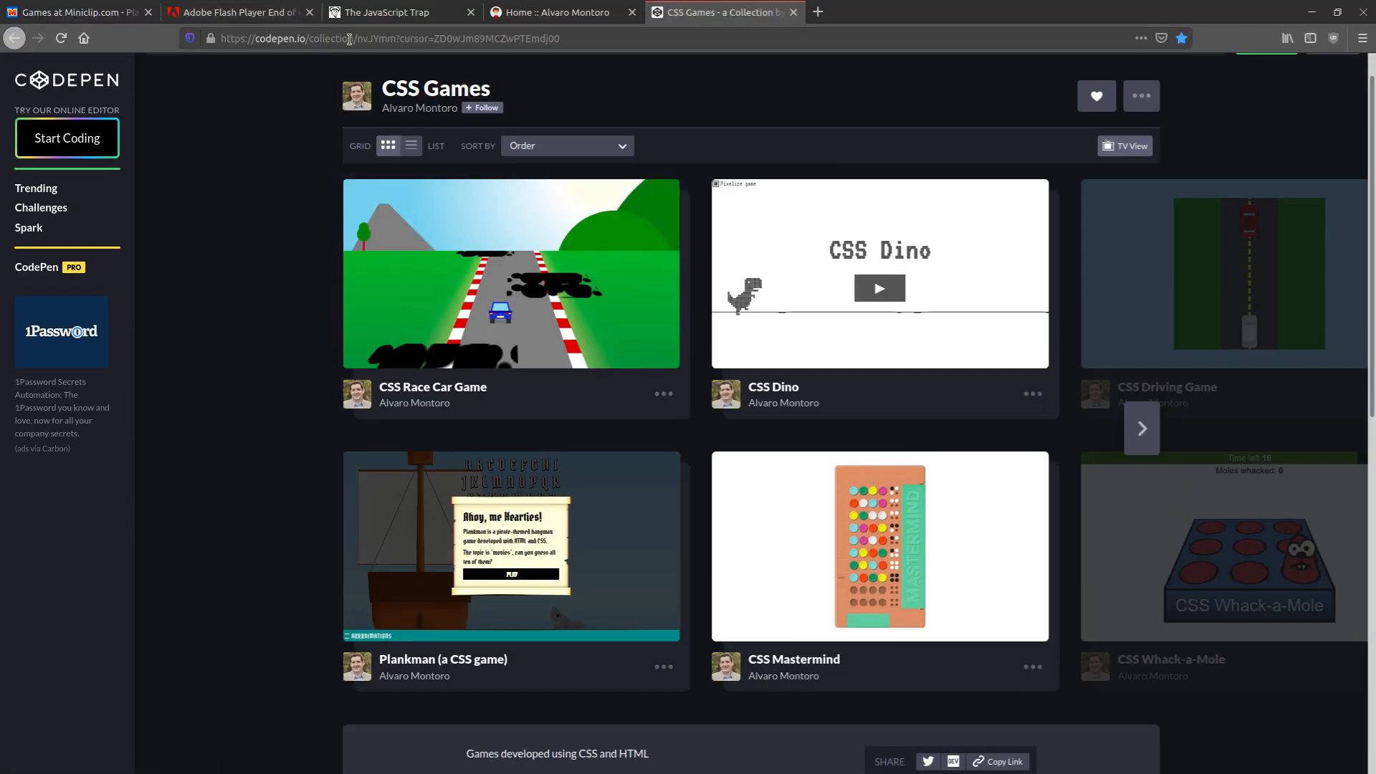
Step: Locate and open the CSS Race Car Game pen from the CSS Games collection
scroll(down, 3)
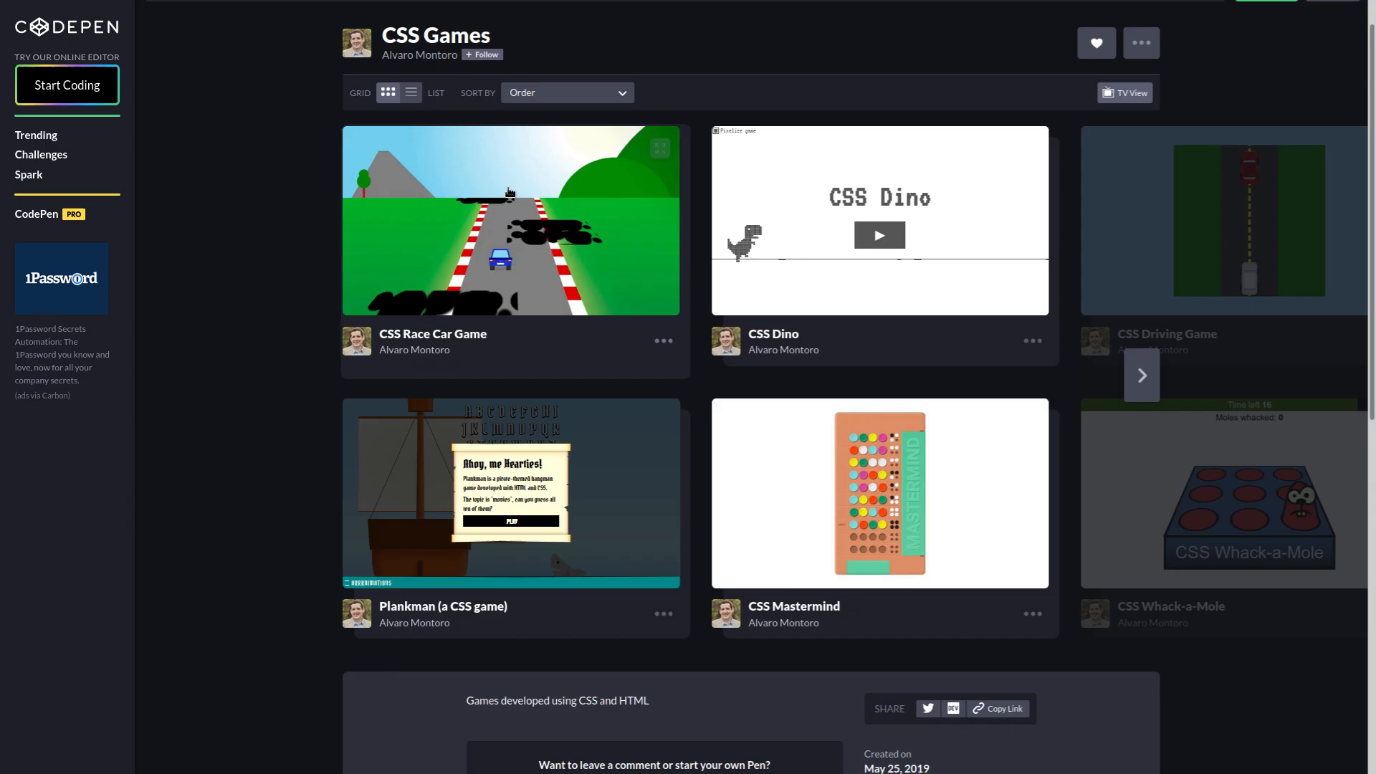
click(511, 221)
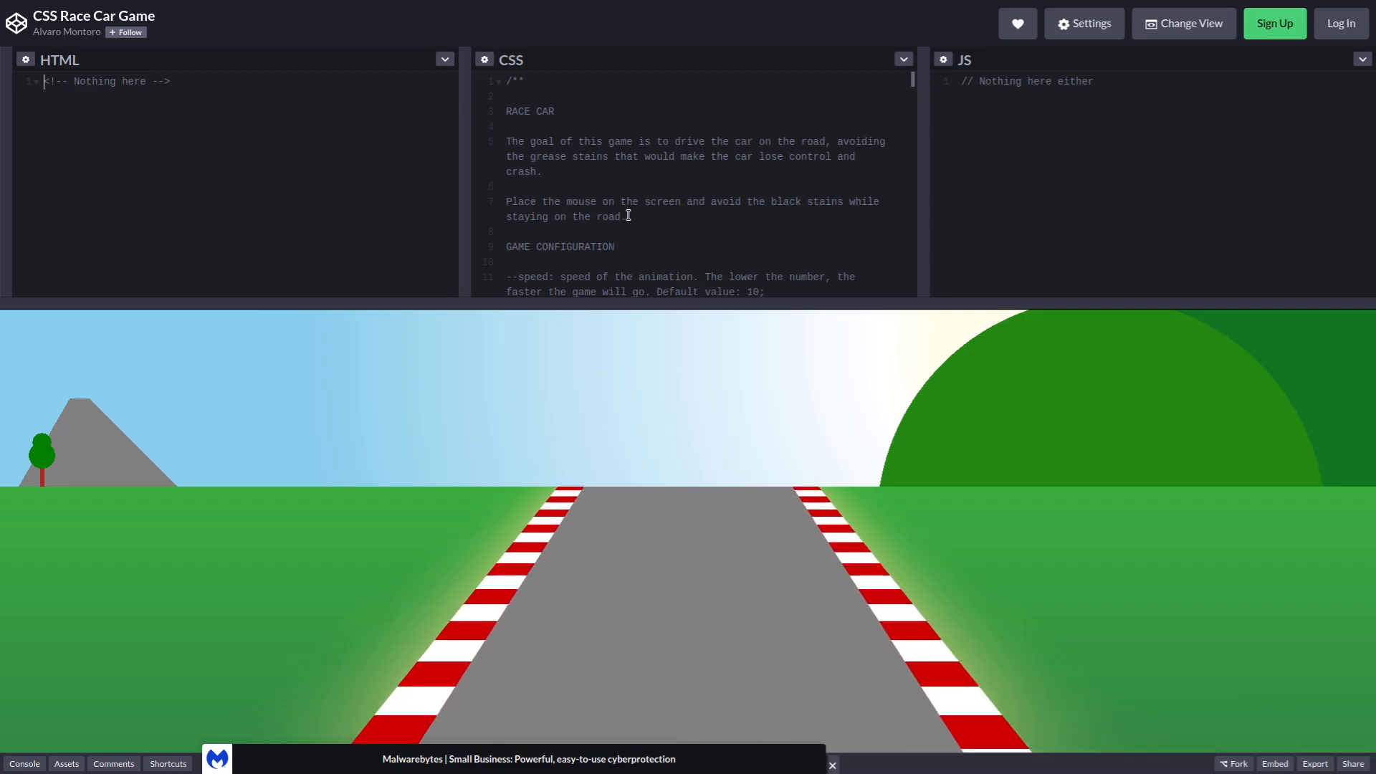
Step: Review the race car pen's game configuration in the CSS panel and edit the speed value to 0
scroll(down, 3)
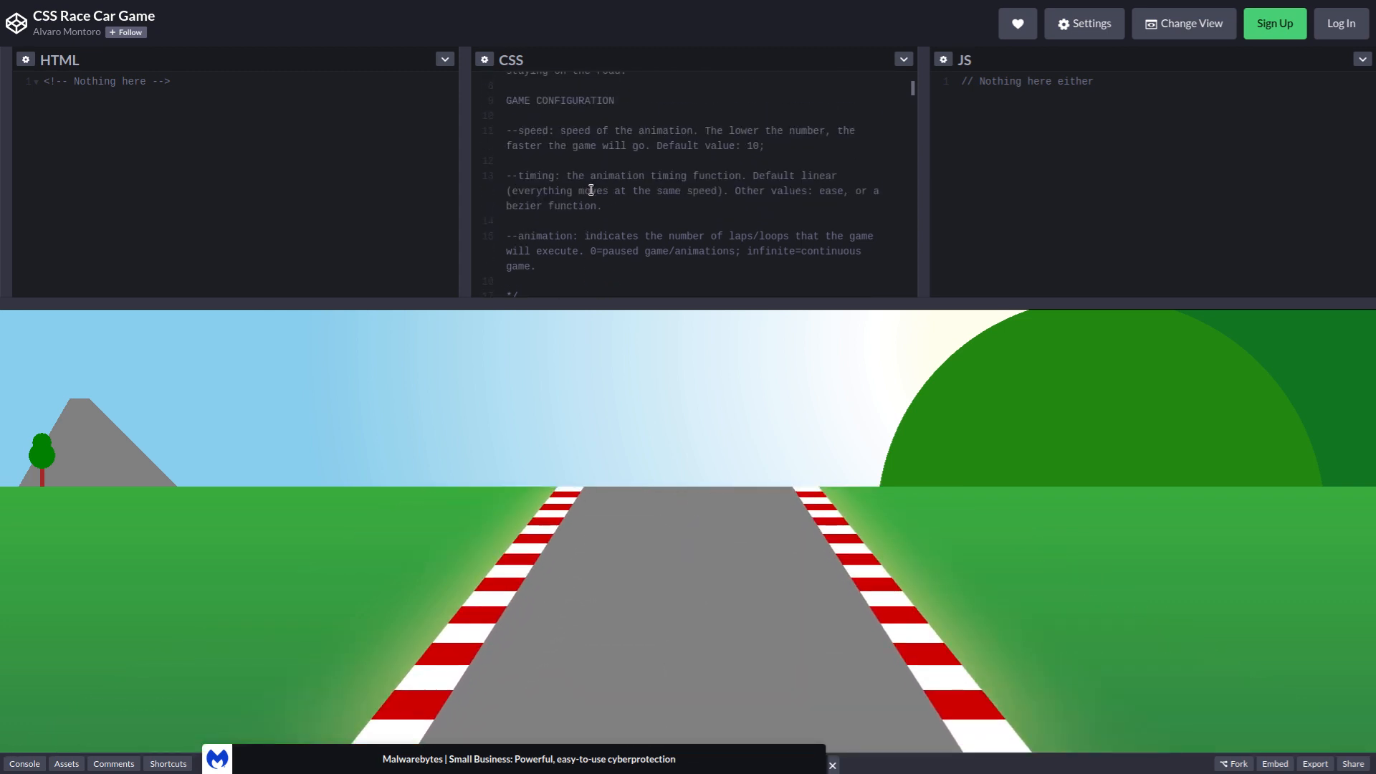
scroll(down, 3)
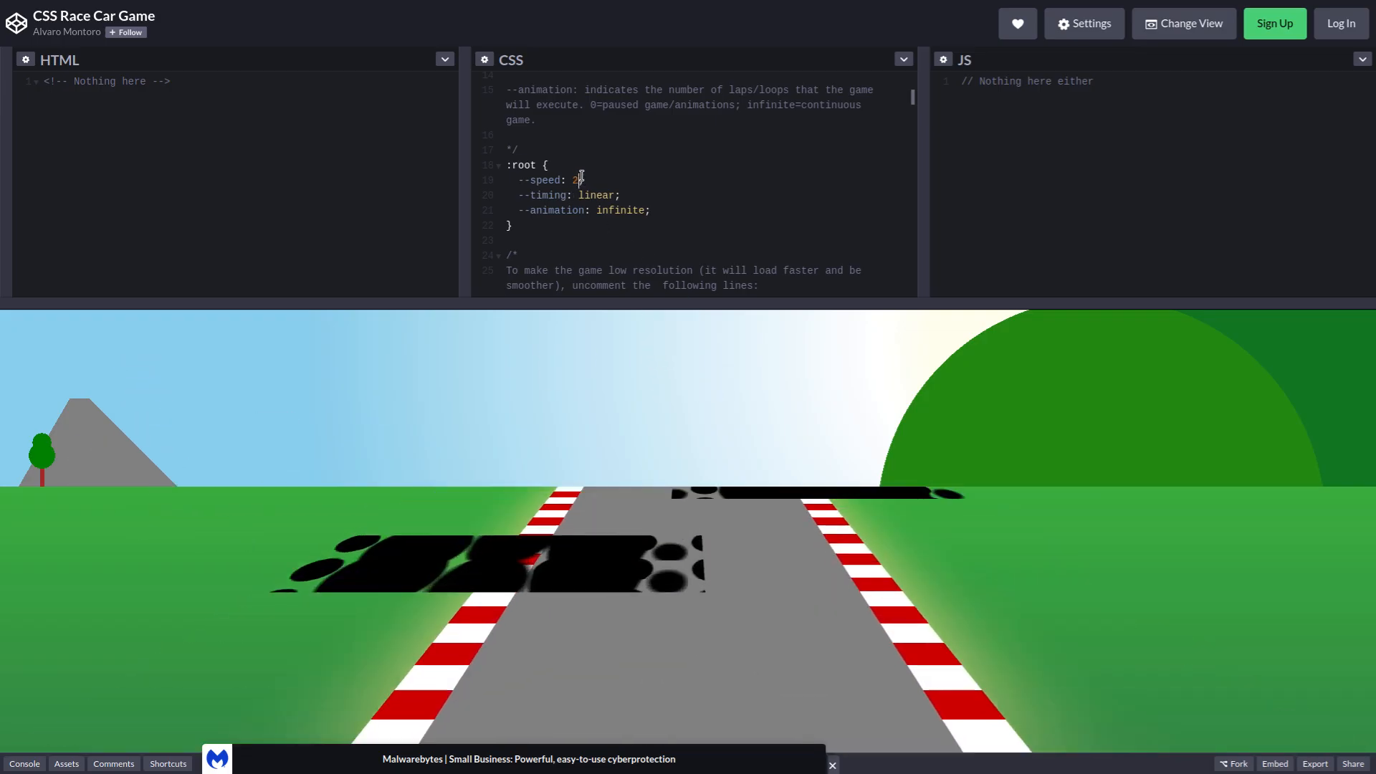
text(0)
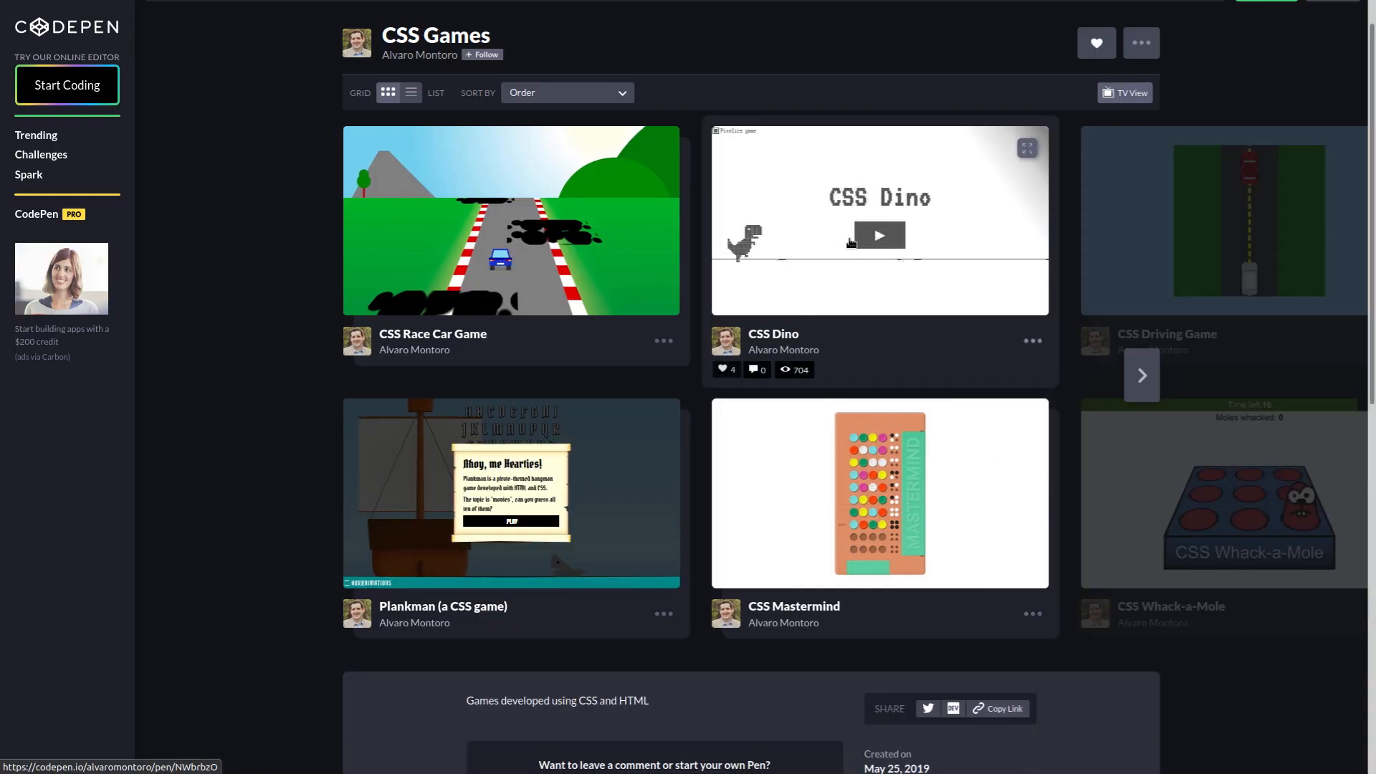
Step: Play the CSS Dino game through to the YOU WON screen, then return to the collection
click(879, 221)
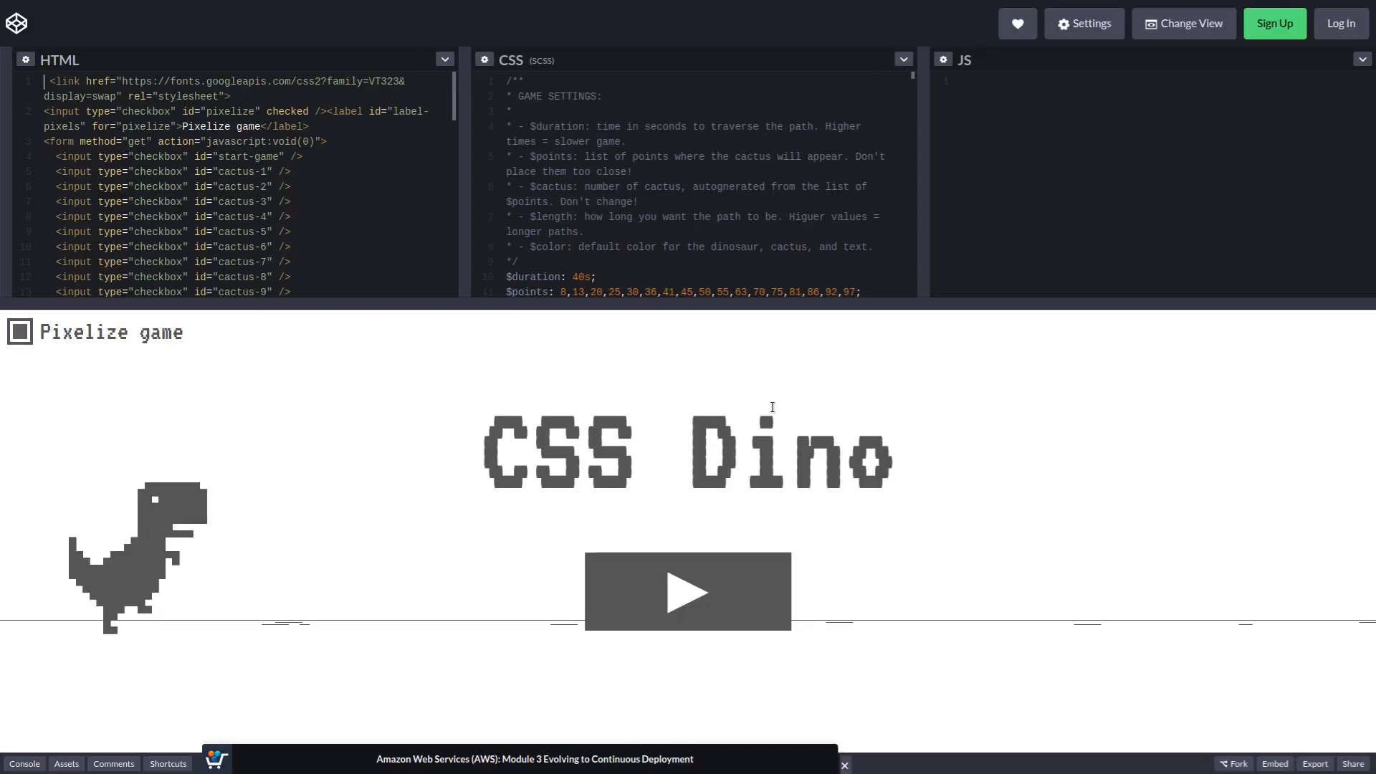
click(687, 591)
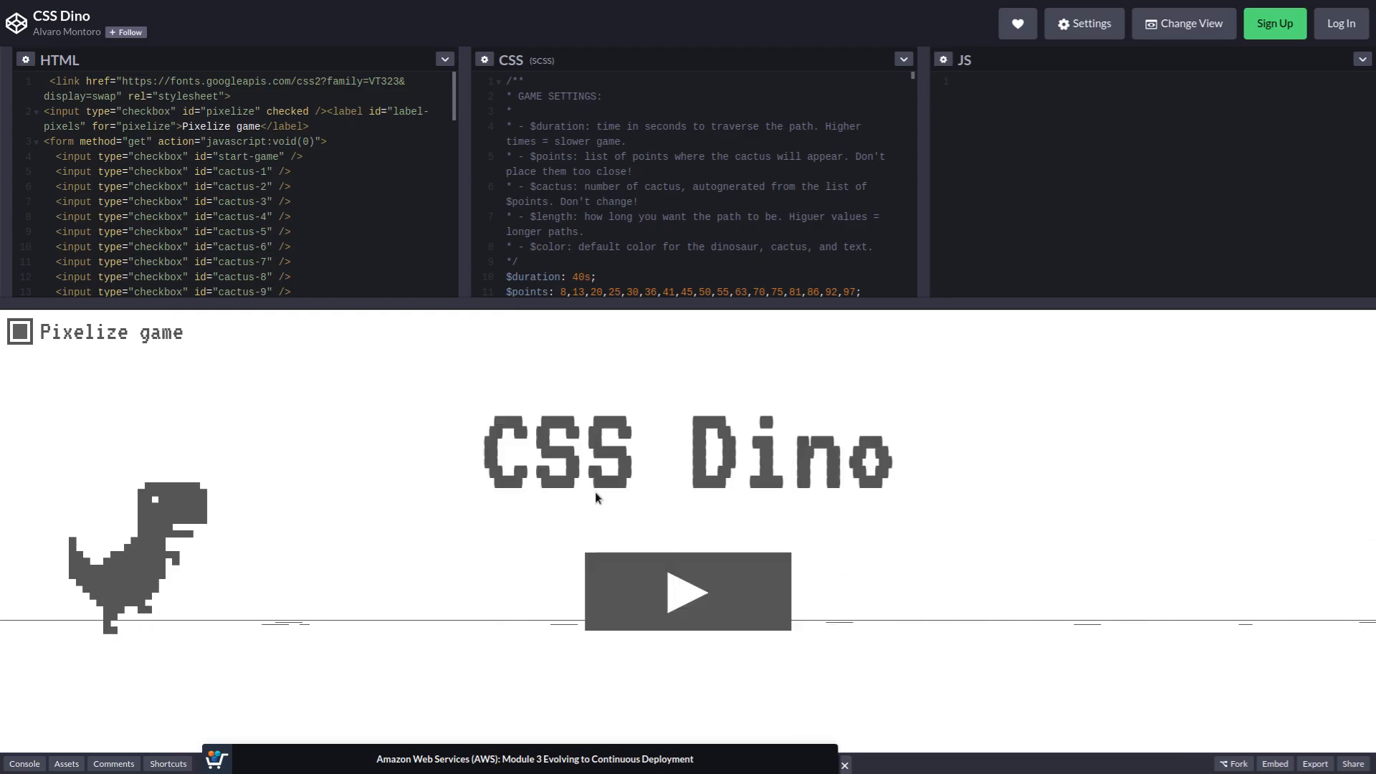
click(687, 592)
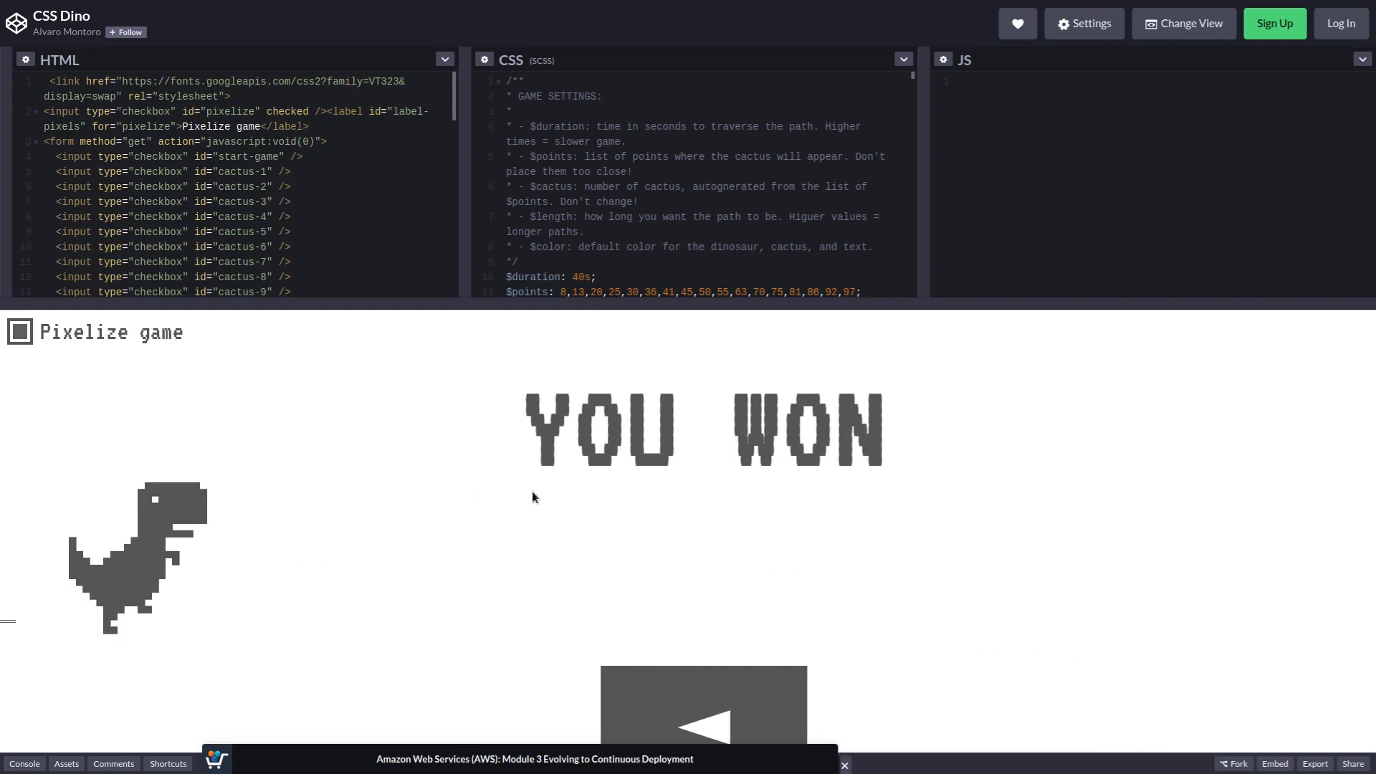
key(F11)
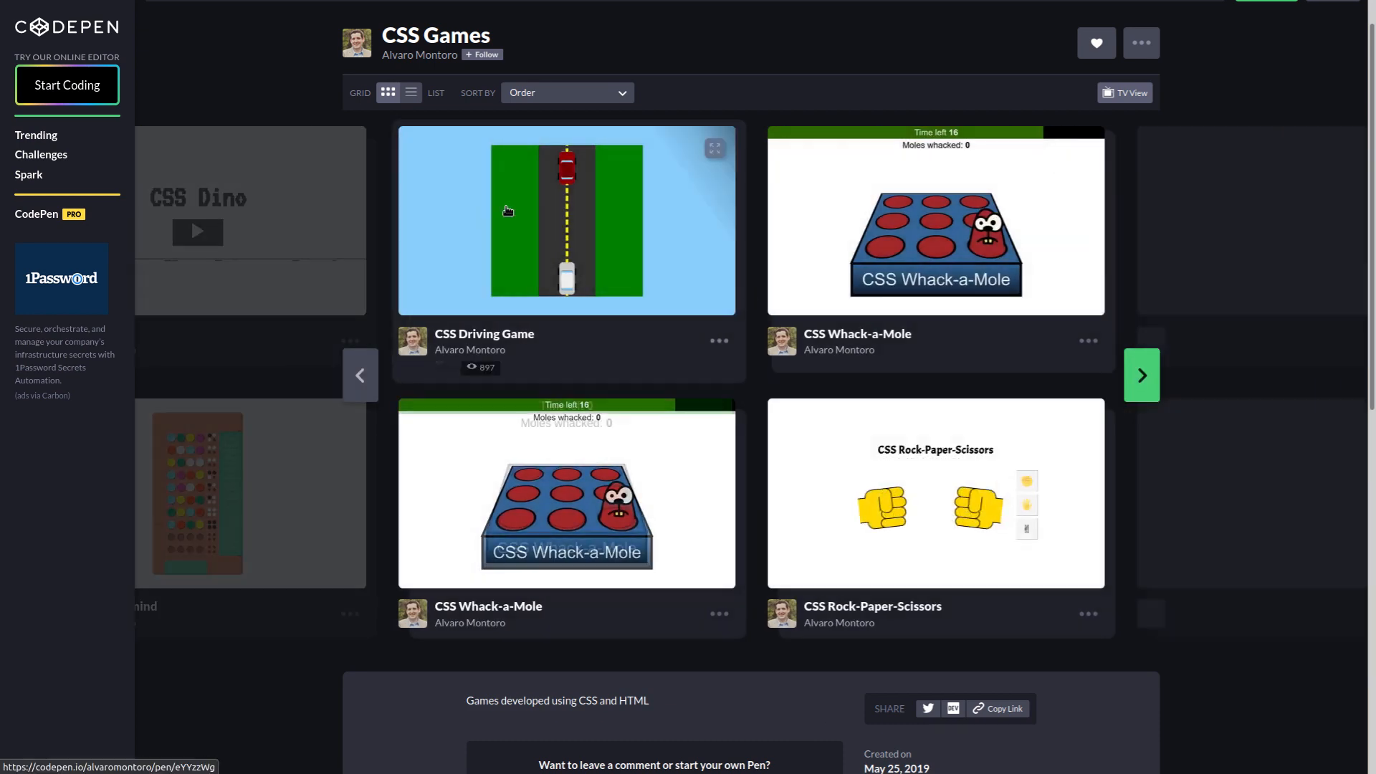
Step: Open the CSS Driving Game pen and let the car run until it crashes
click(567, 221)
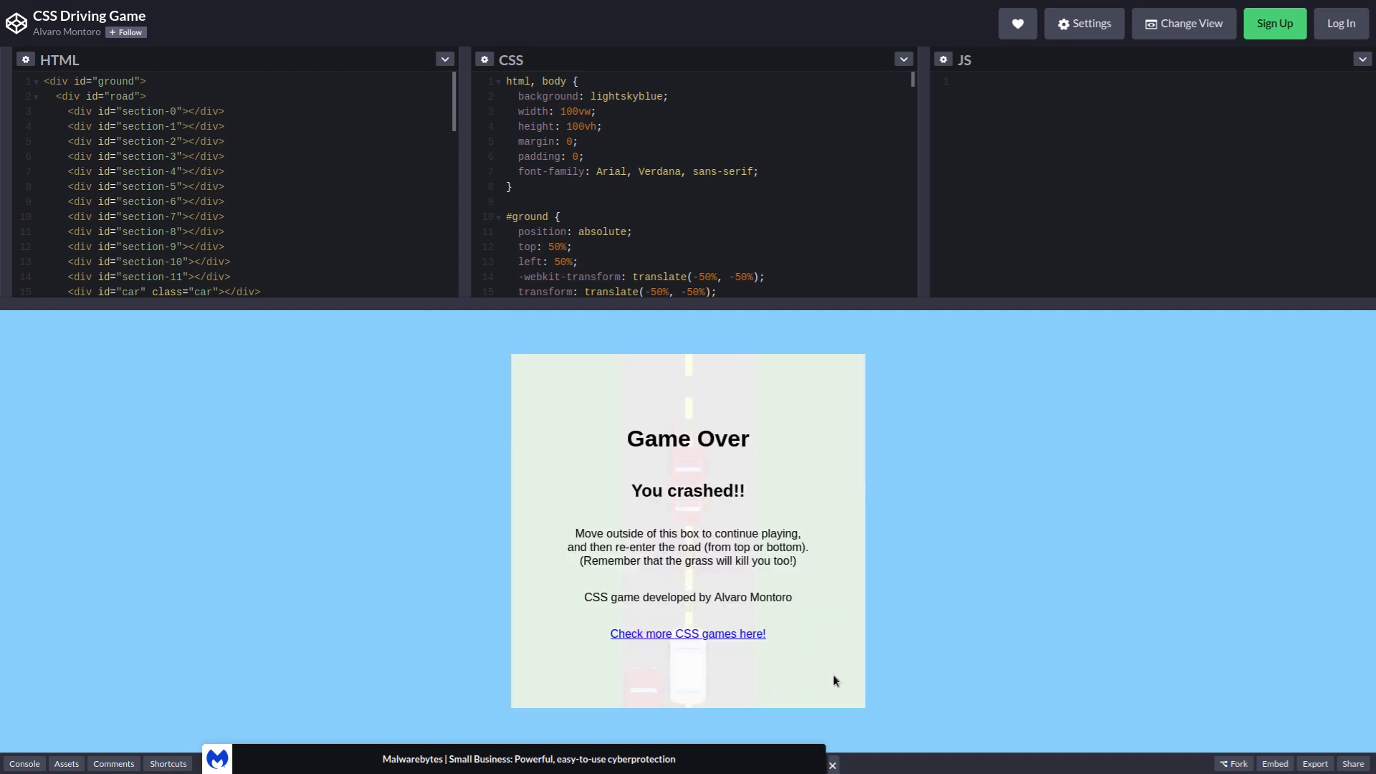
mouse_move(732, 680)
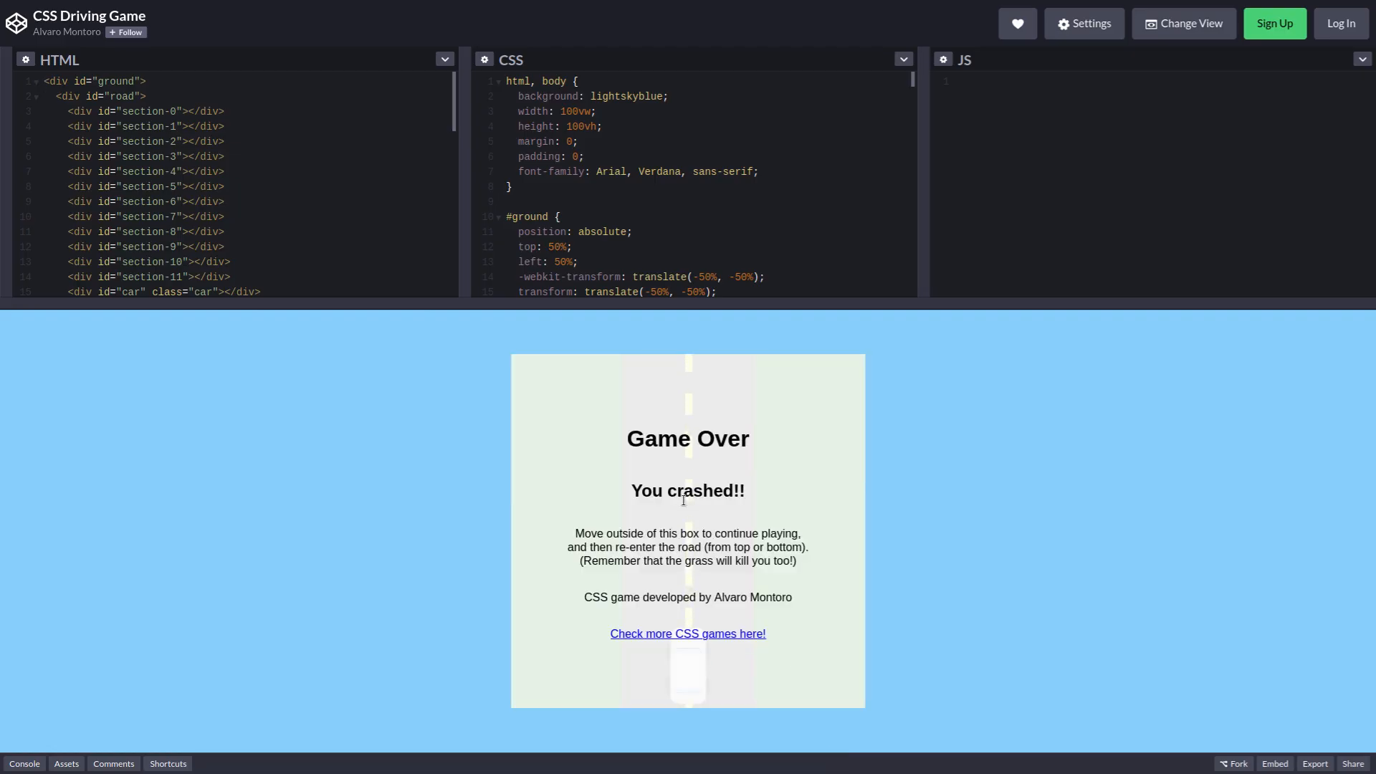
mouse_move(688, 566)
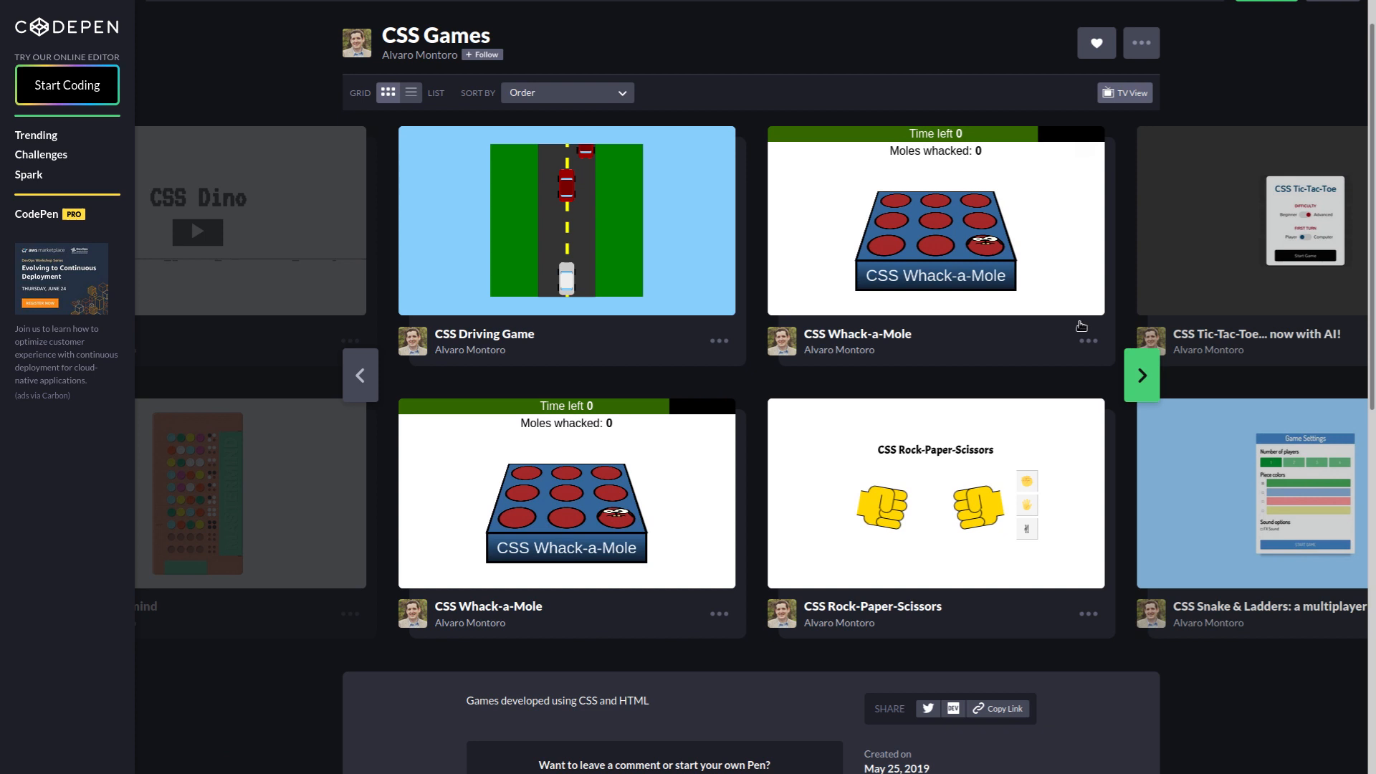
mouse_move(959, 285)
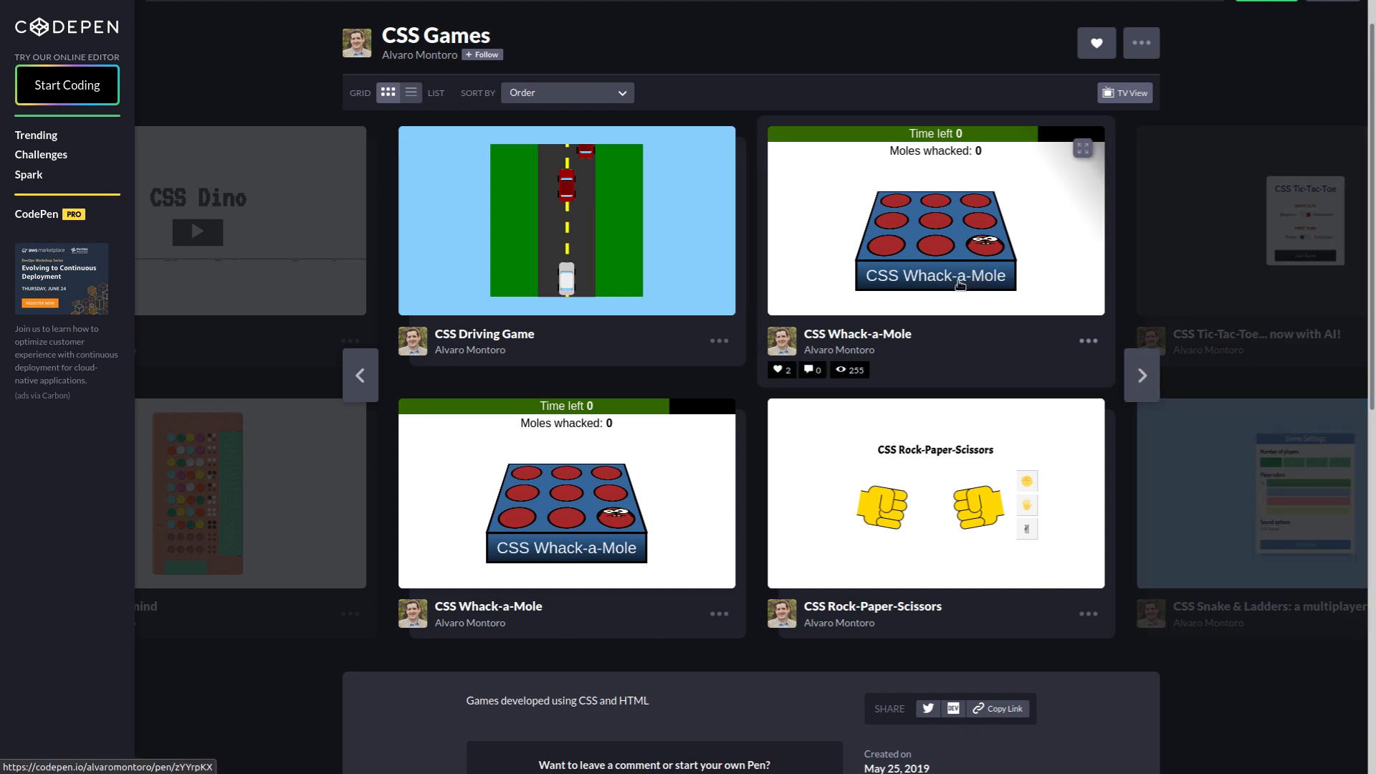
Step: Start the CSS Whack-a-Mole game and whack each mole as it pops up until time runs low
click(935, 241)
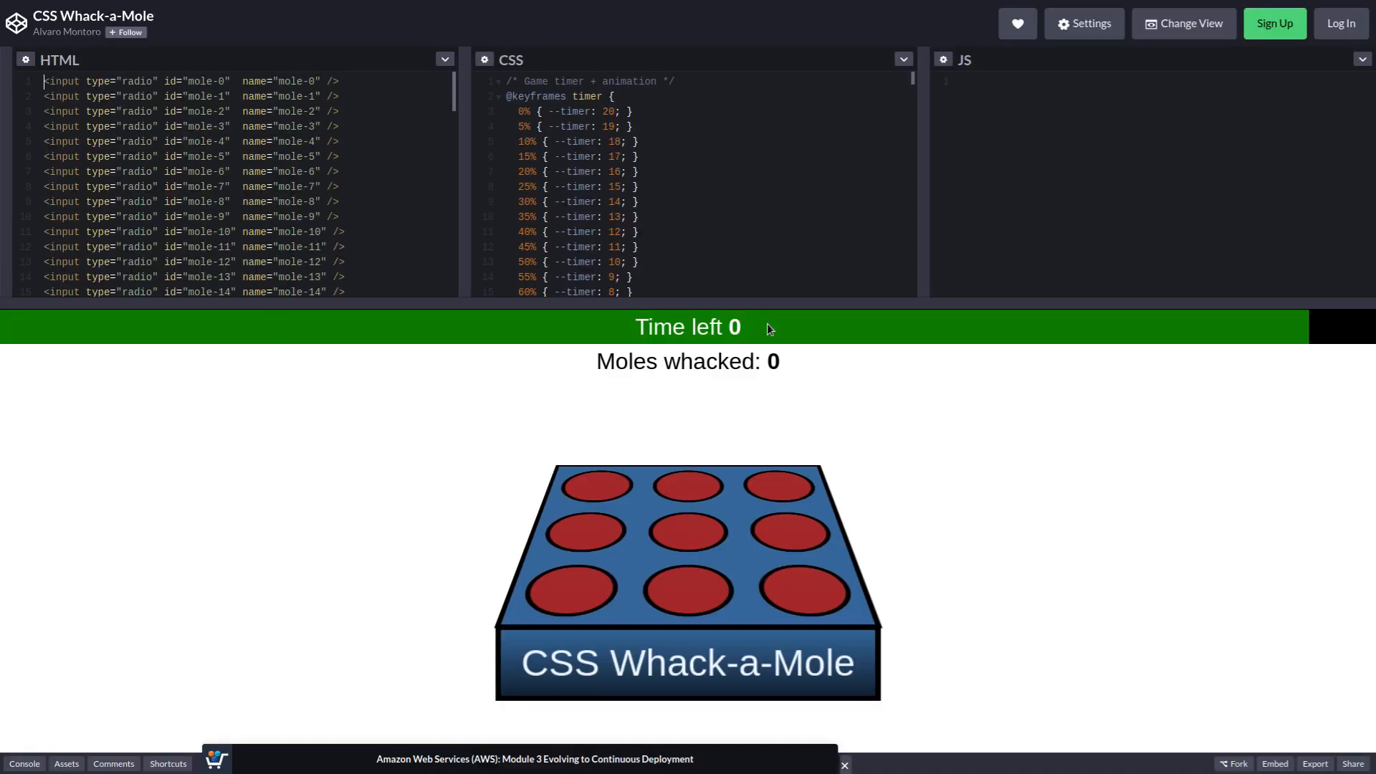
click(593, 486)
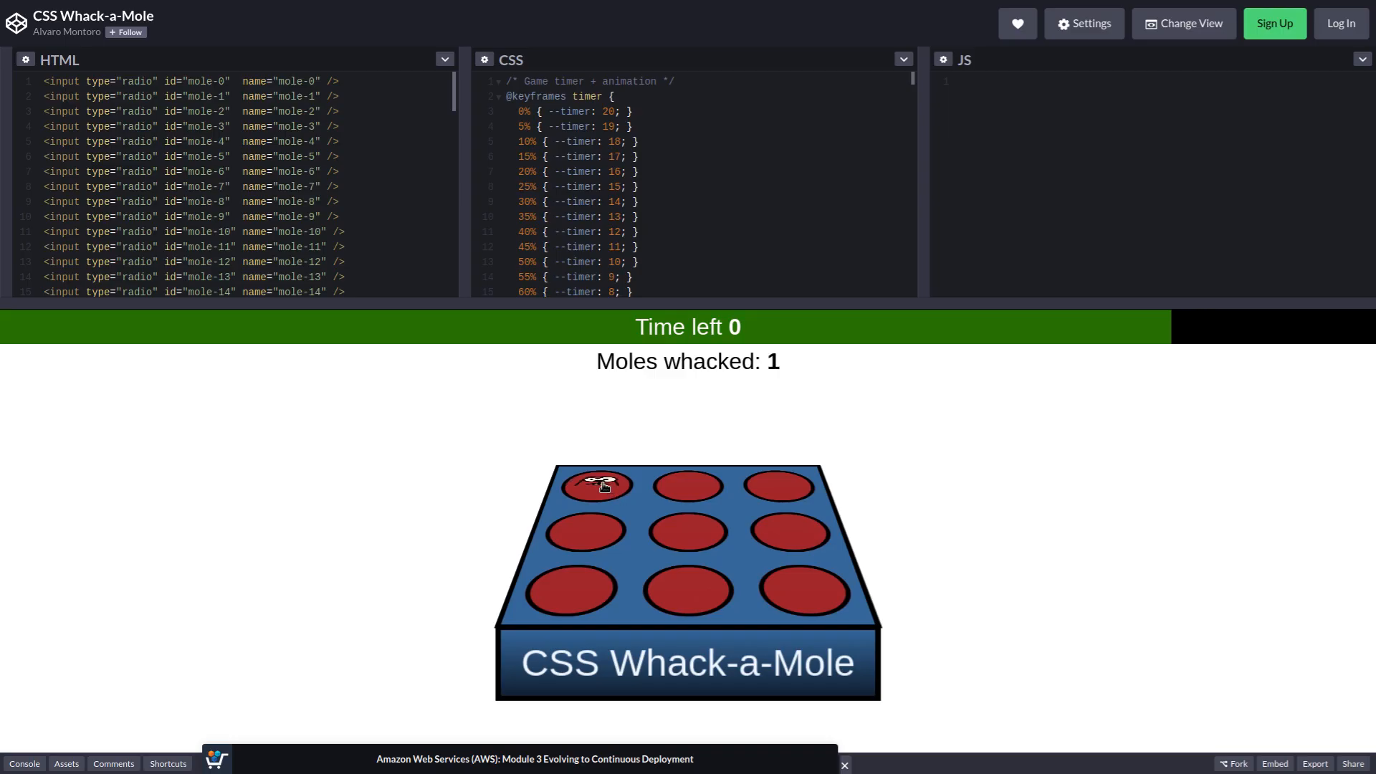
click(777, 486)
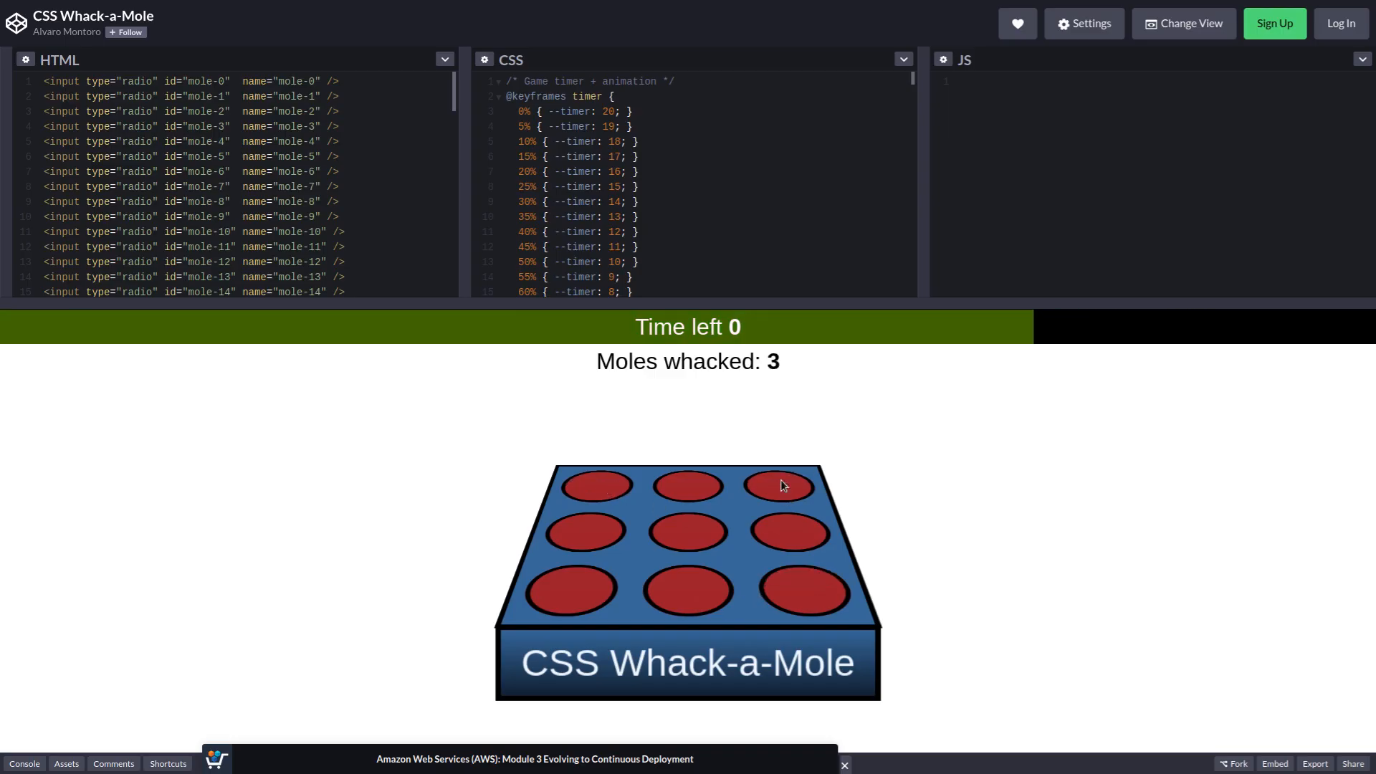
click(688, 587)
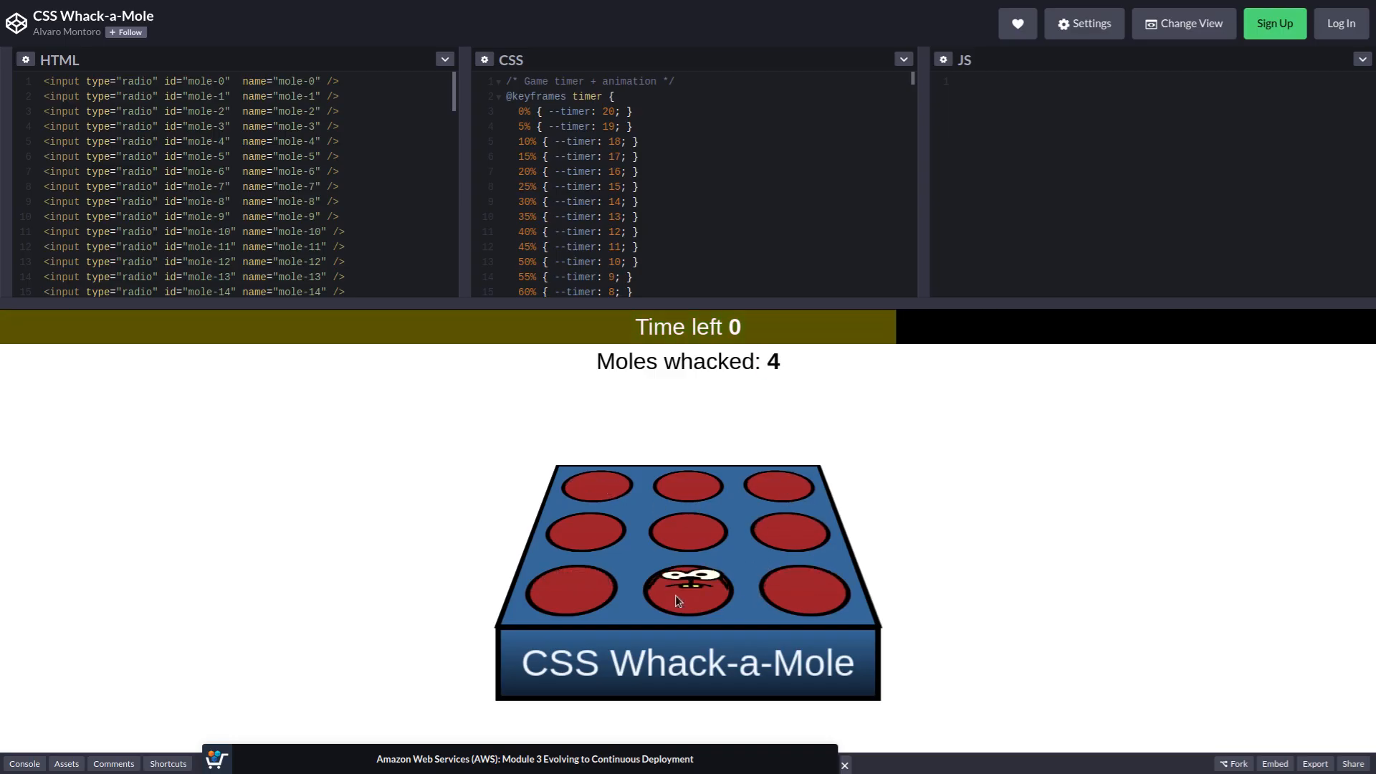
click(690, 585)
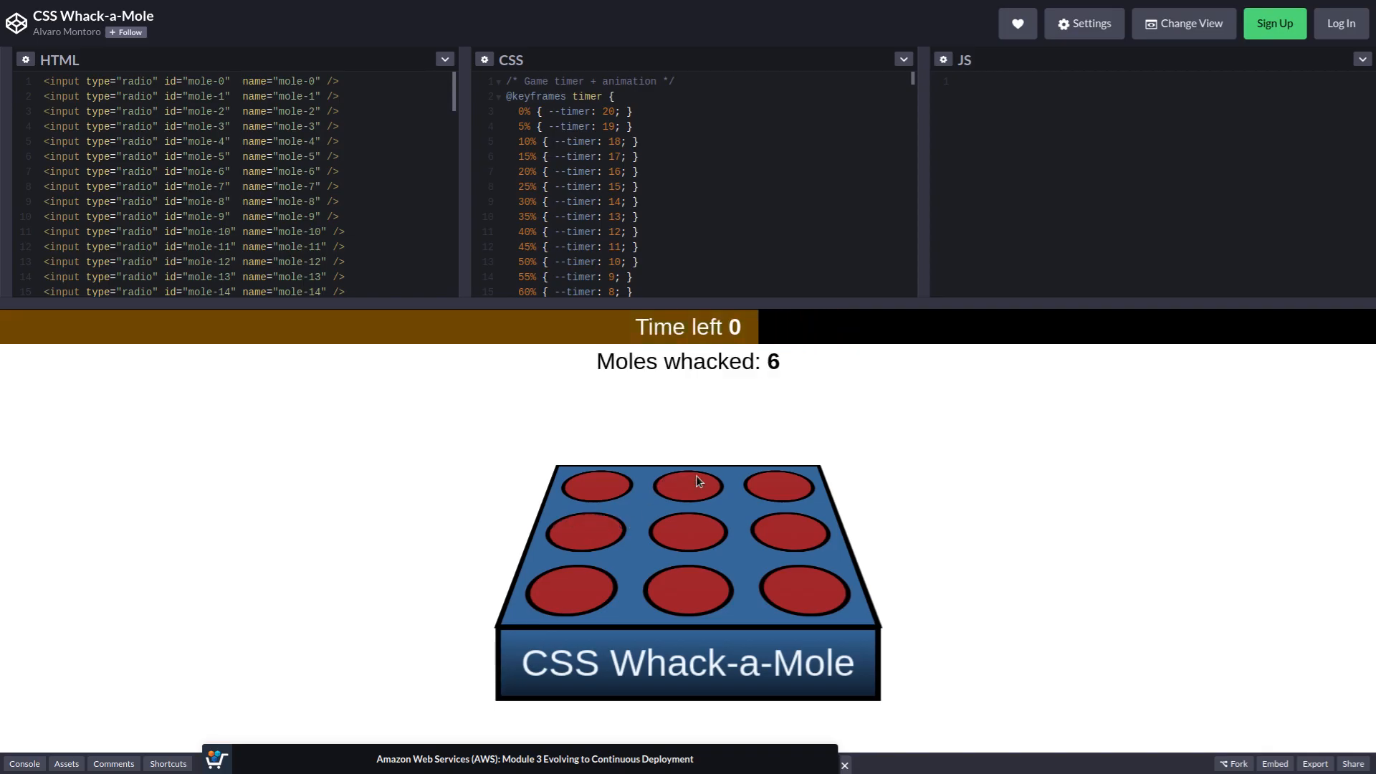
click(595, 484)
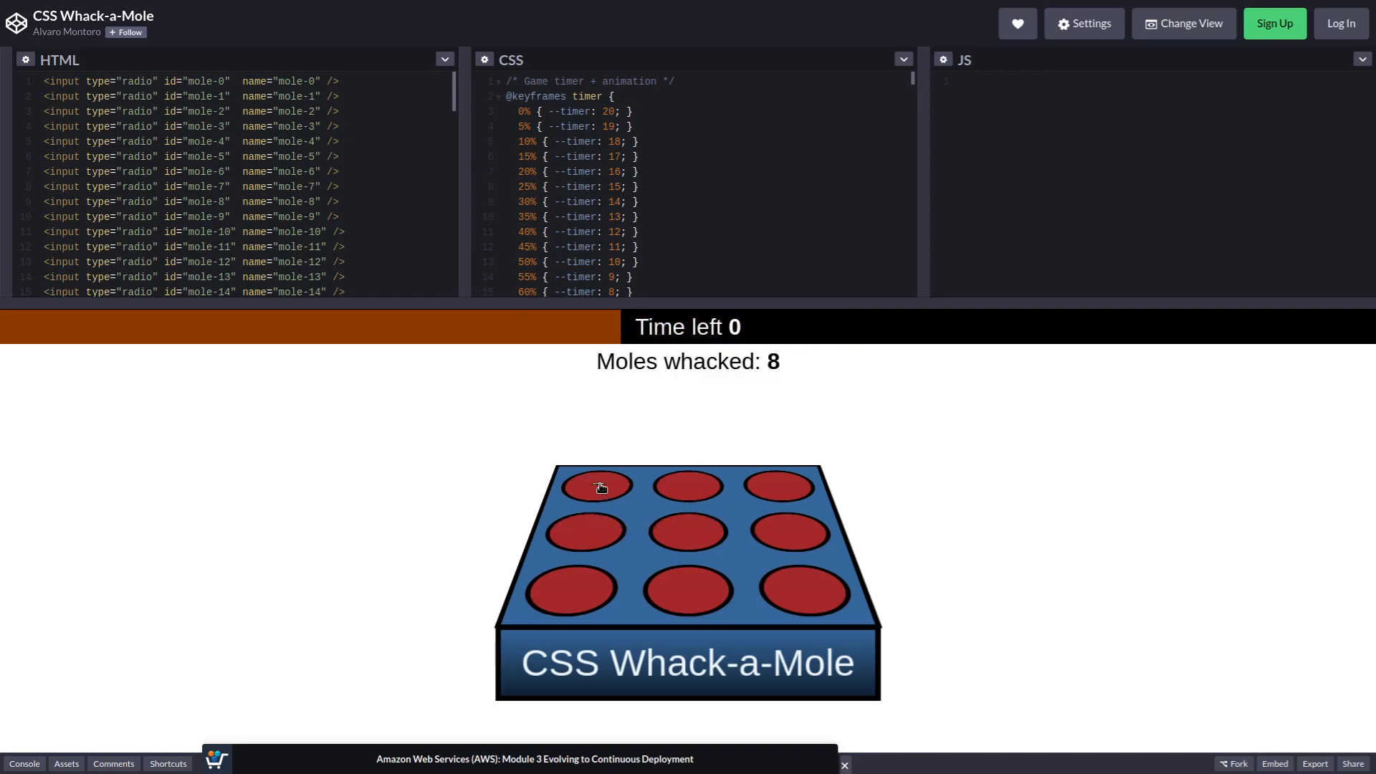
click(588, 531)
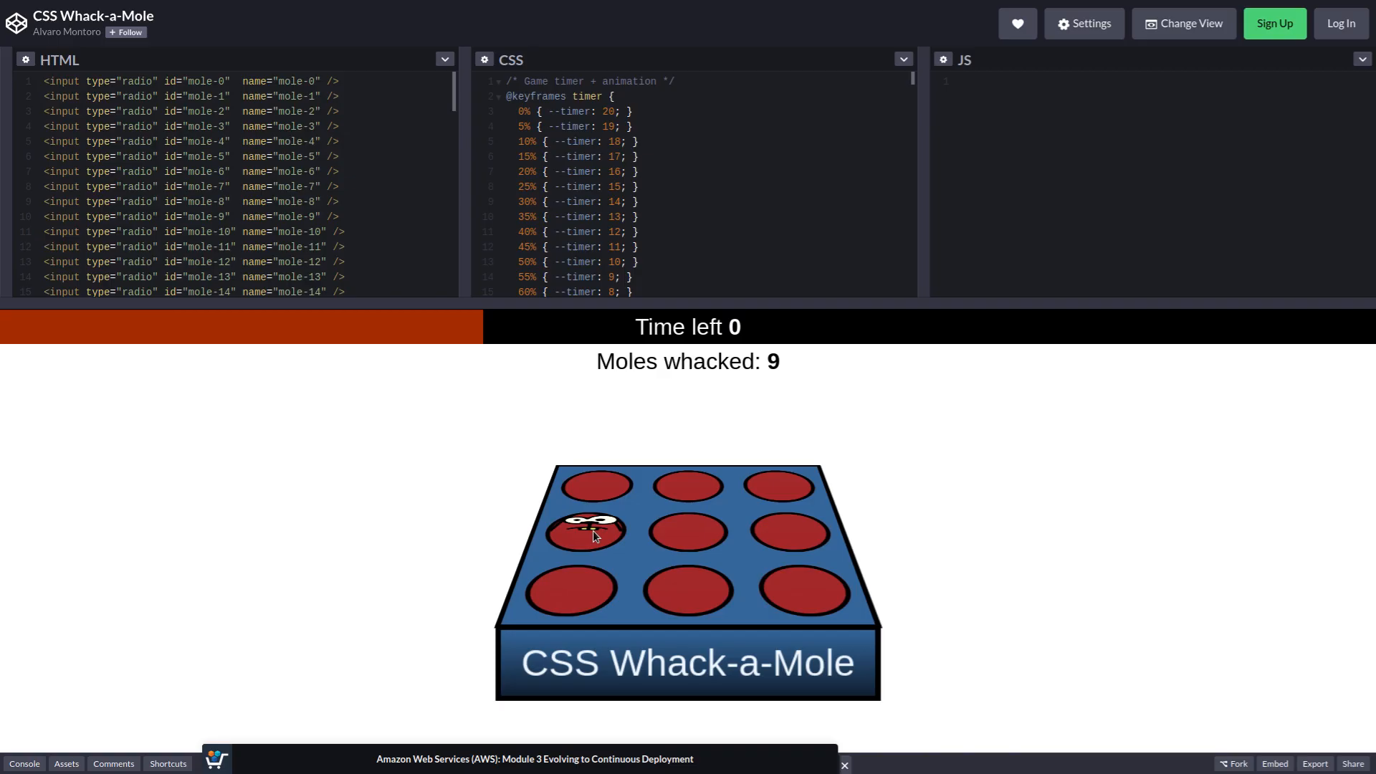
click(689, 526)
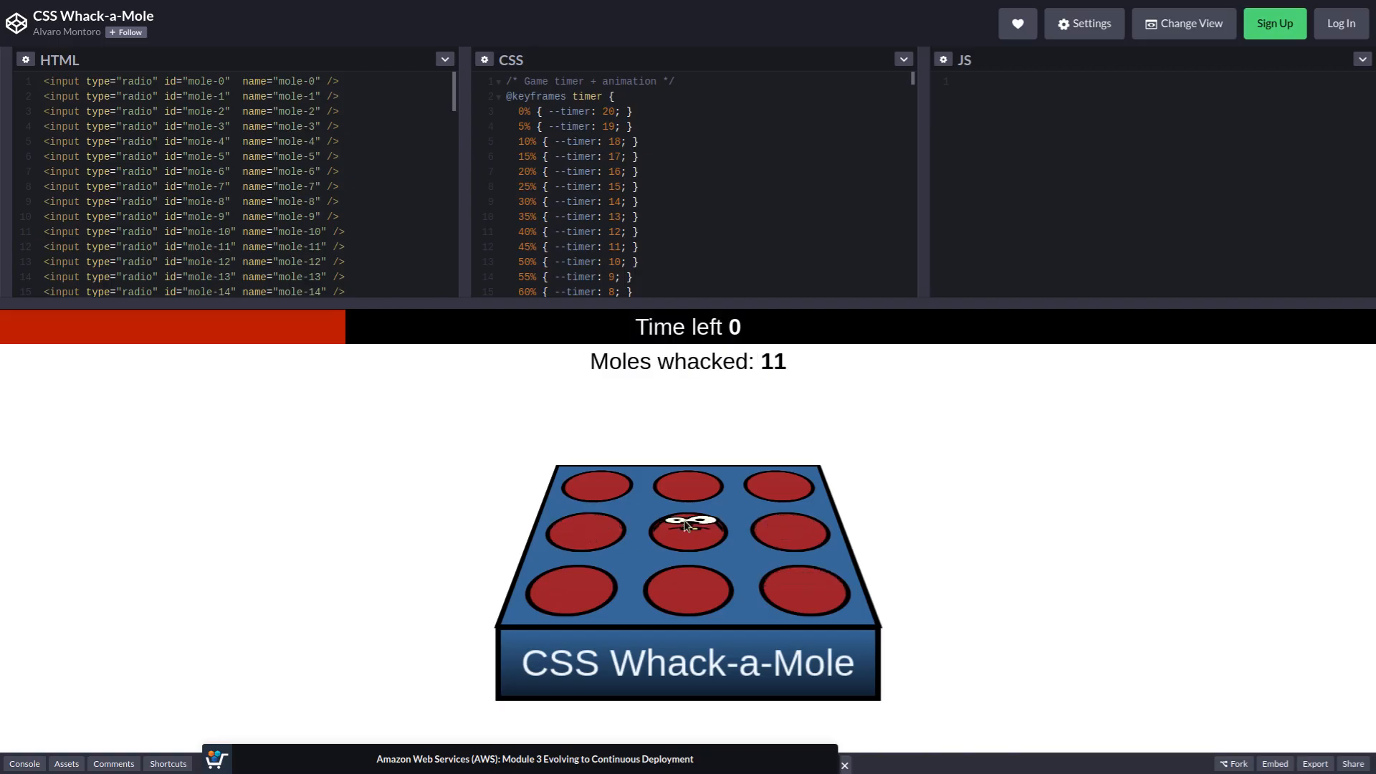
click(688, 529)
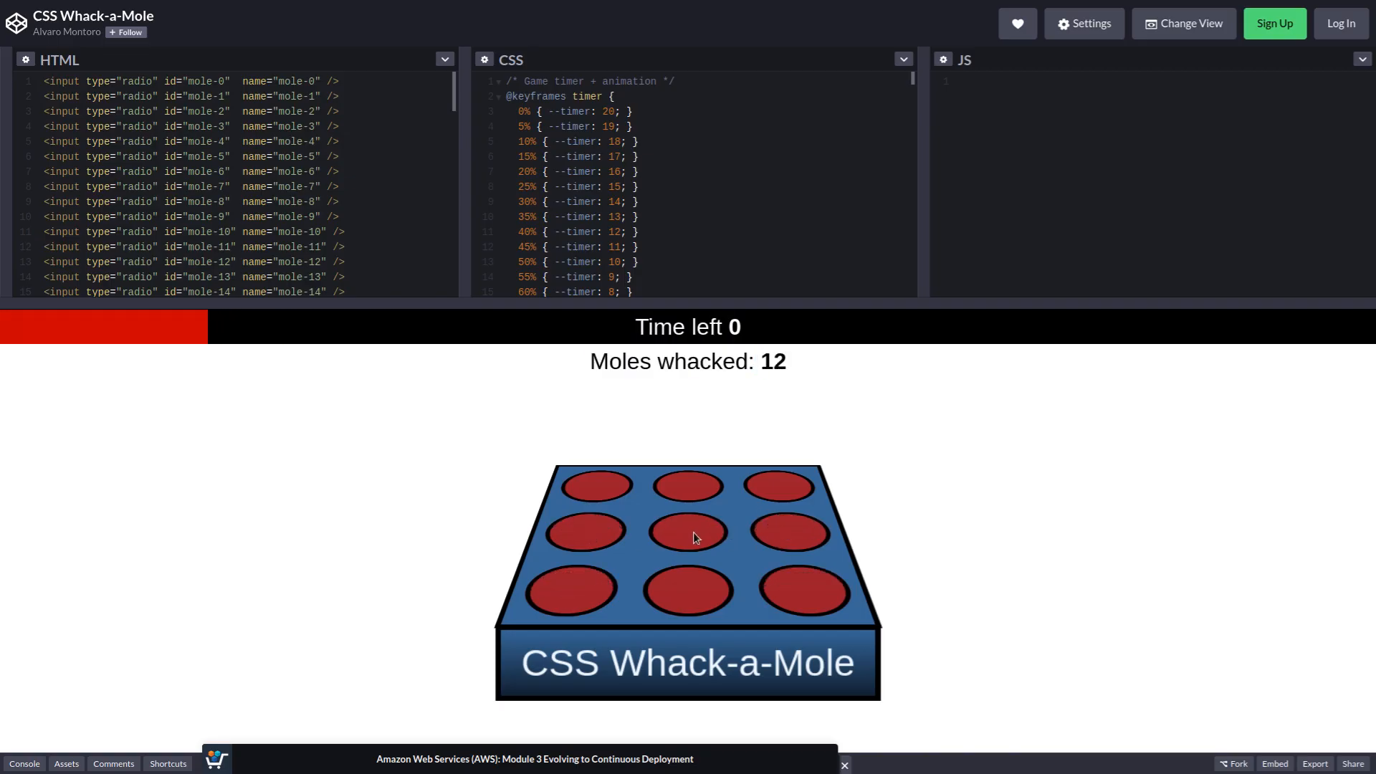
click(690, 533)
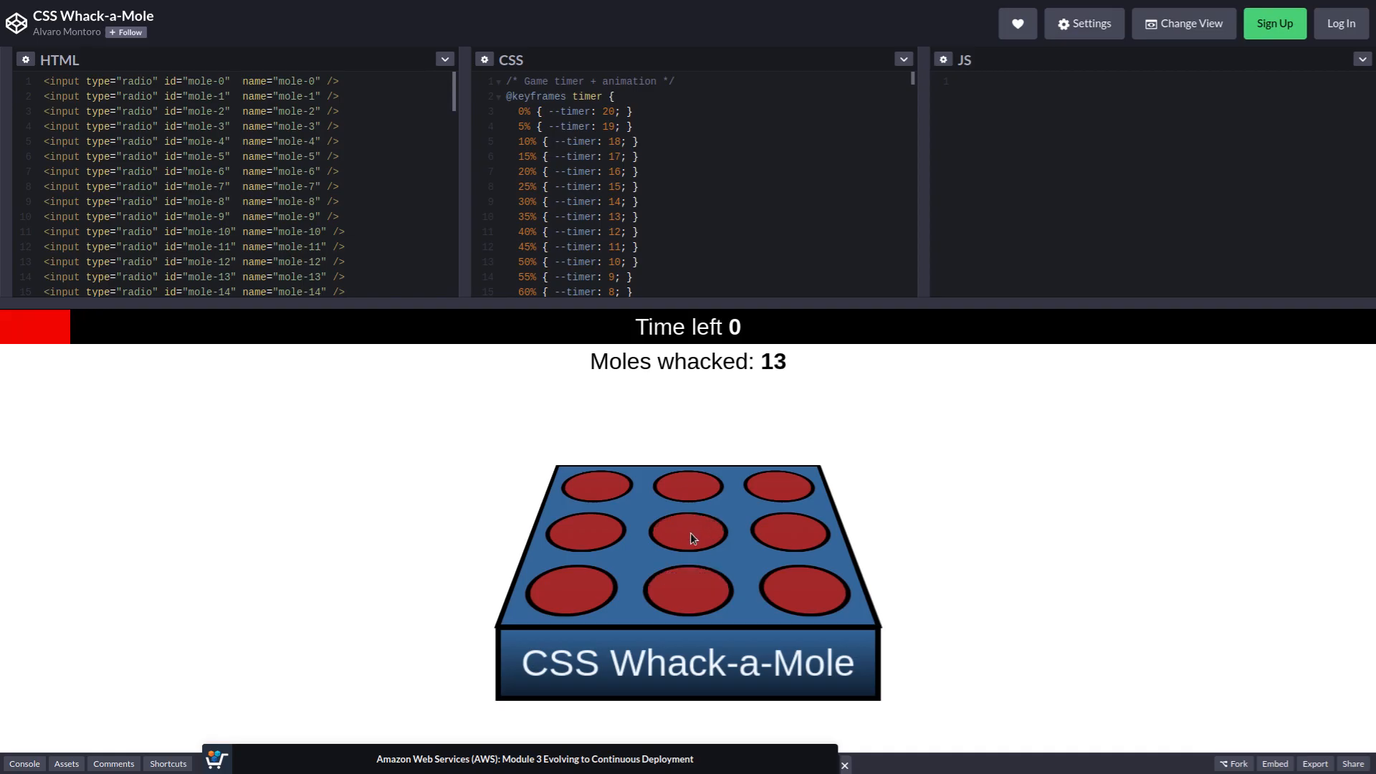
click(687, 534)
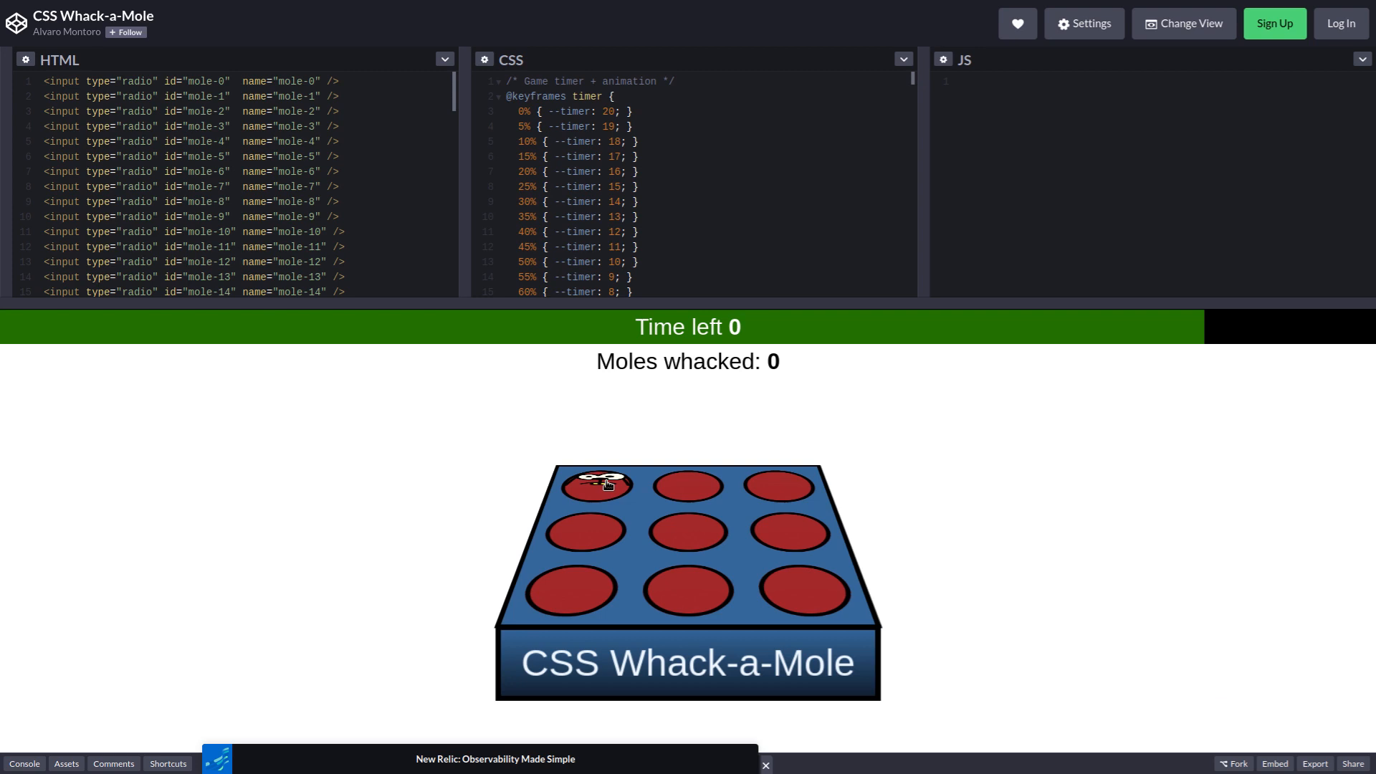
Step: Whack the remaining moles in the fresh round until Game Over shows 19 of 20
click(776, 485)
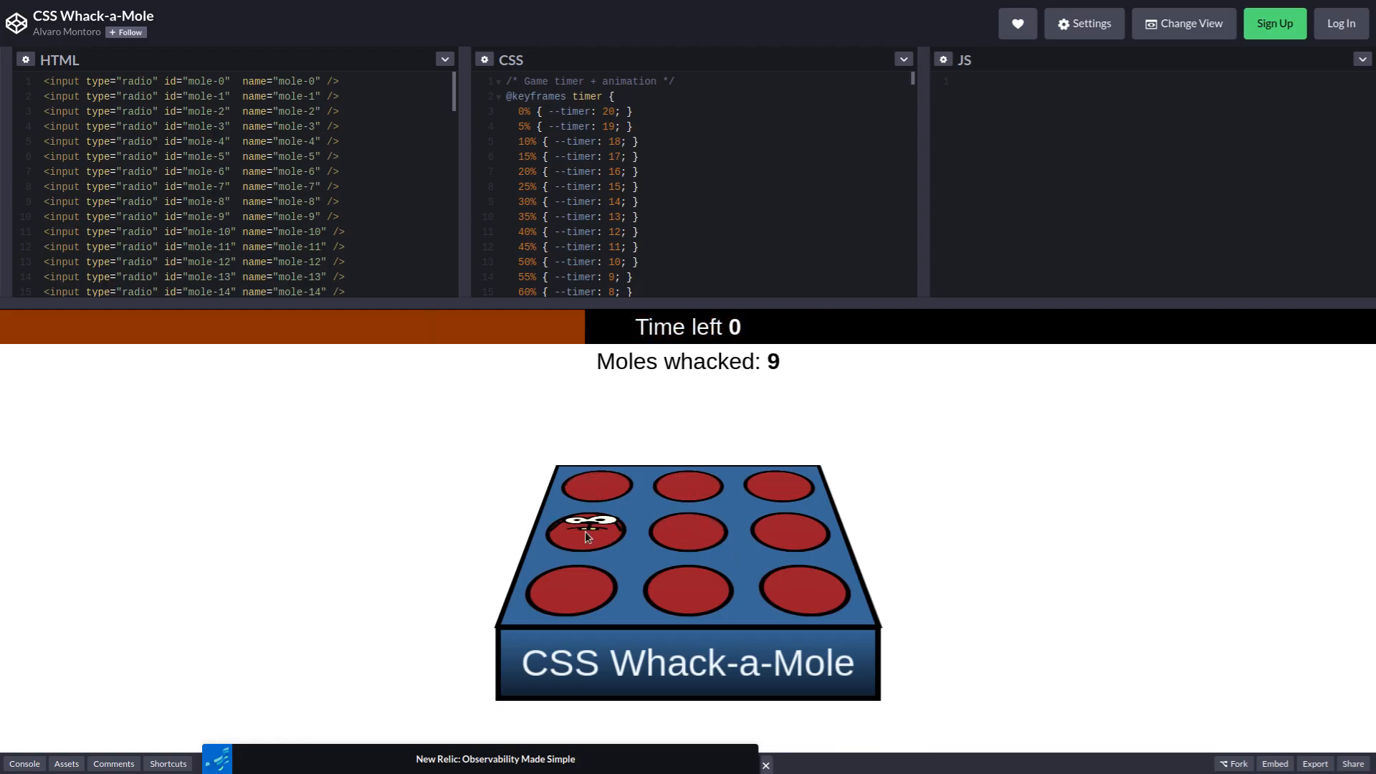
click(587, 533)
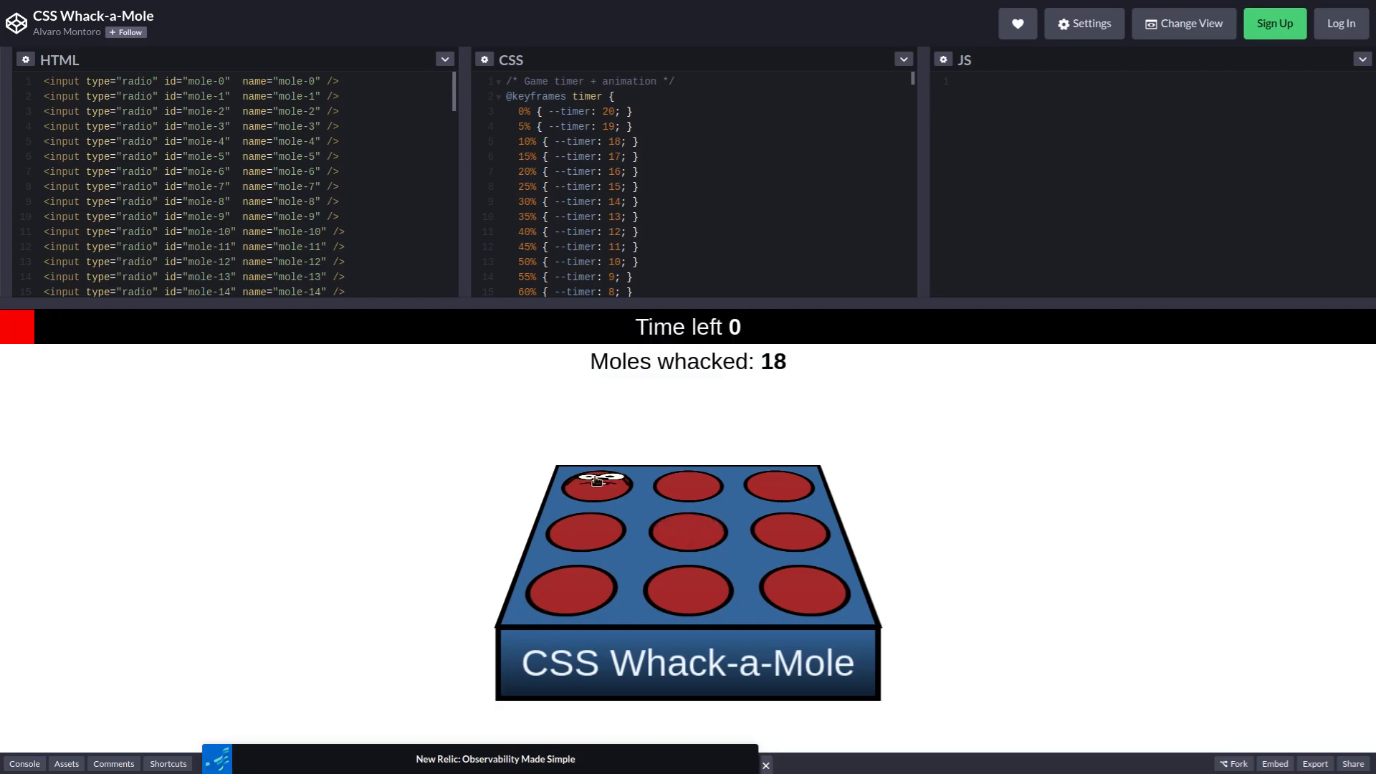
click(597, 480)
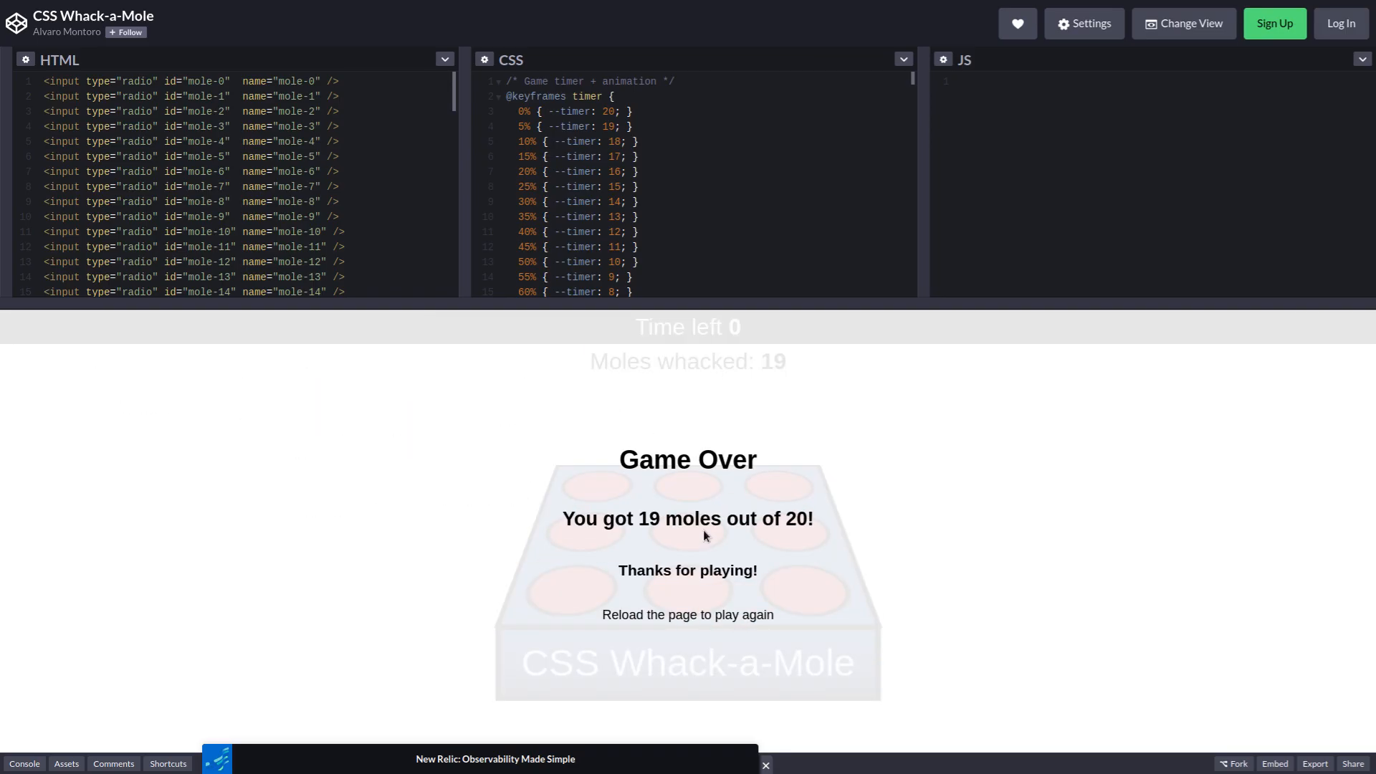
mouse_move(83, 33)
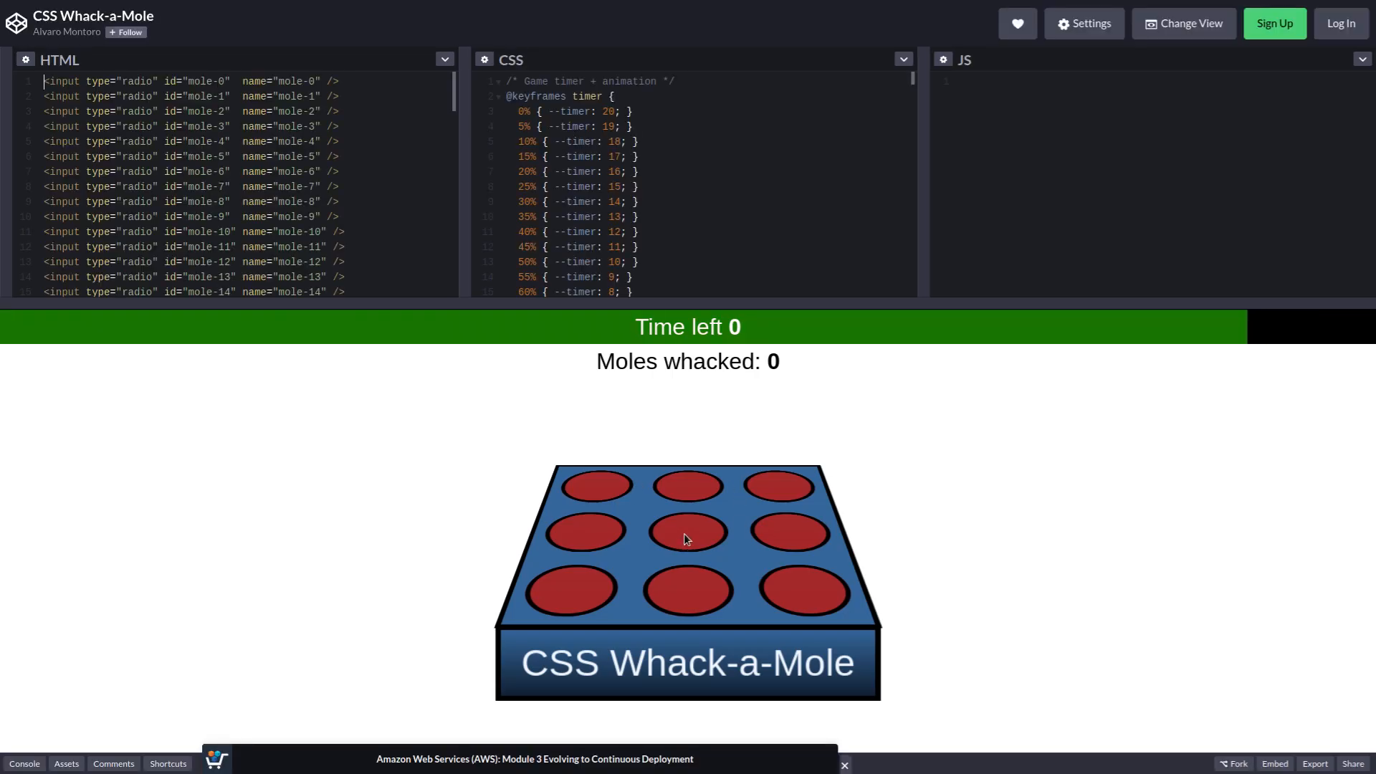
Step: Play another Whack-a-Mole round, hitting moles across the holes to reach 17 whacked
click(814, 591)
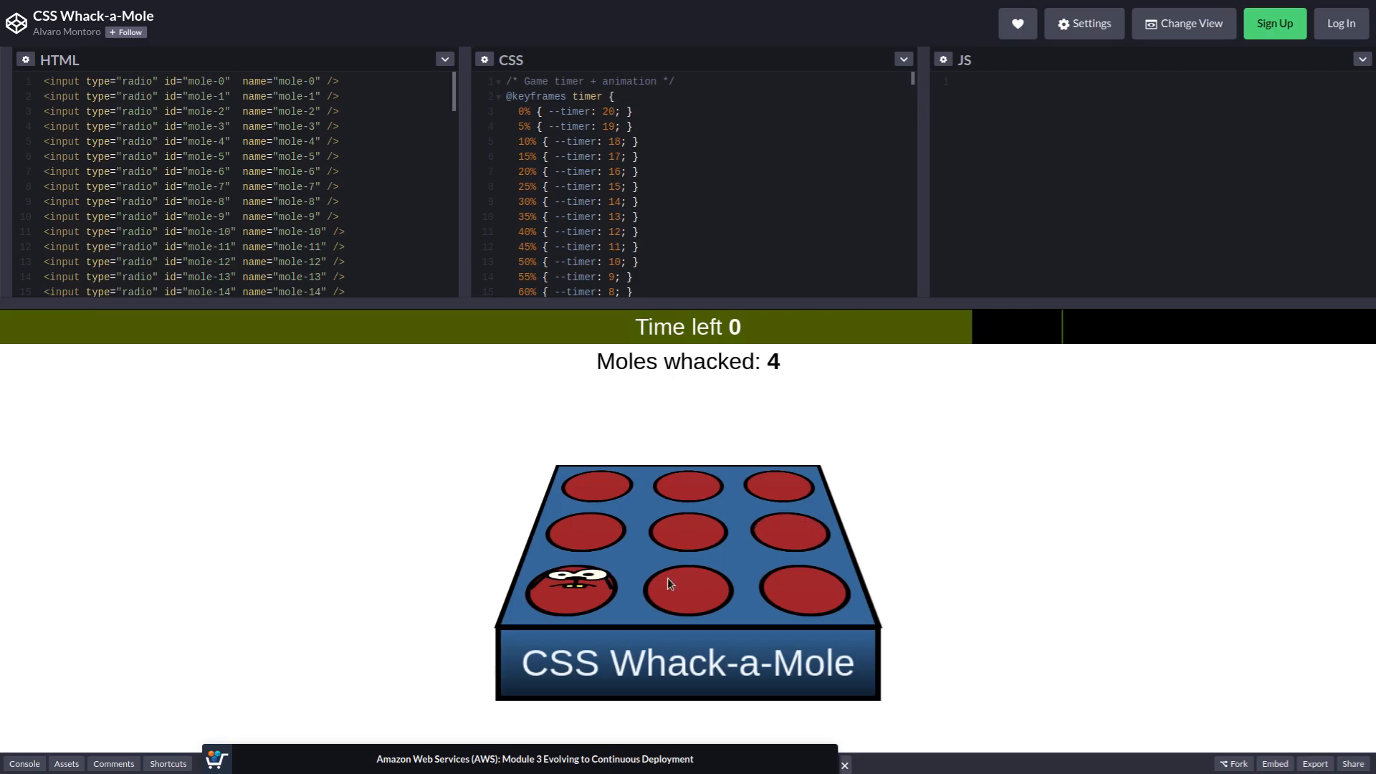
click(572, 590)
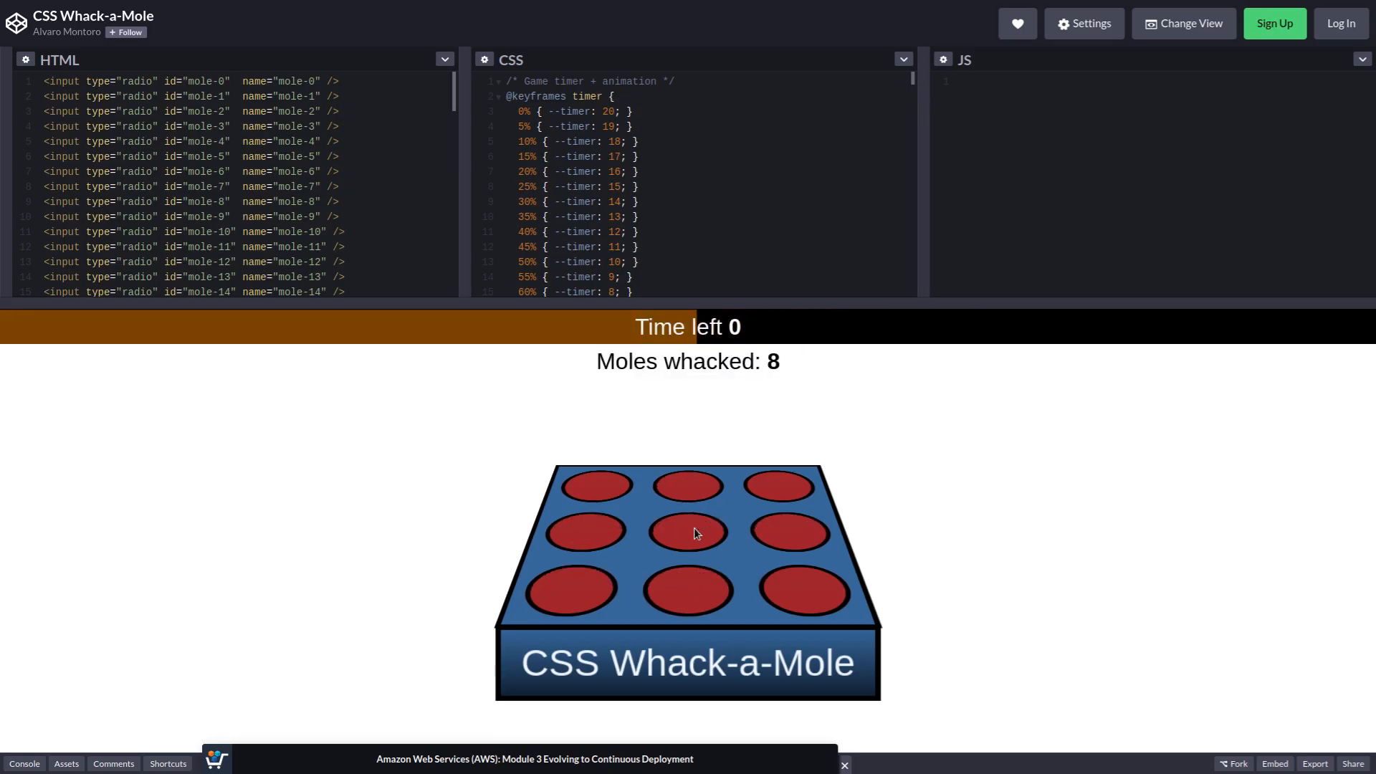
click(588, 530)
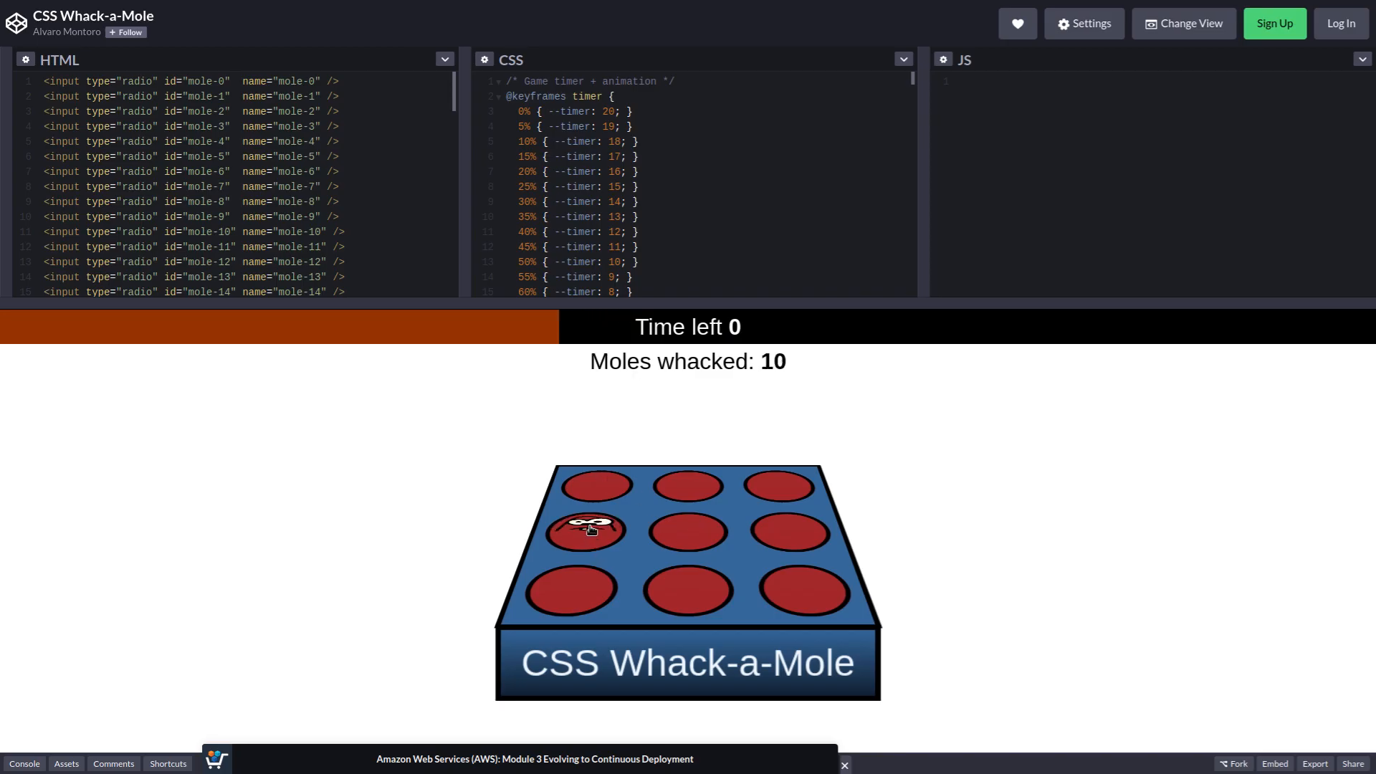
click(787, 530)
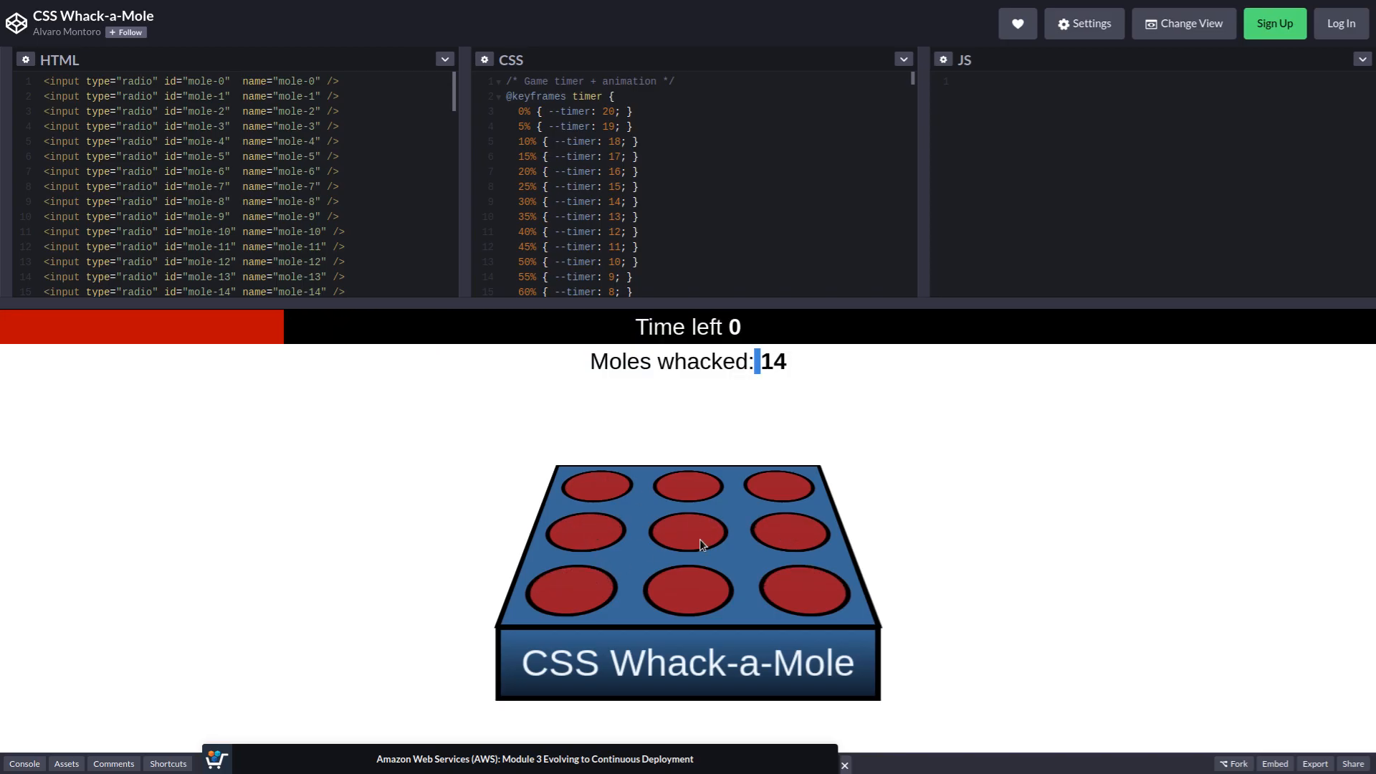
click(689, 588)
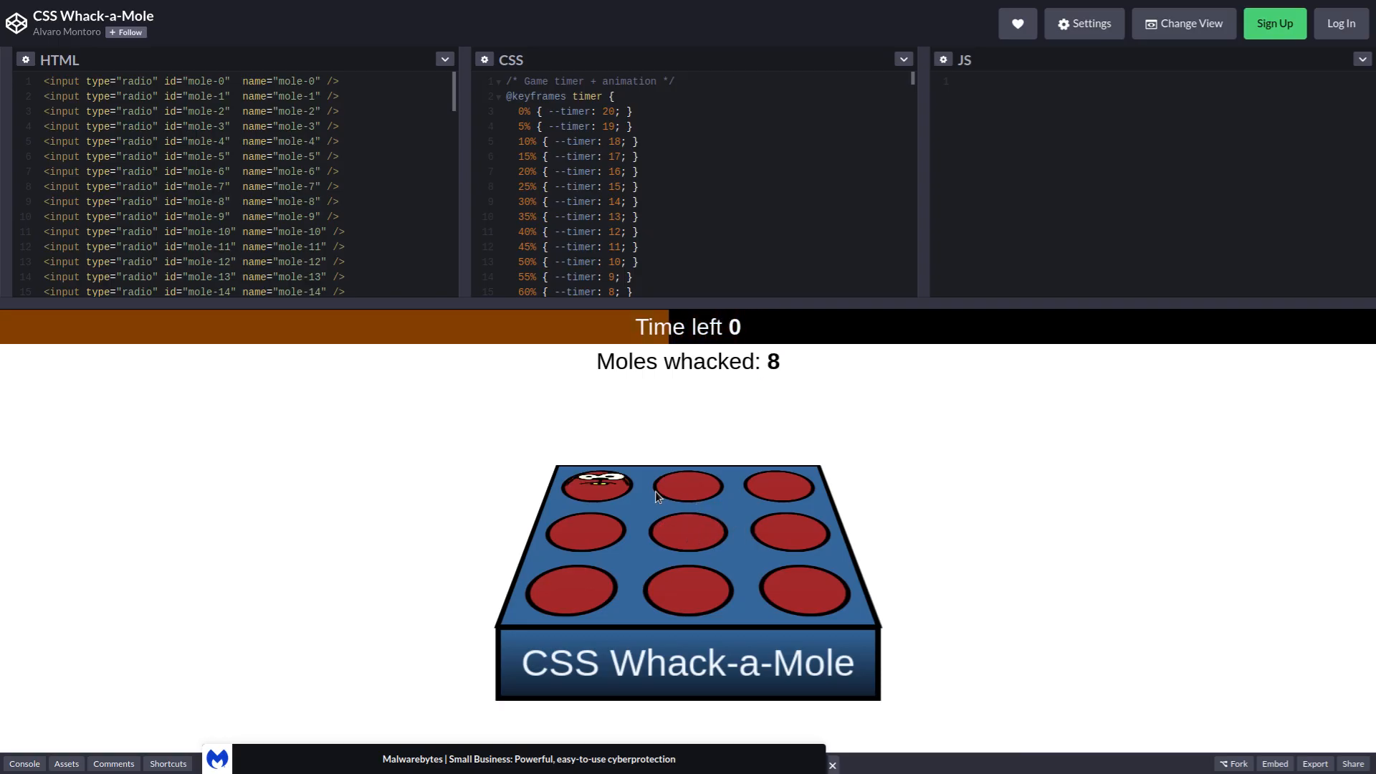
click(597, 483)
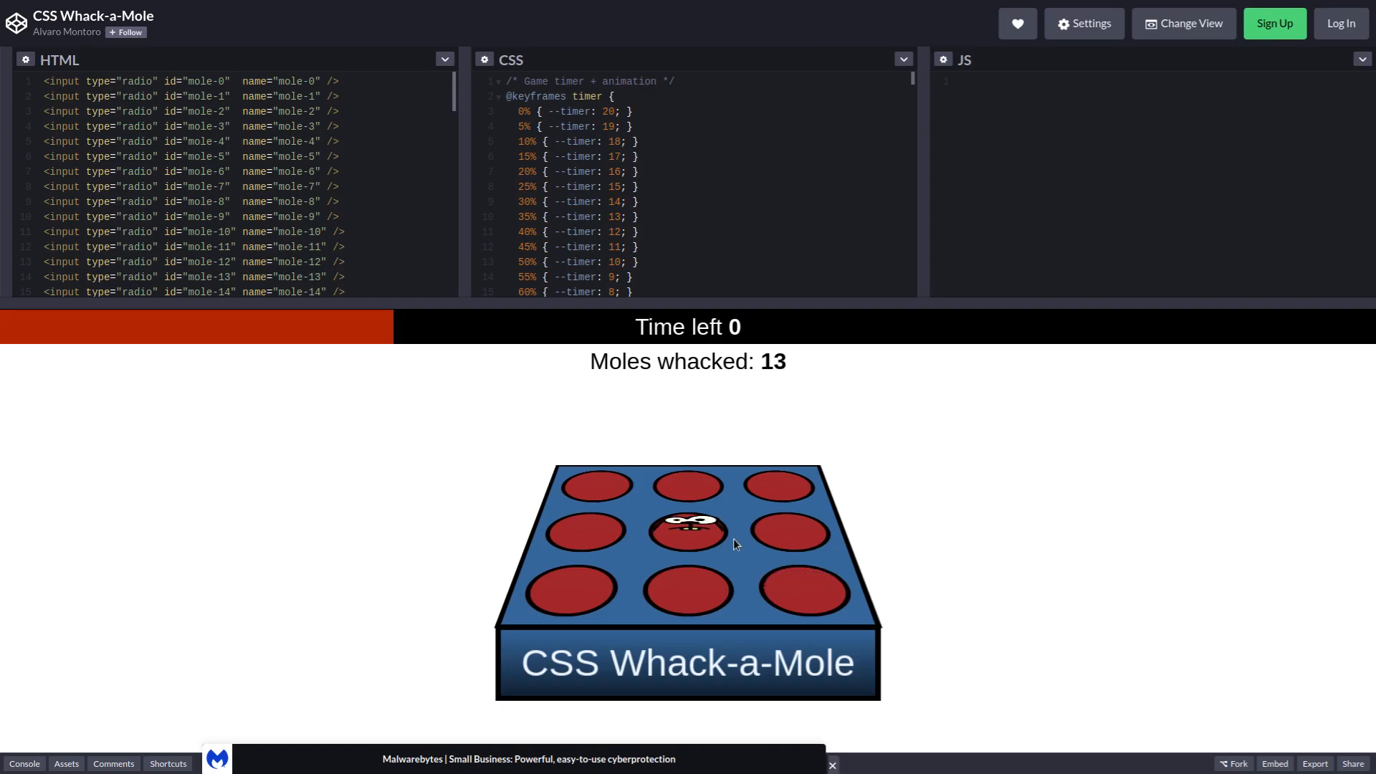
click(688, 530)
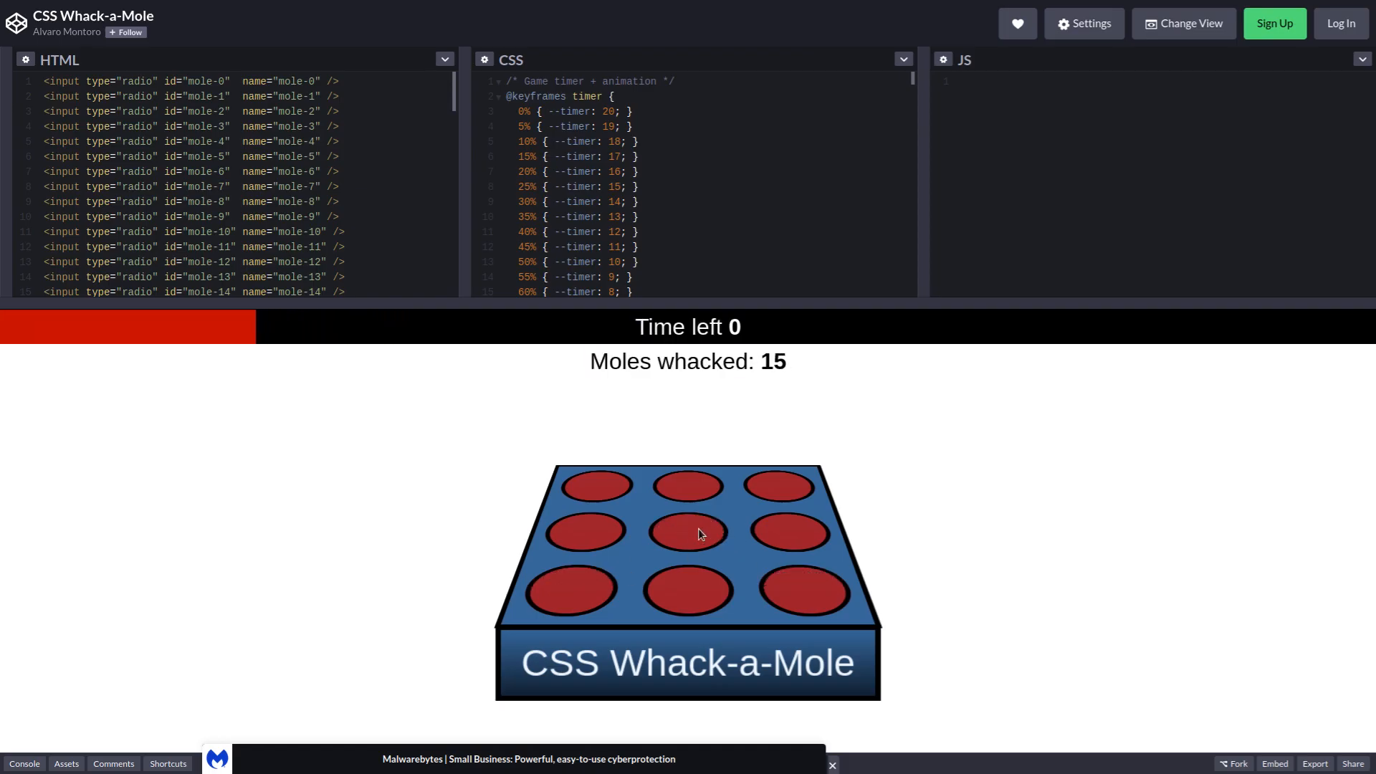
click(688, 534)
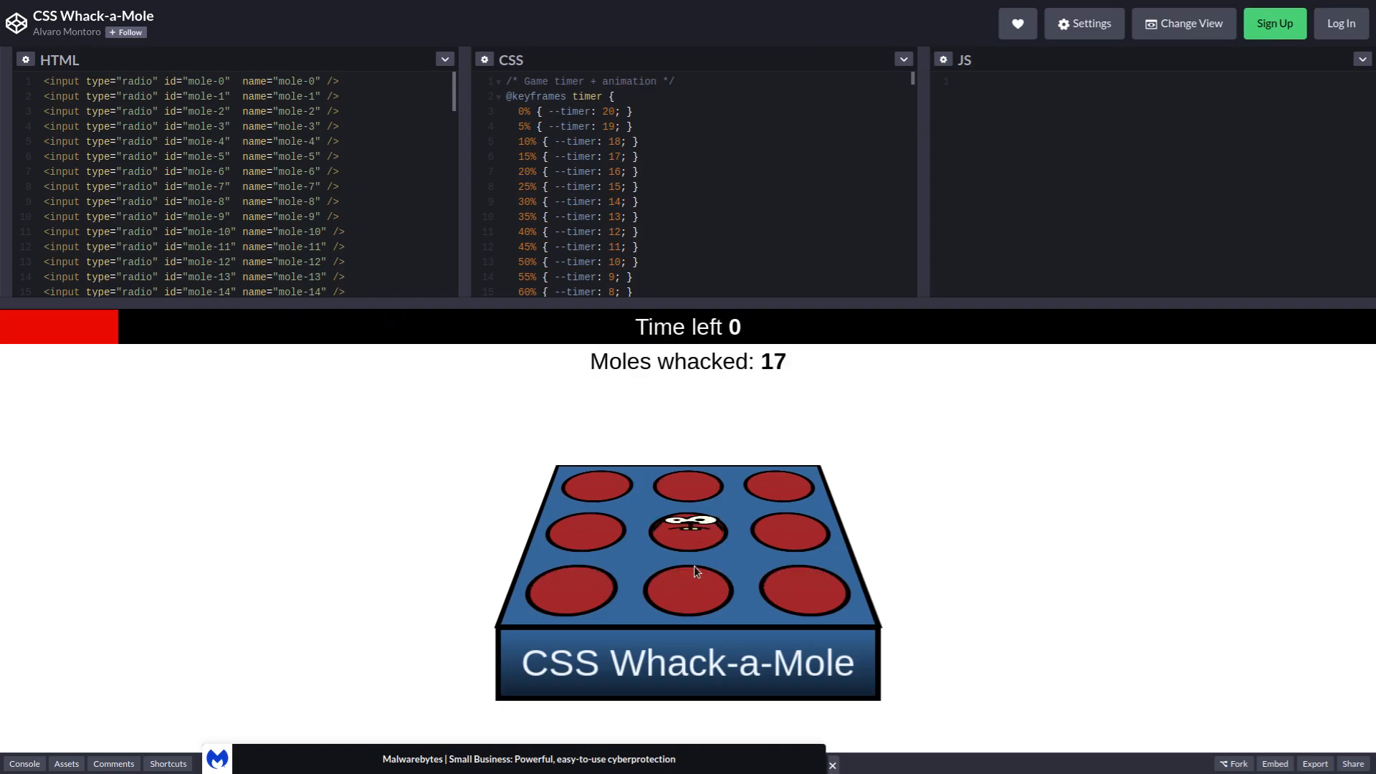
click(686, 529)
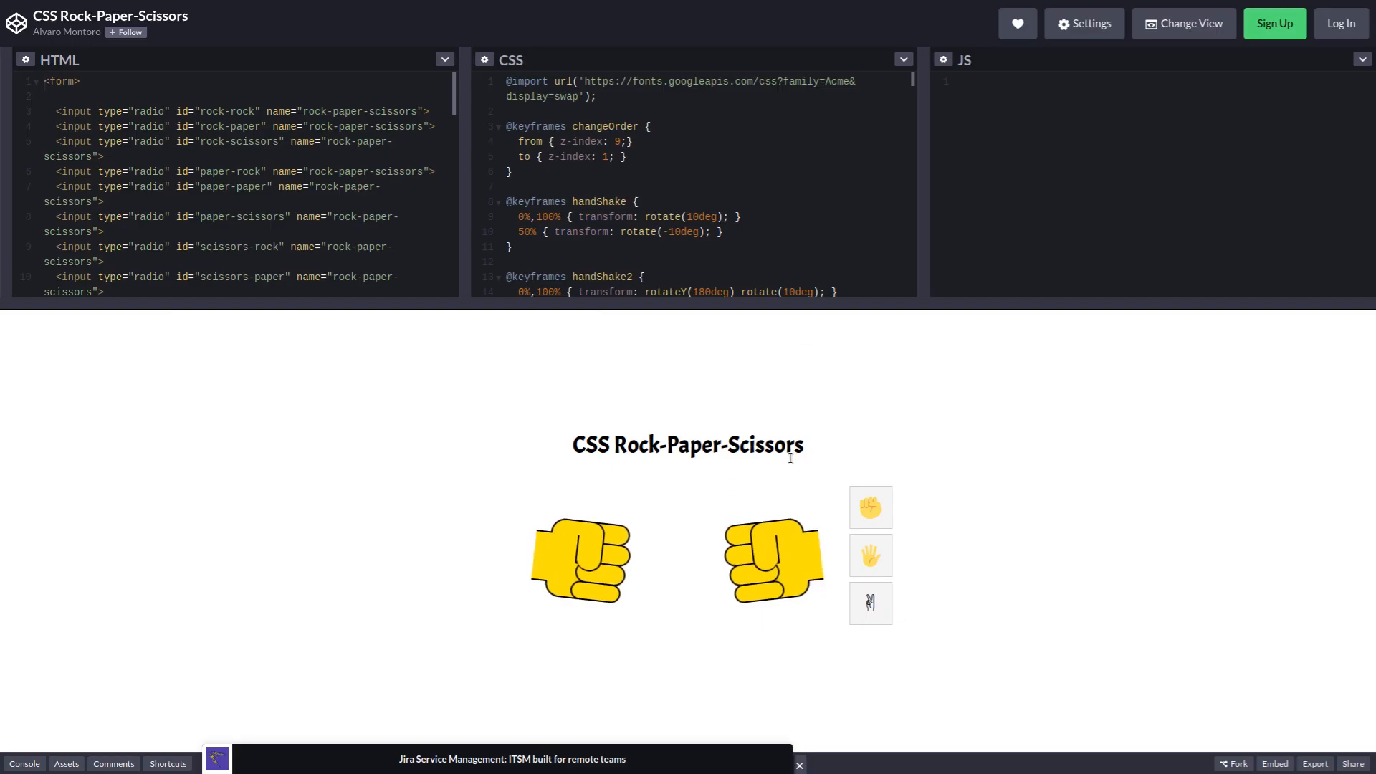
Step: Look through the Rock-Paper-Scissors pen's HTML and CSS, including the label and arm styles
scroll(down, 3)
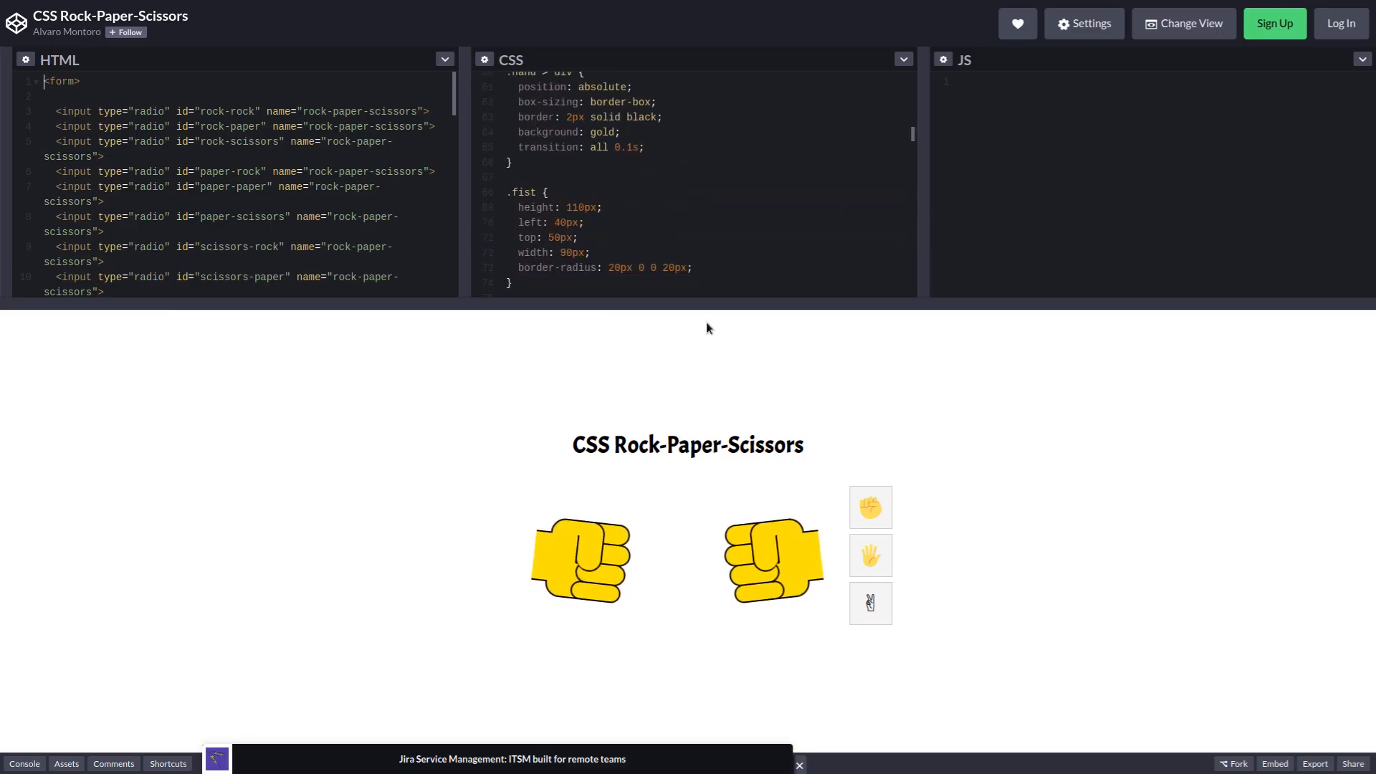
scroll(down, 3)
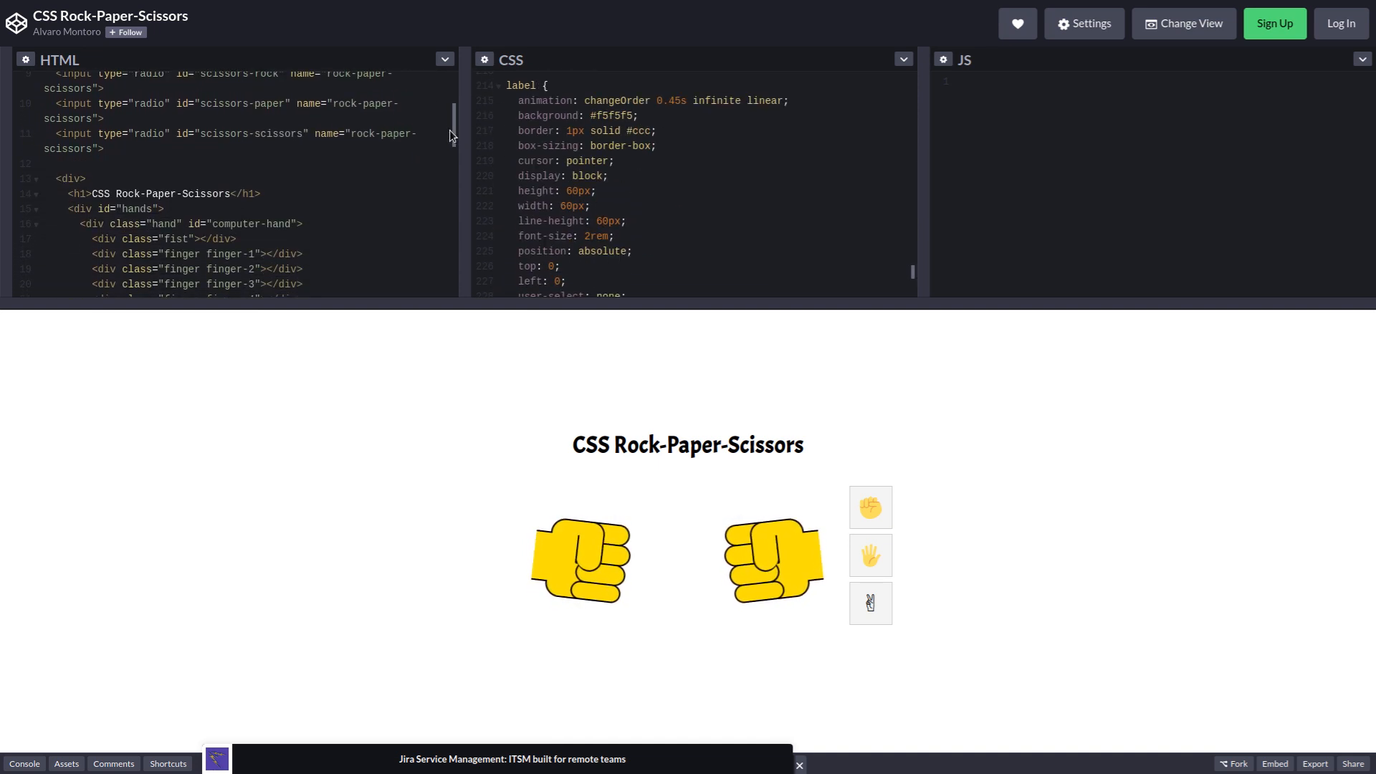
scroll(down, 3)
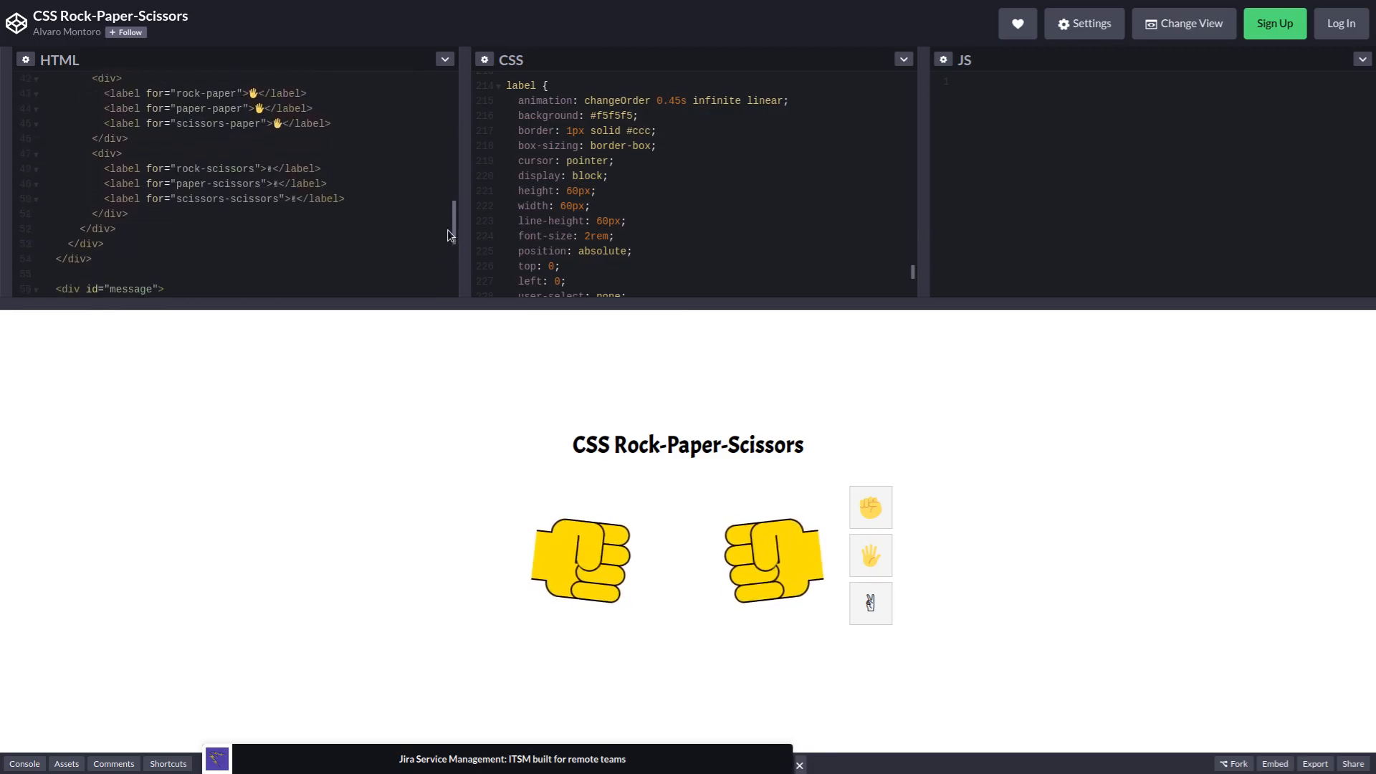
scroll(down, 3)
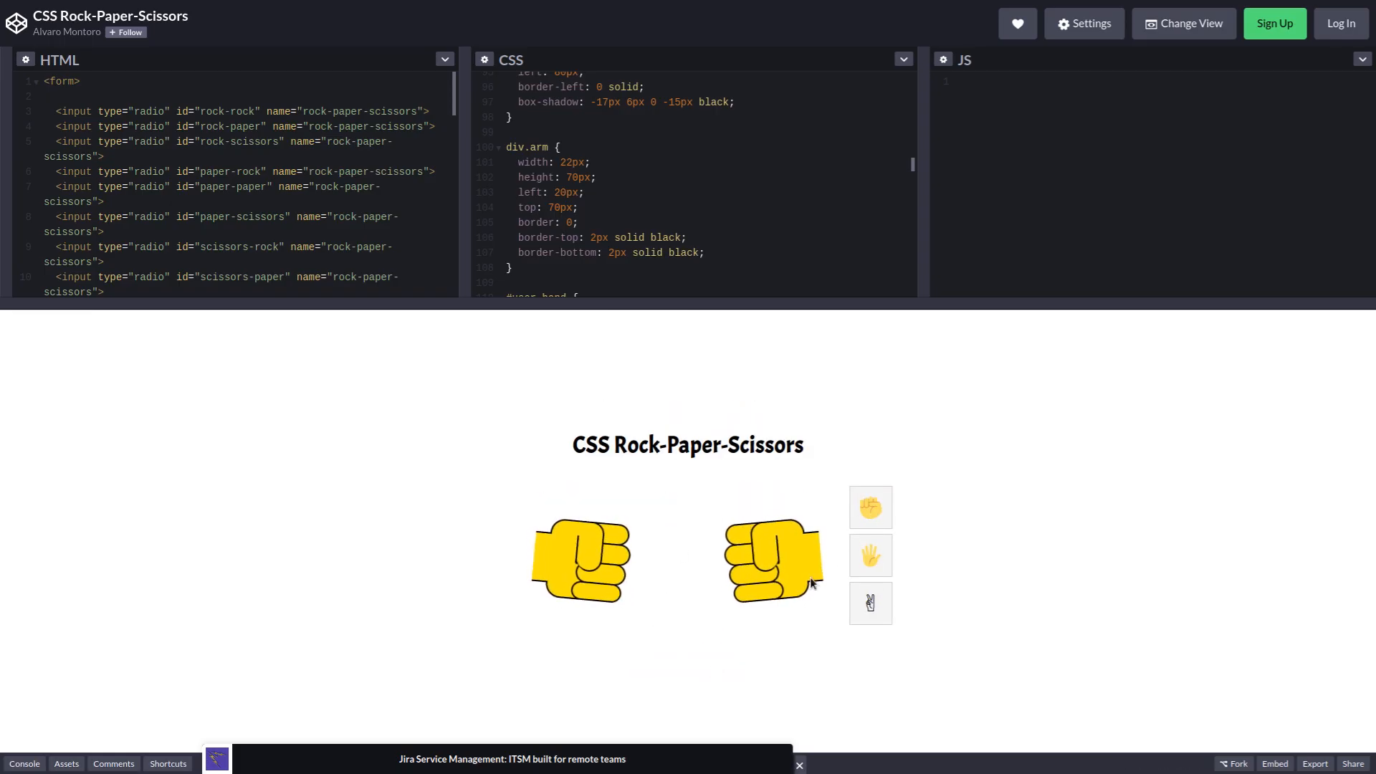
Step: Play several Rock-Paper-Scissors rounds, throwing rock and scissors and refreshing between rounds
click(869, 602)
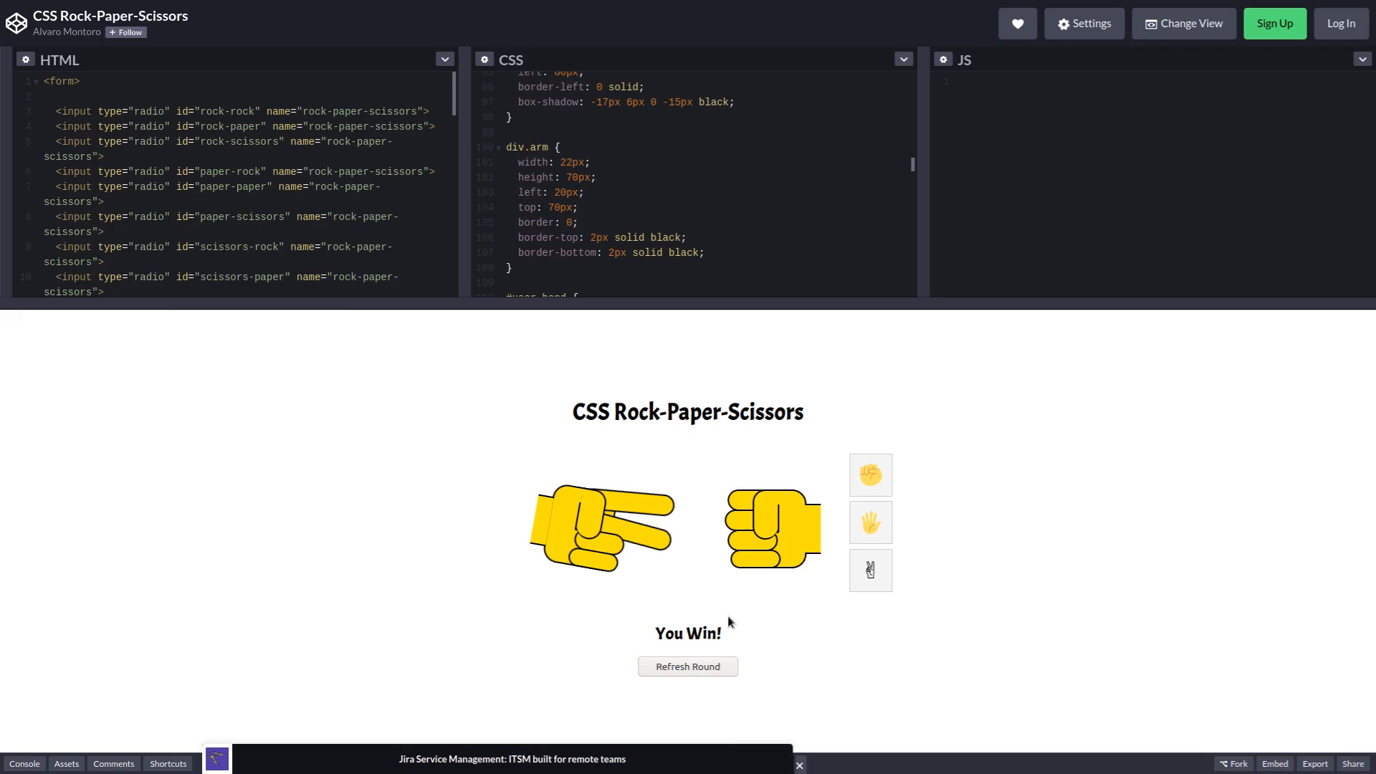
click(868, 475)
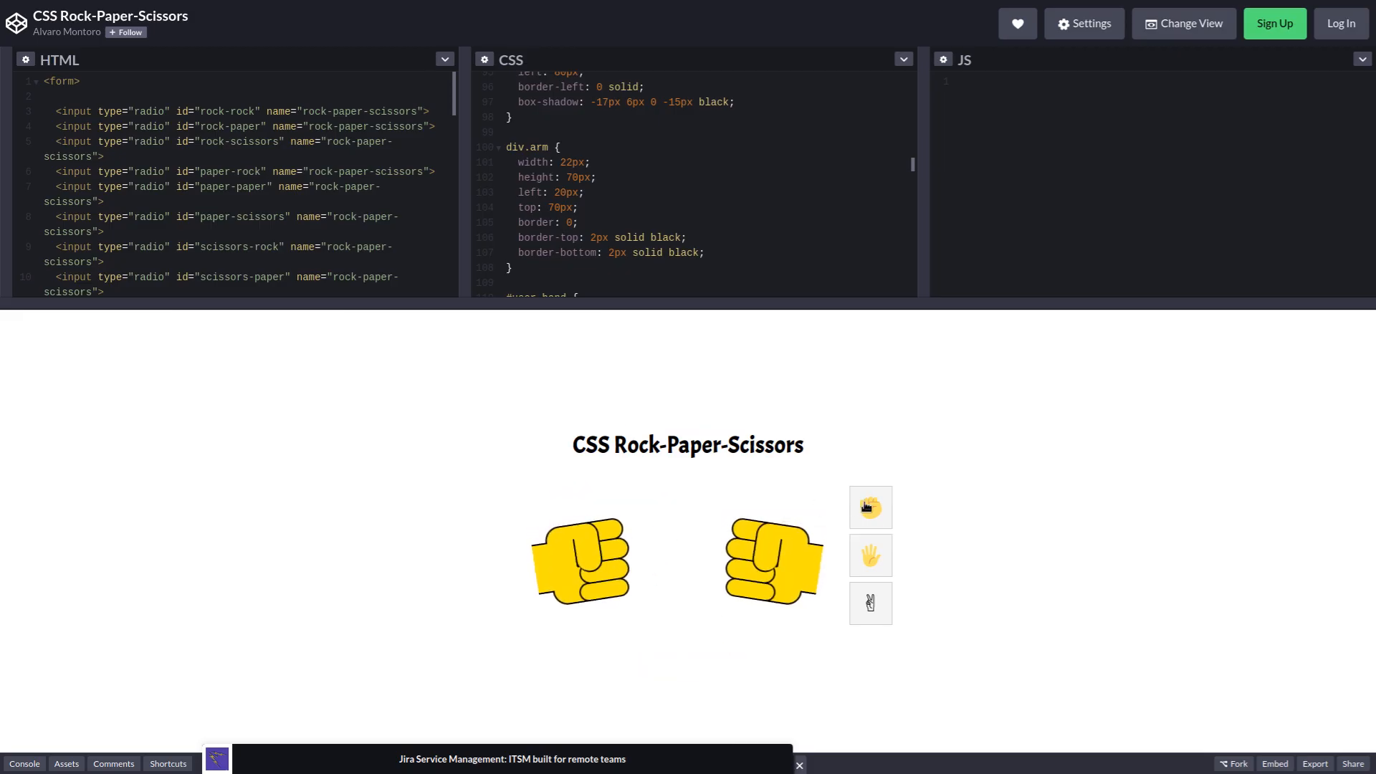
click(869, 506)
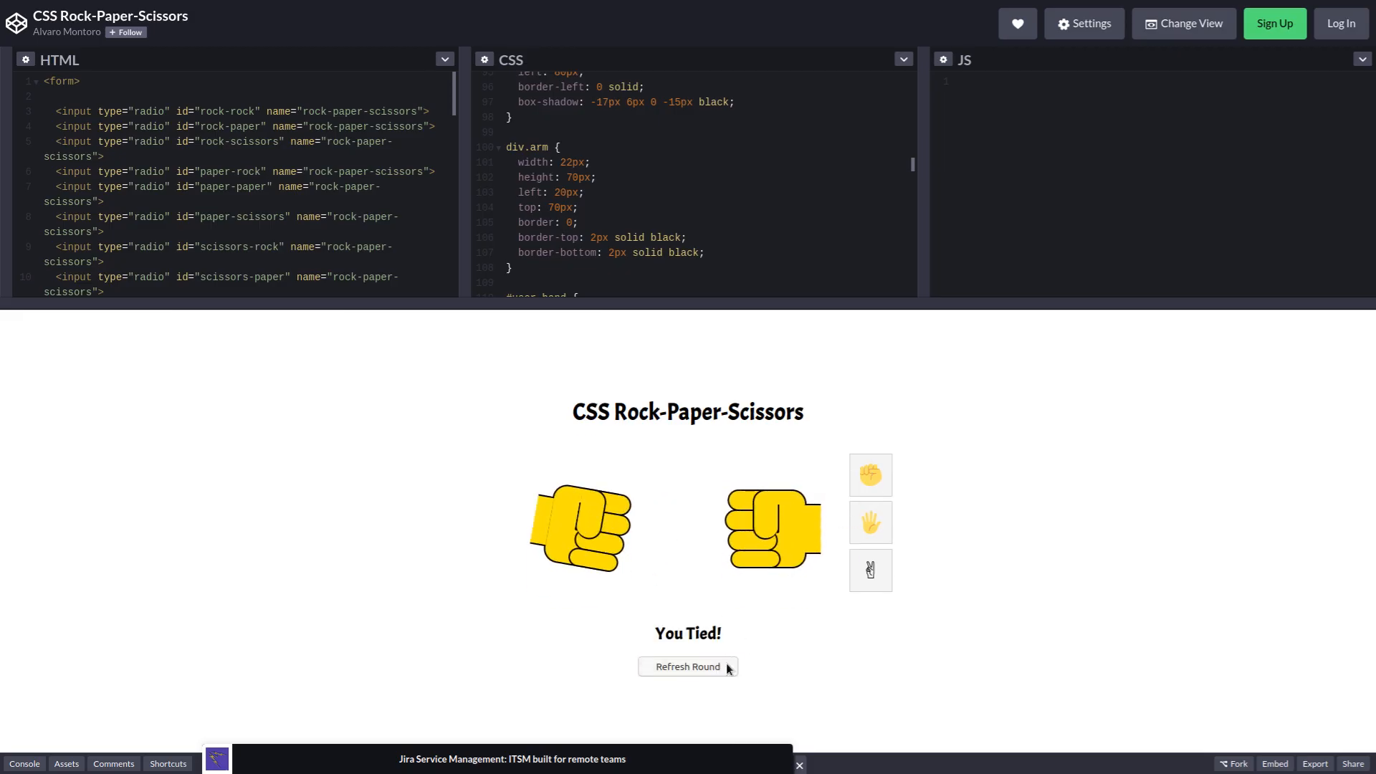
click(869, 522)
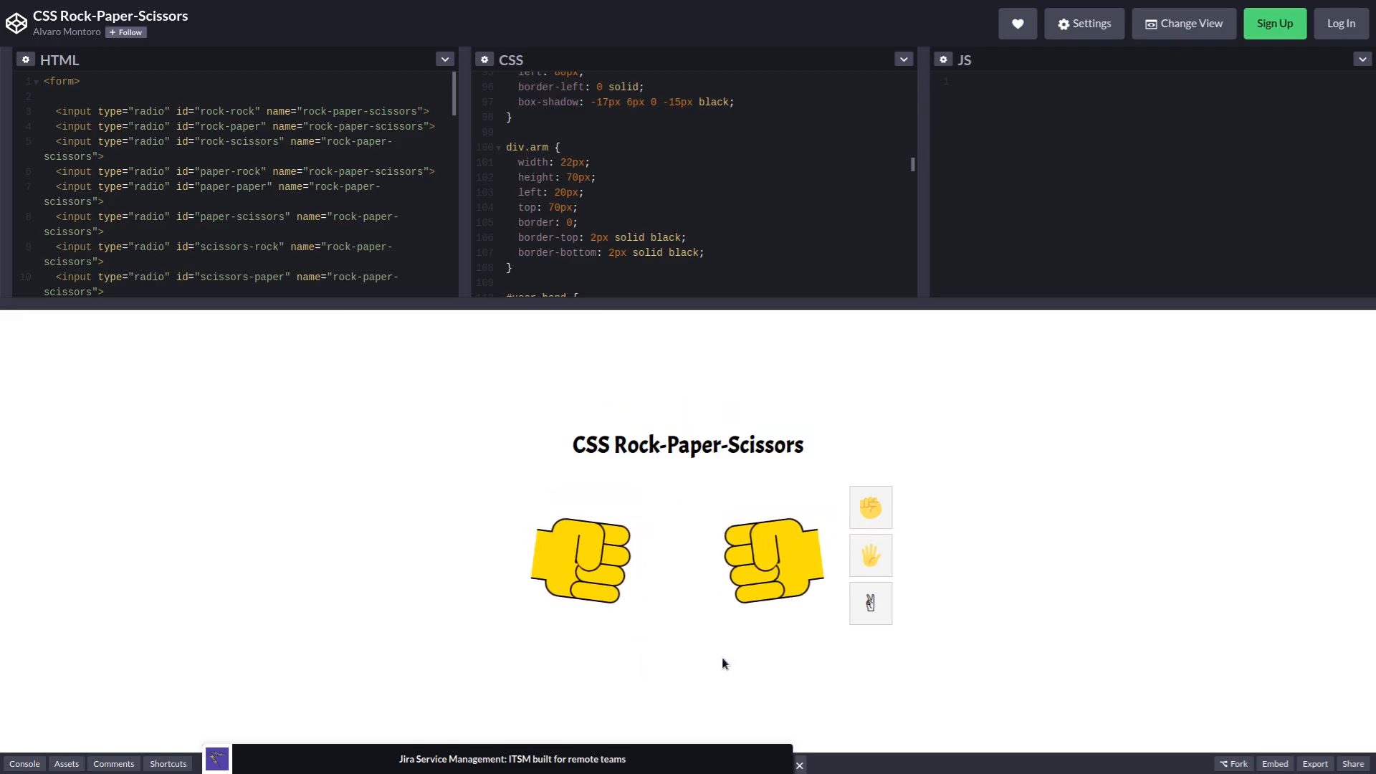
mouse_move(856, 592)
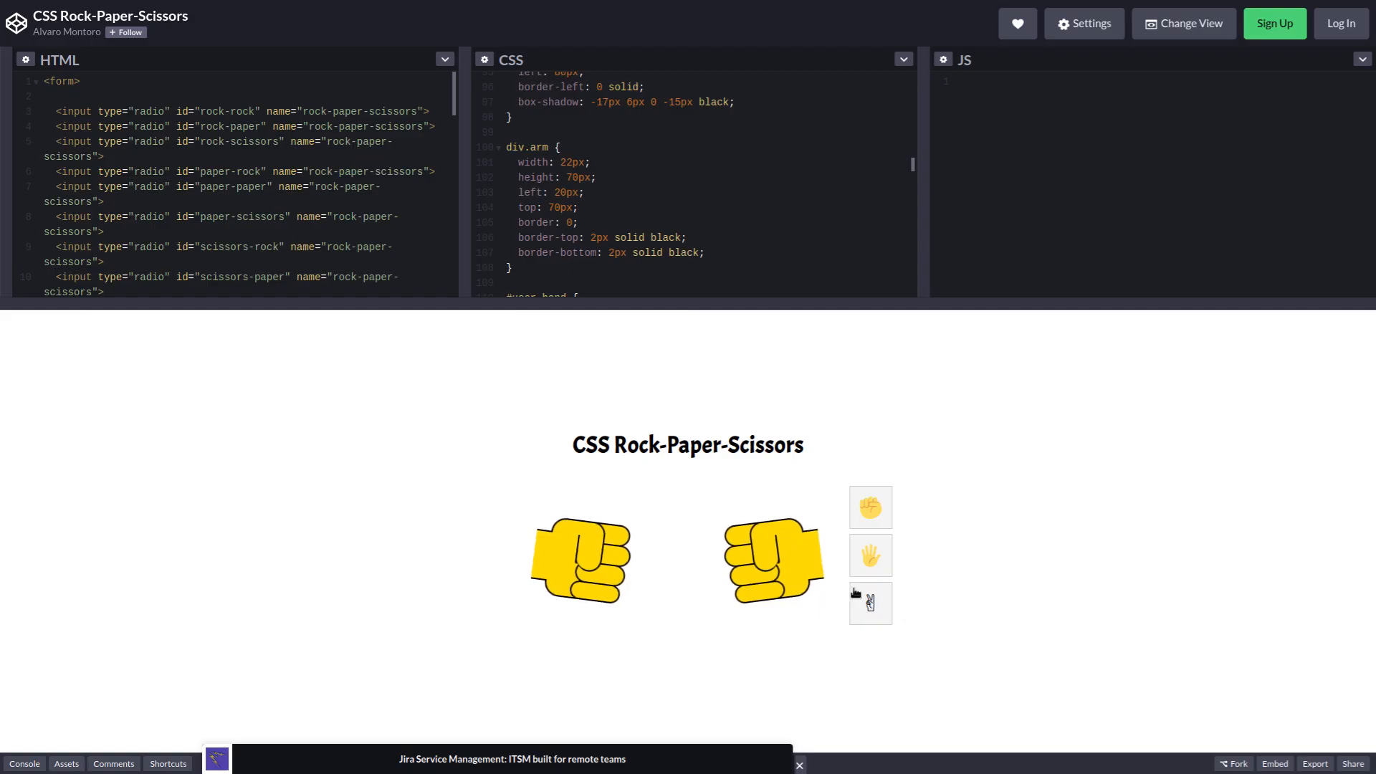
click(869, 603)
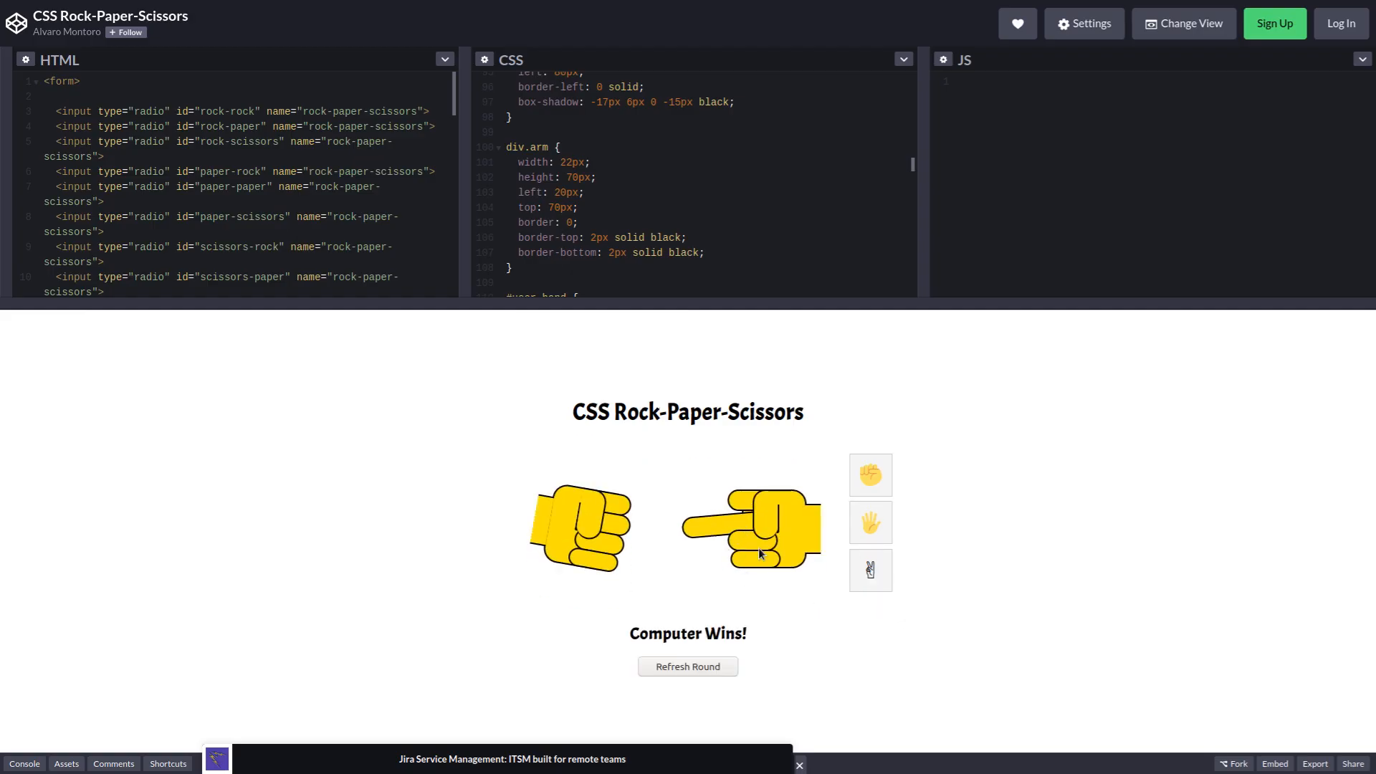
mouse_move(1014, 518)
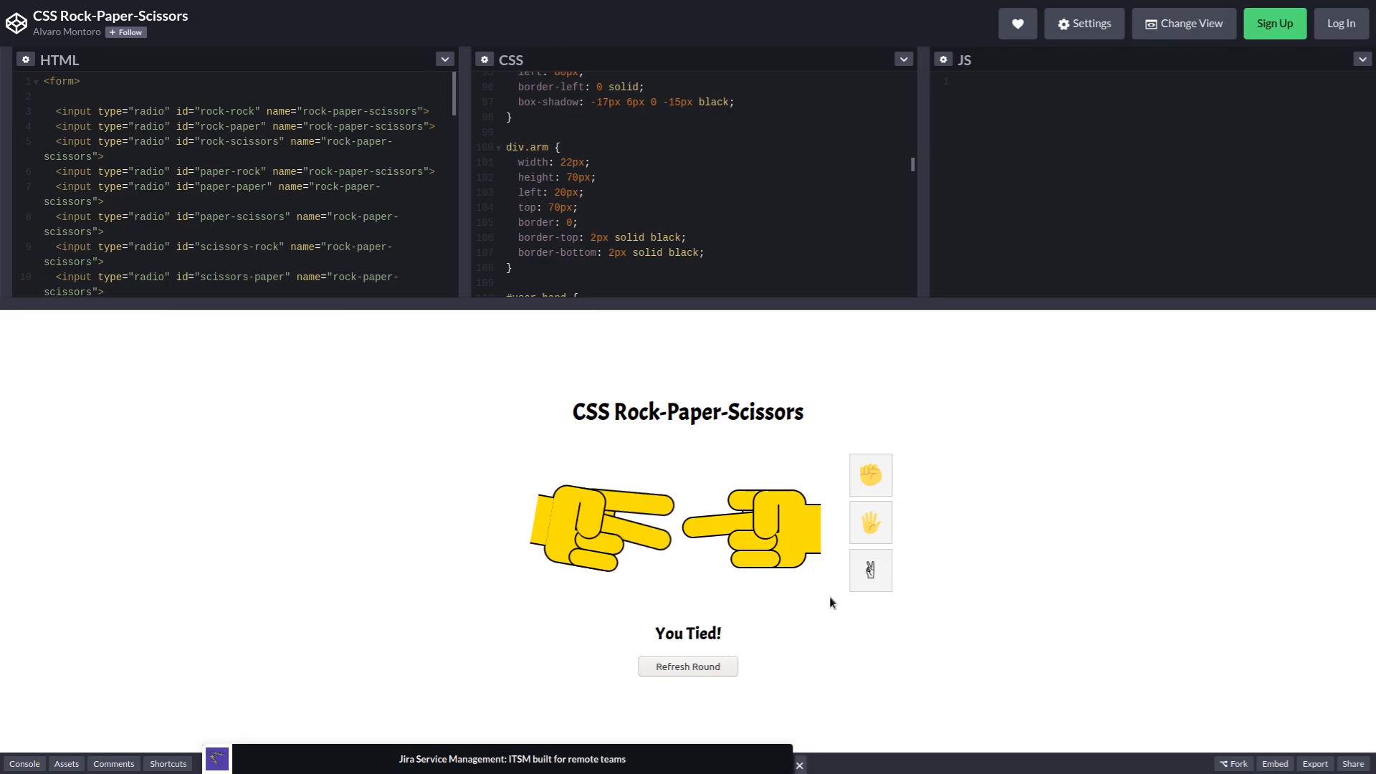
mouse_move(769, 515)
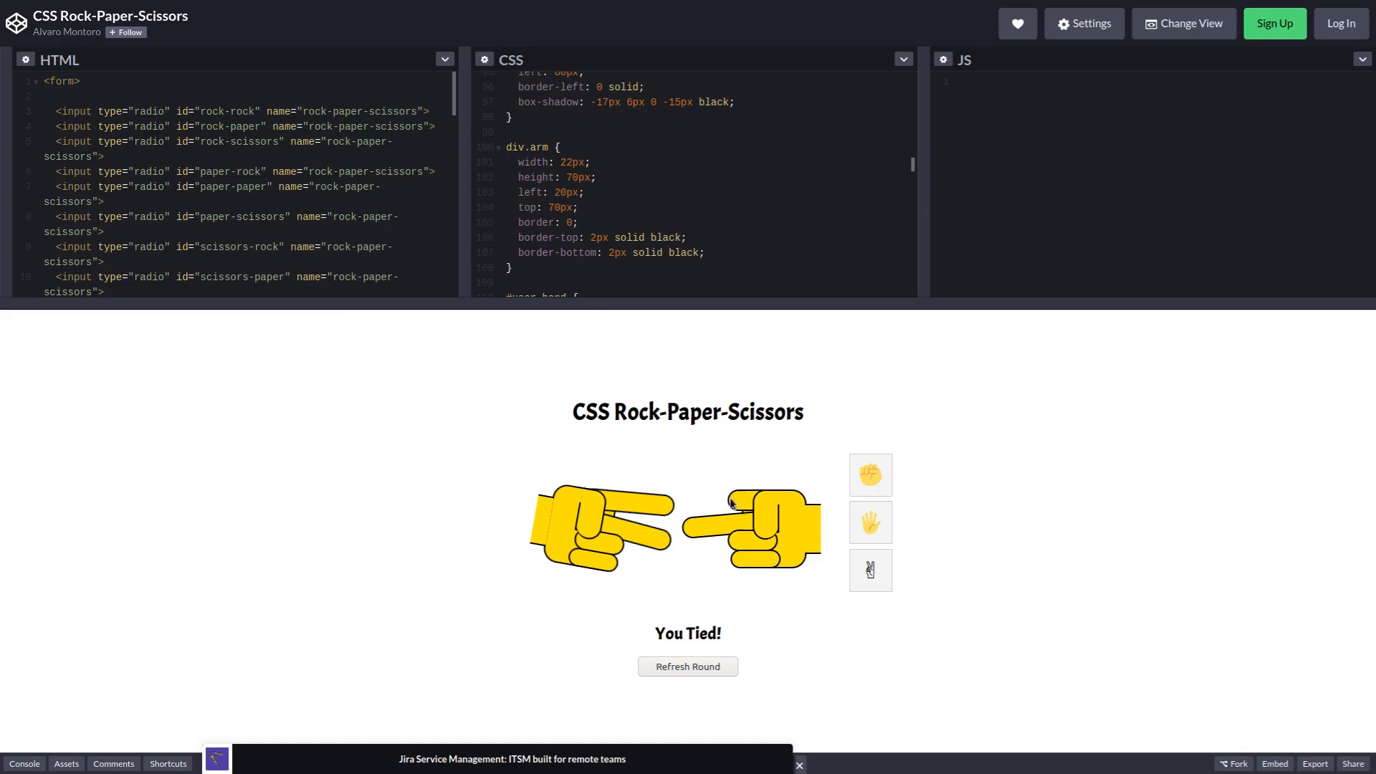
mouse_move(850, 512)
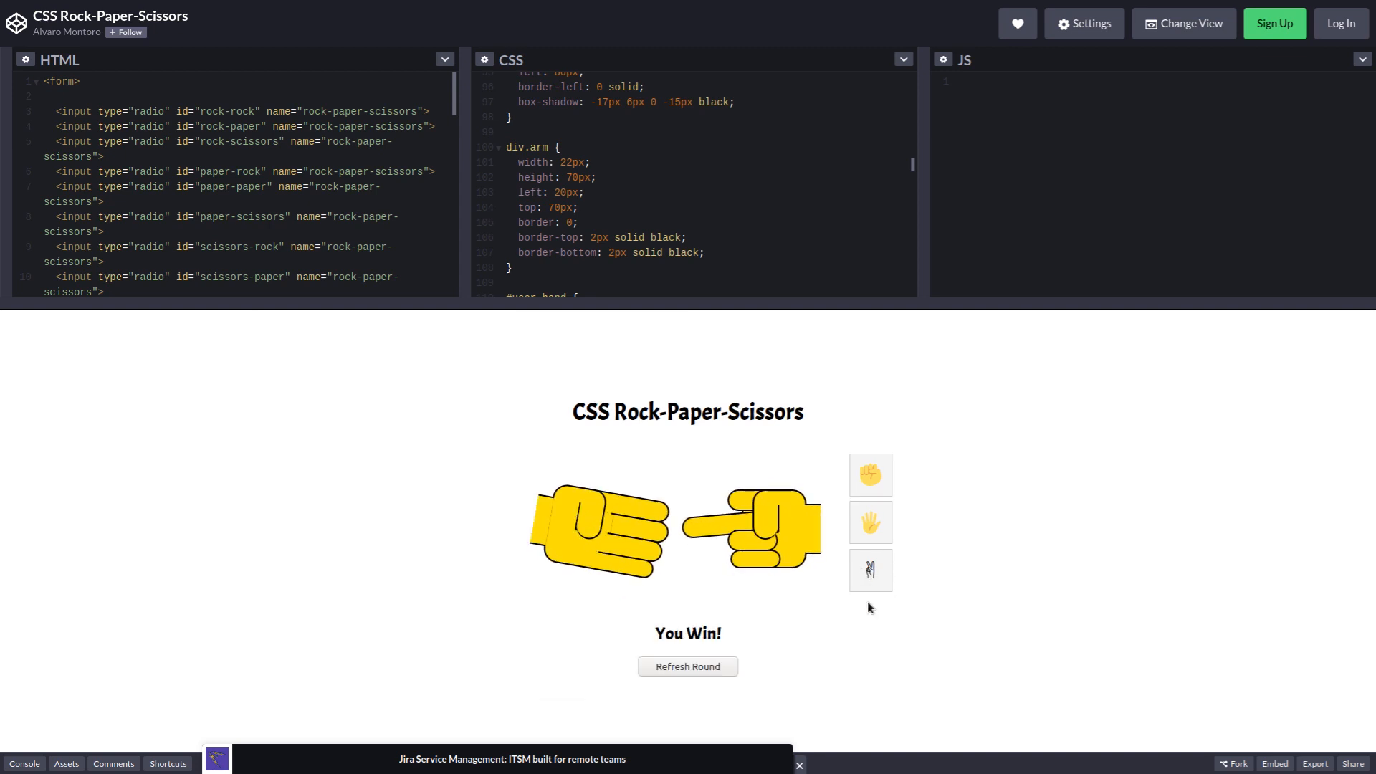
mouse_move(514, 420)
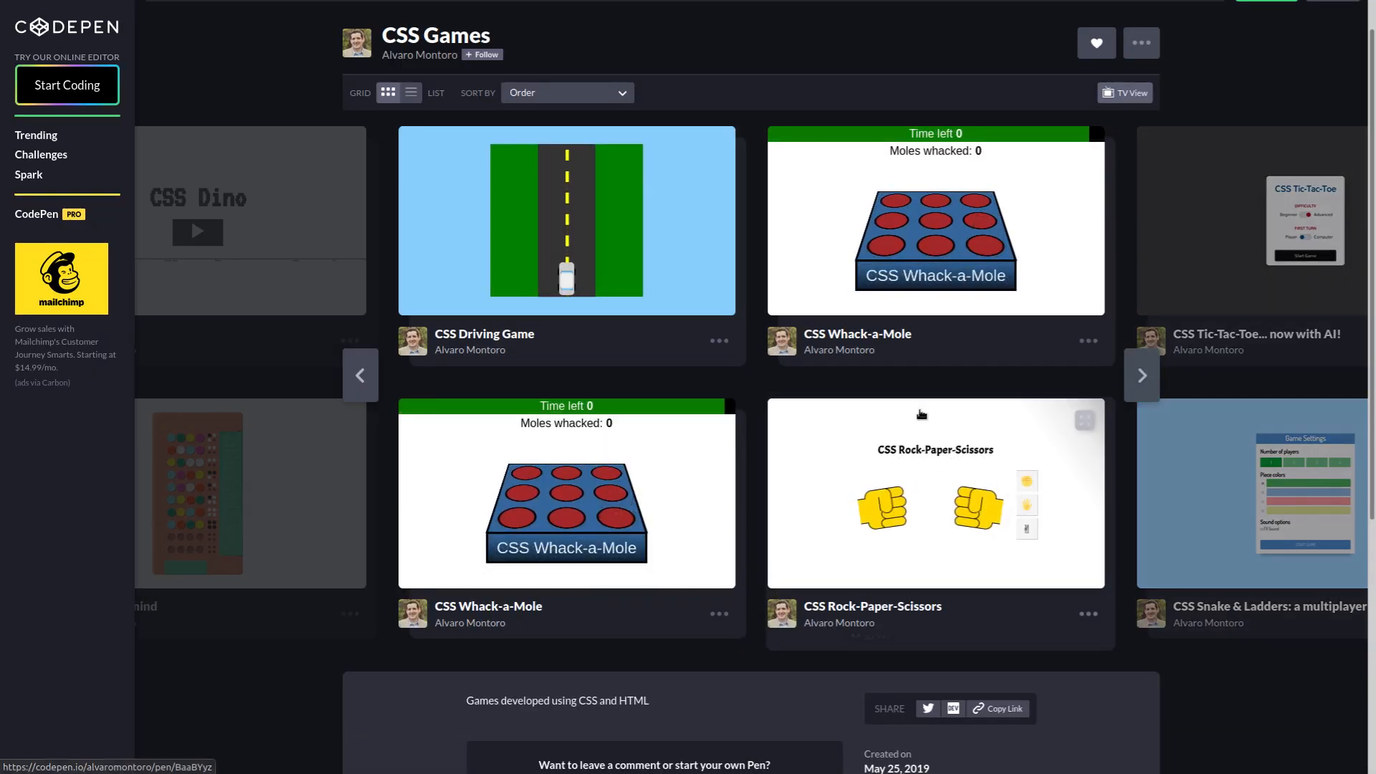
Step: Advance the CSS Games collection to its next page listing Tic-Tac-Toe, Snake & Ladders and Connect Four
click(1141, 374)
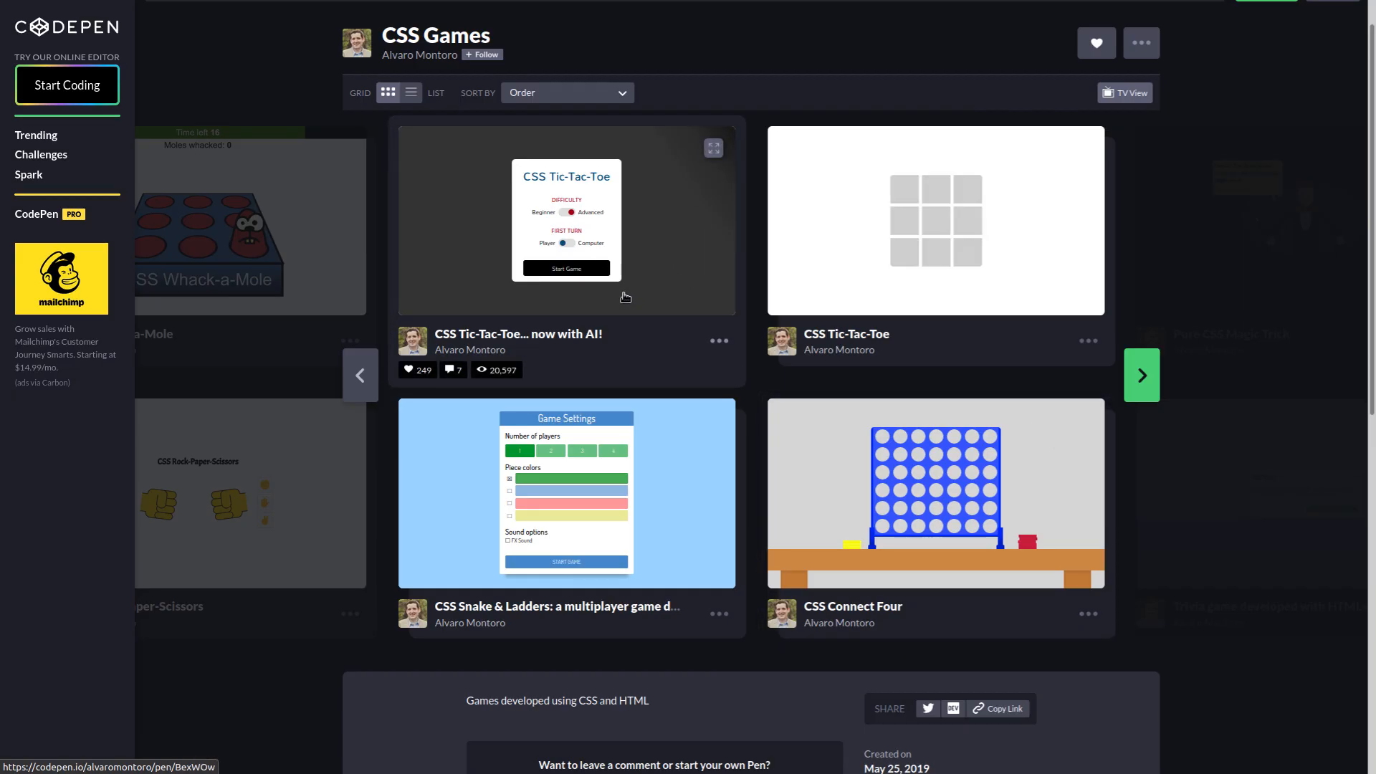
mouse_move(620, 261)
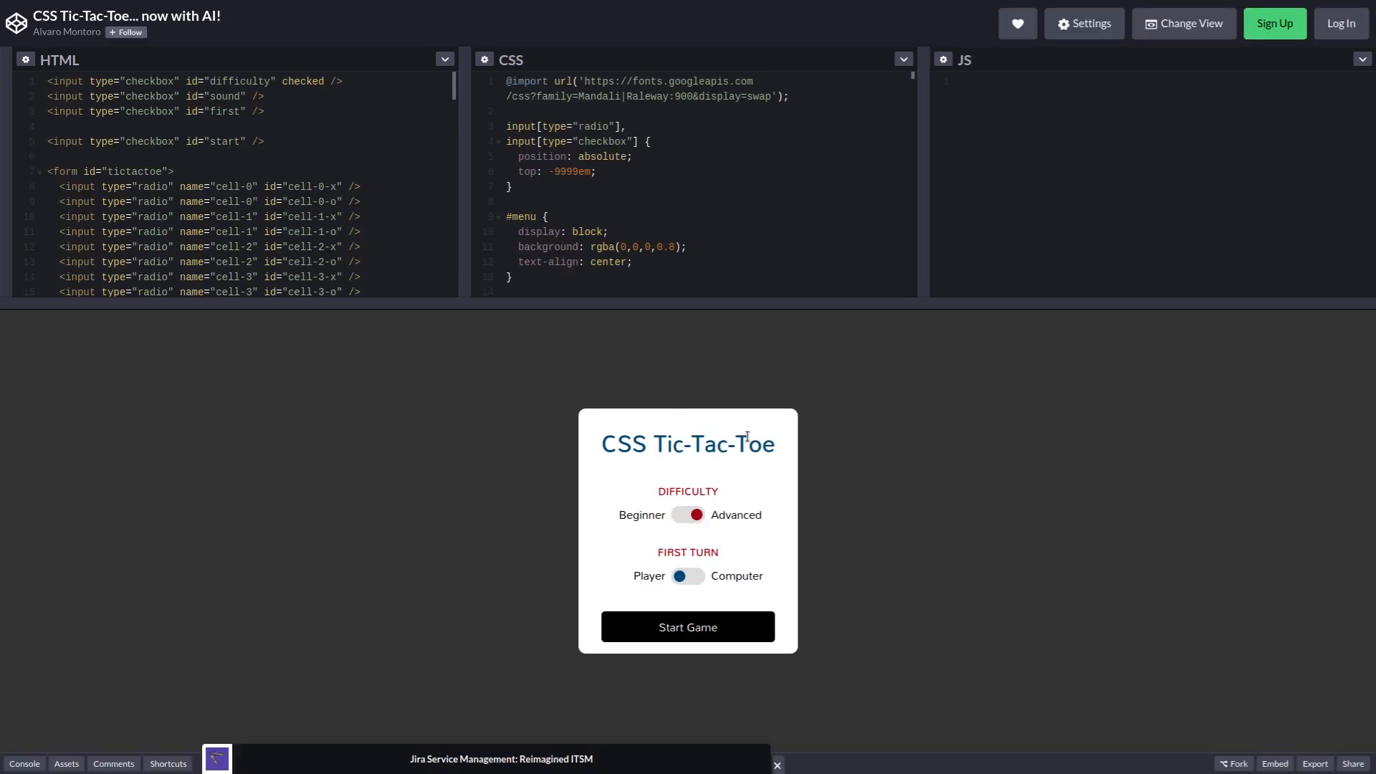
mouse_move(724, 480)
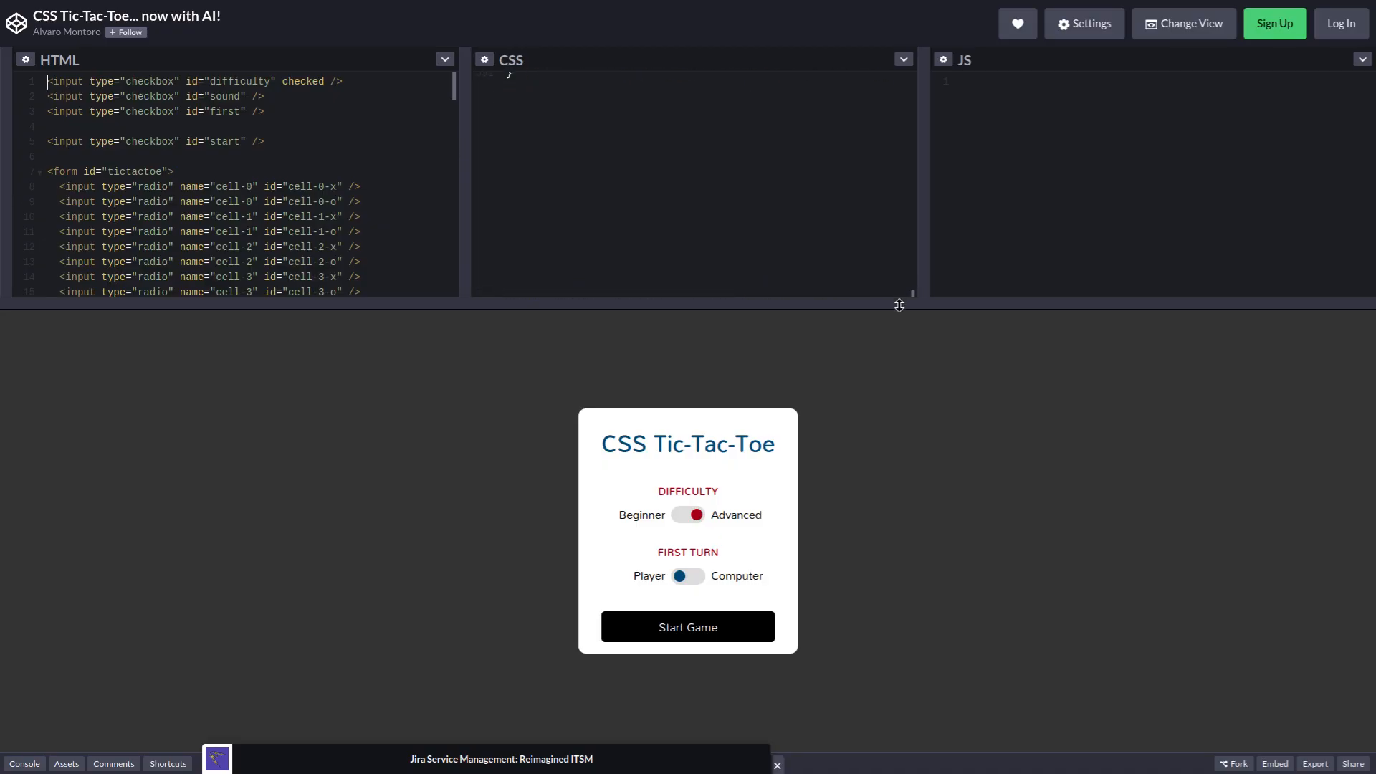
scroll(down, 3)
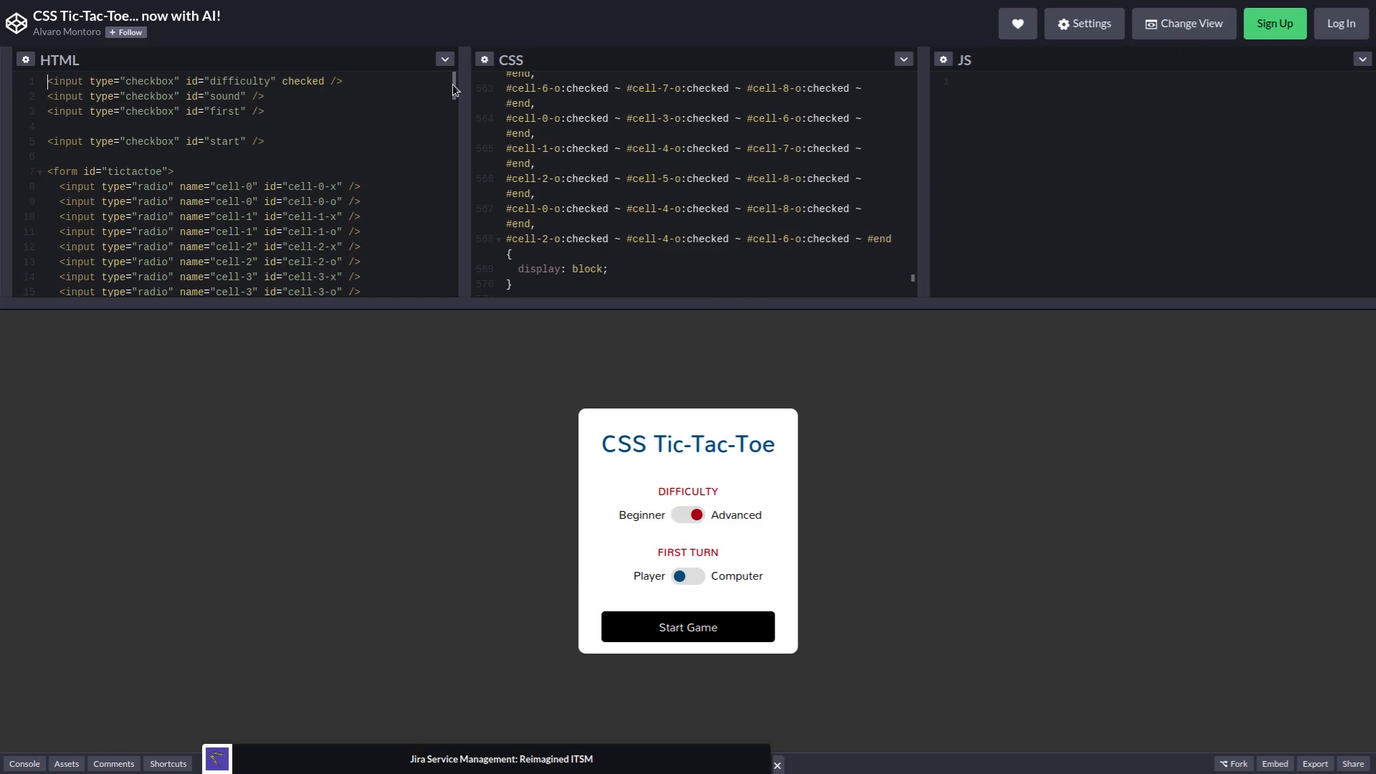
scroll(down, 3)
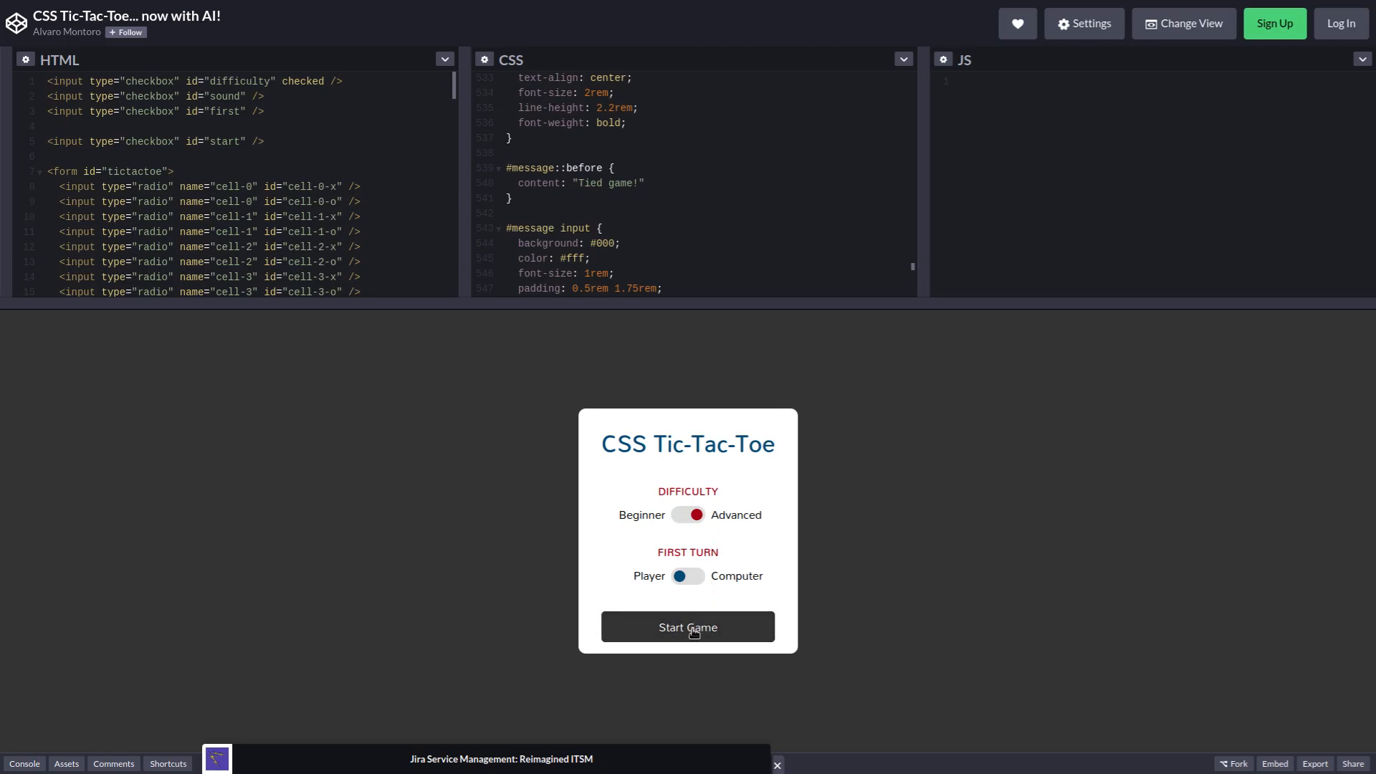
Step: Start the game and place X in the top-right and top-middle squares, letting the computer answer
click(686, 626)
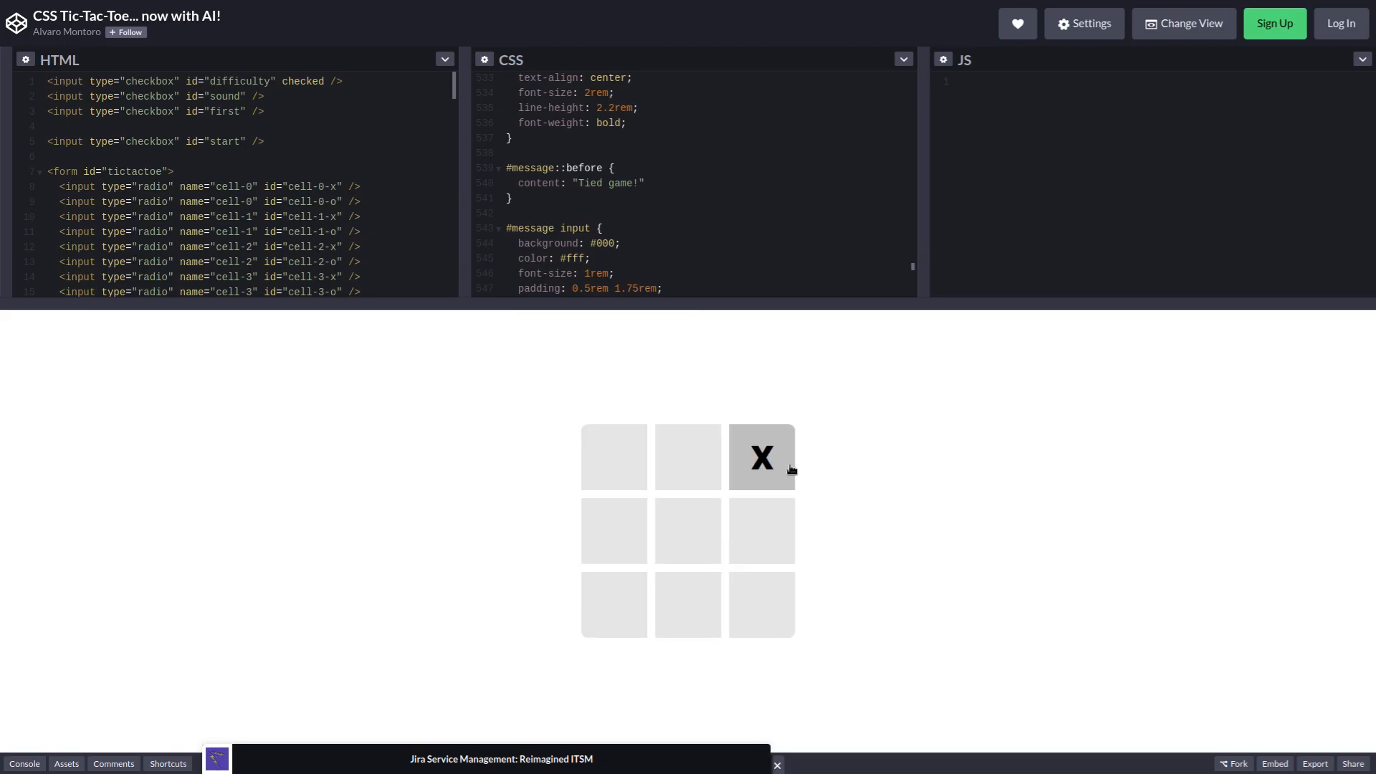
click(761, 456)
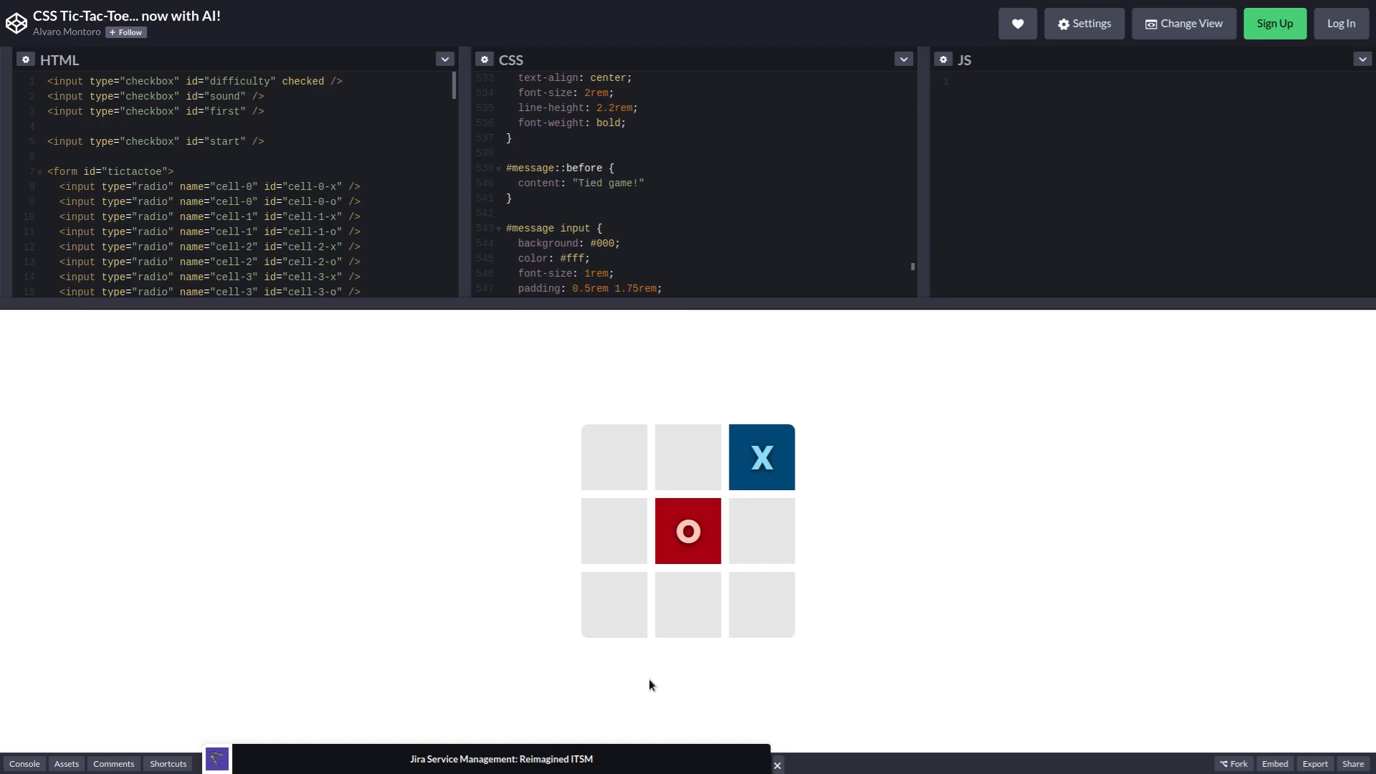
click(761, 531)
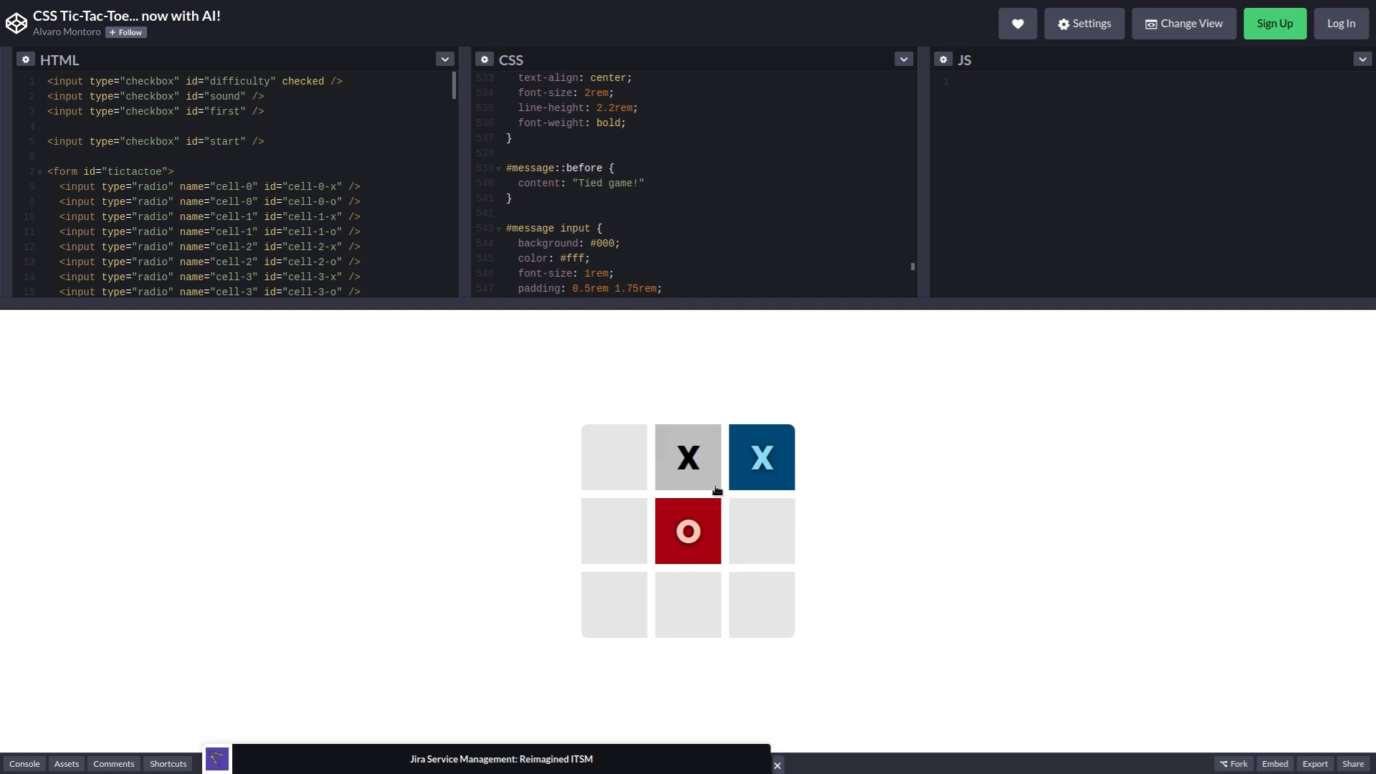
mouse_move(714, 489)
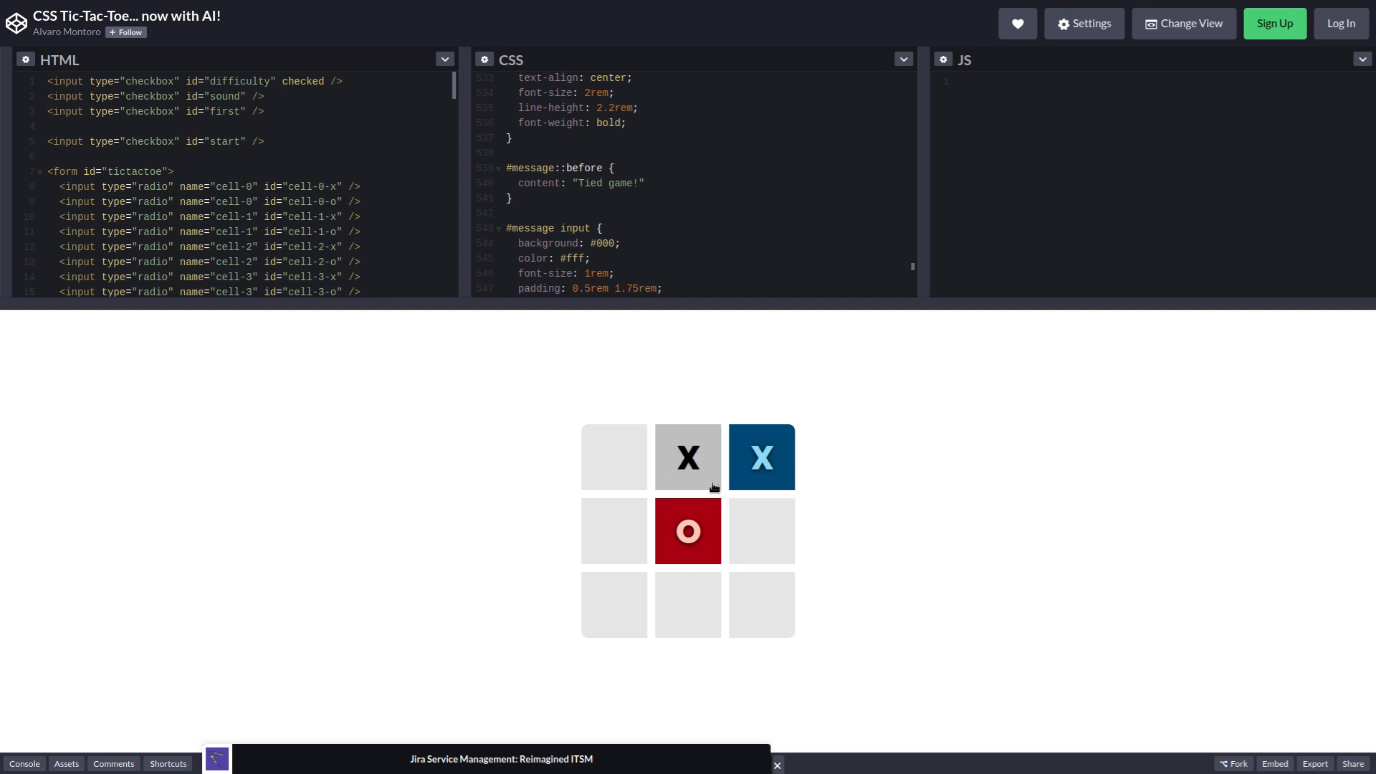
mouse_move(712, 483)
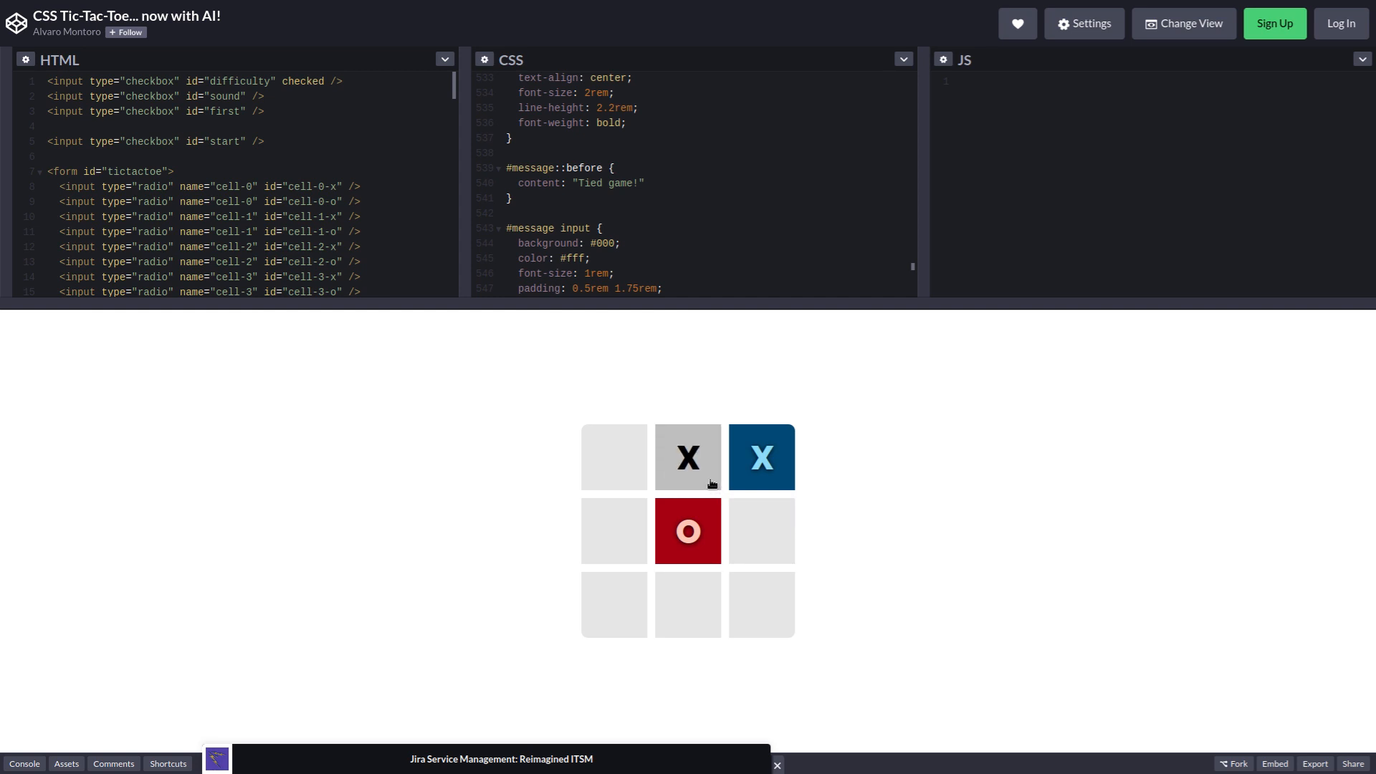
click(614, 455)
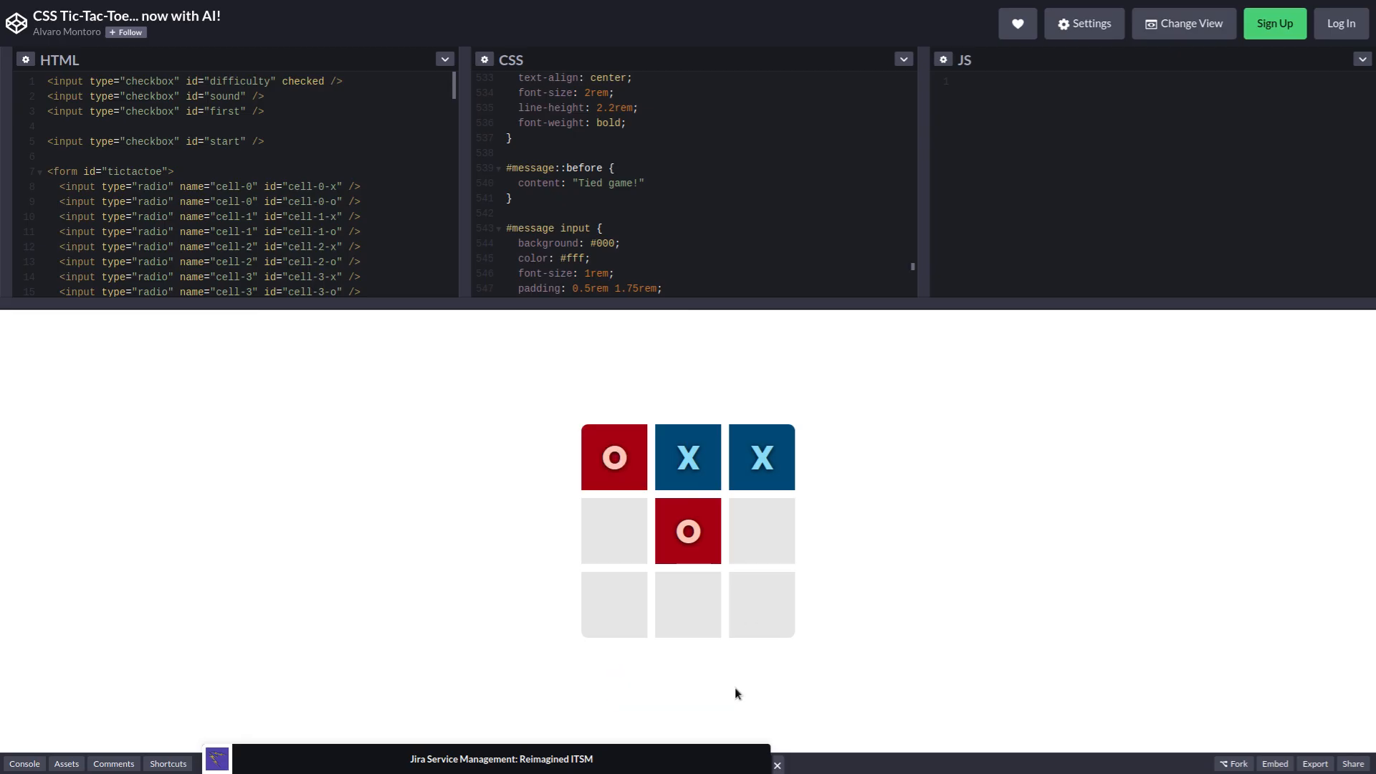
mouse_move(735, 690)
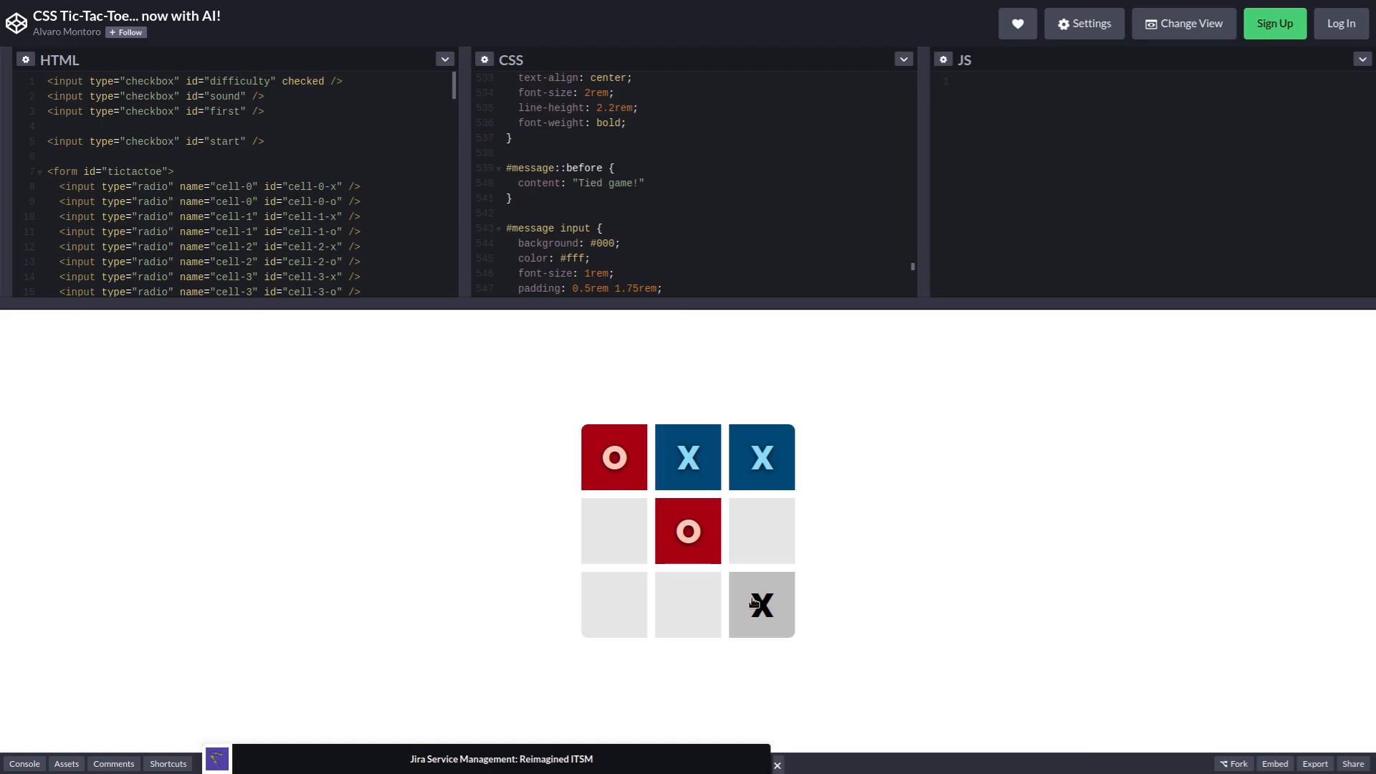
Step: Place X in the bottom-right and middle-left squares with computer moves between turns
click(760, 603)
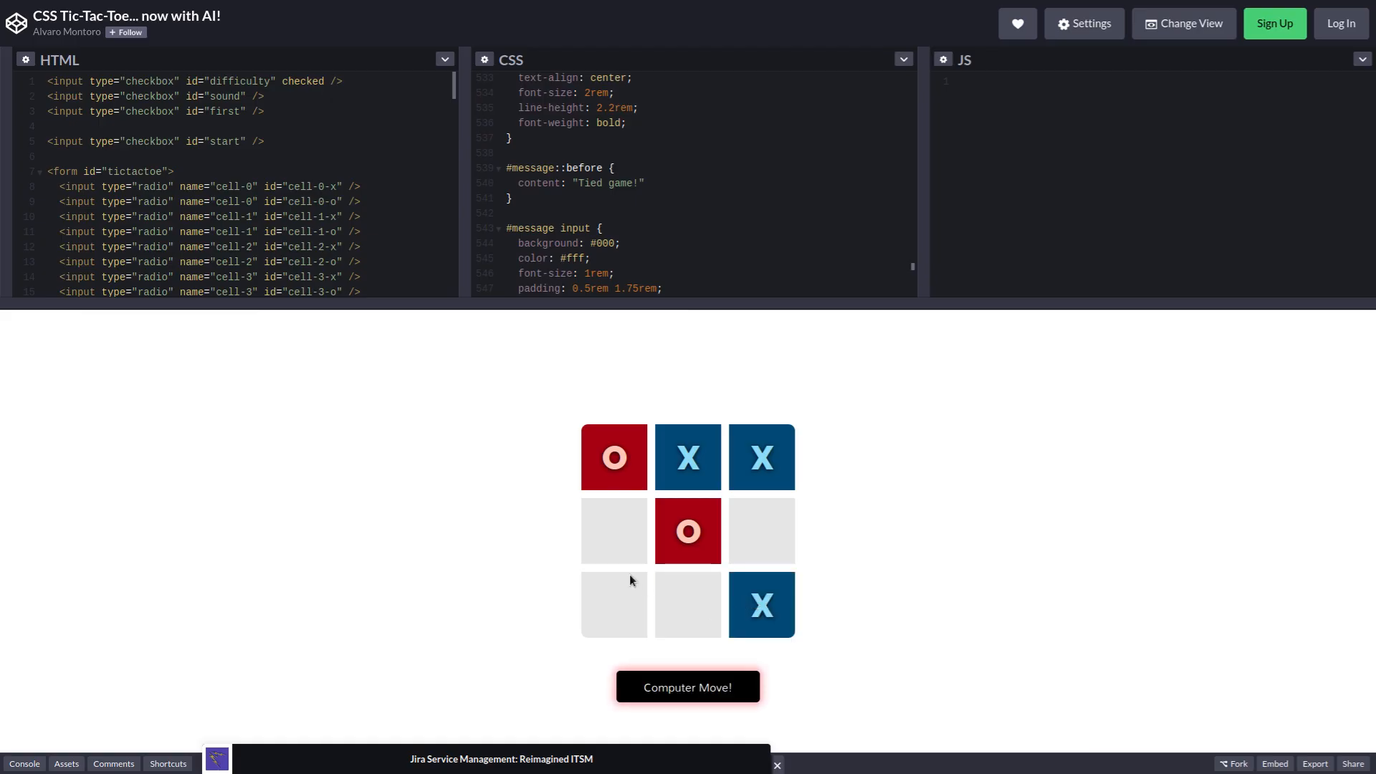
click(762, 530)
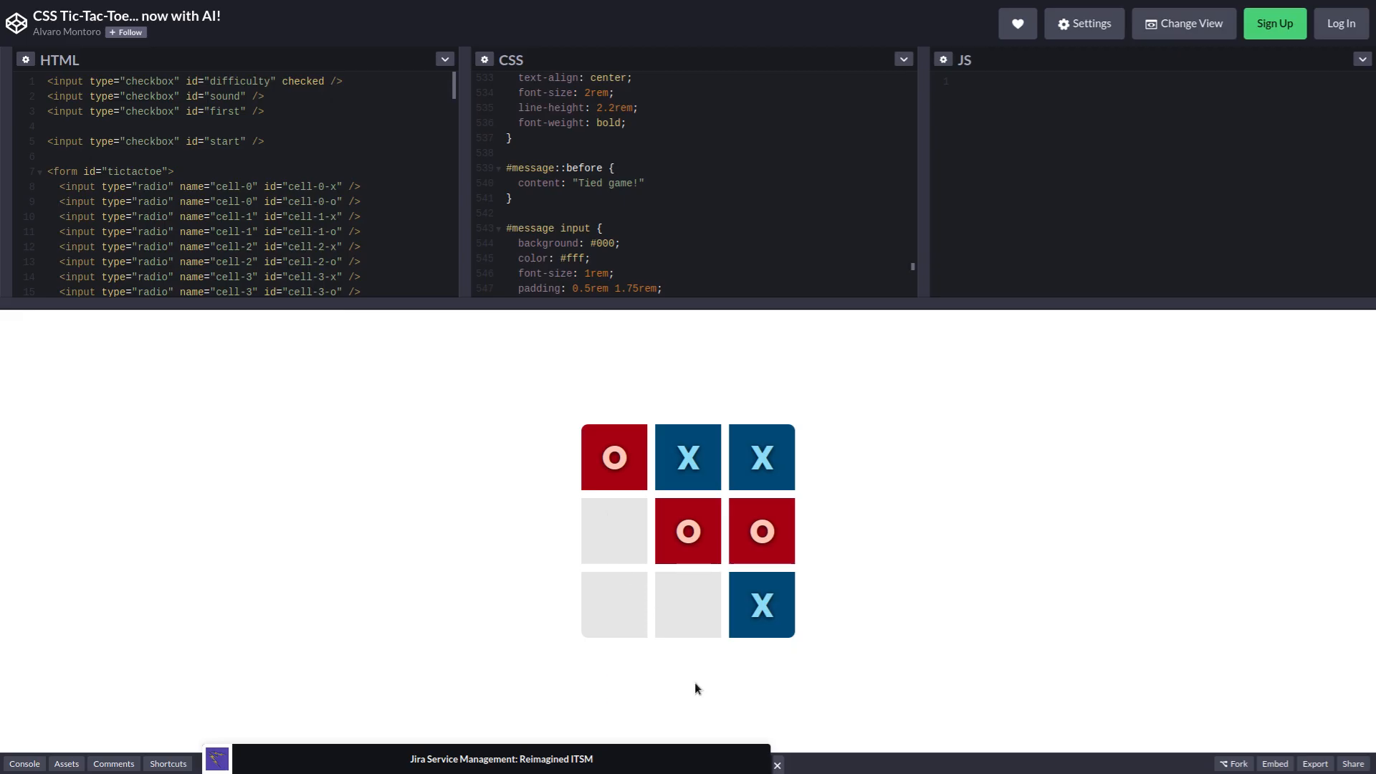
click(613, 531)
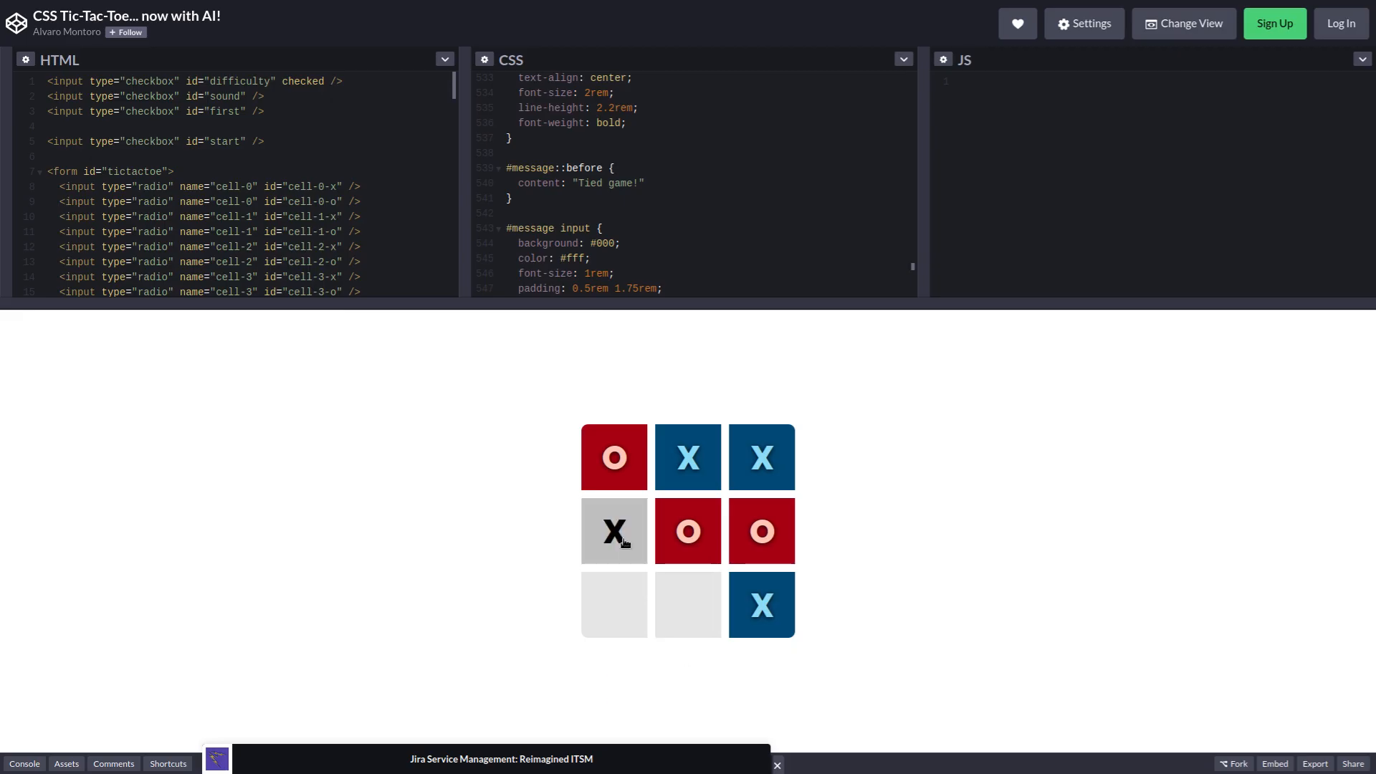
click(687, 603)
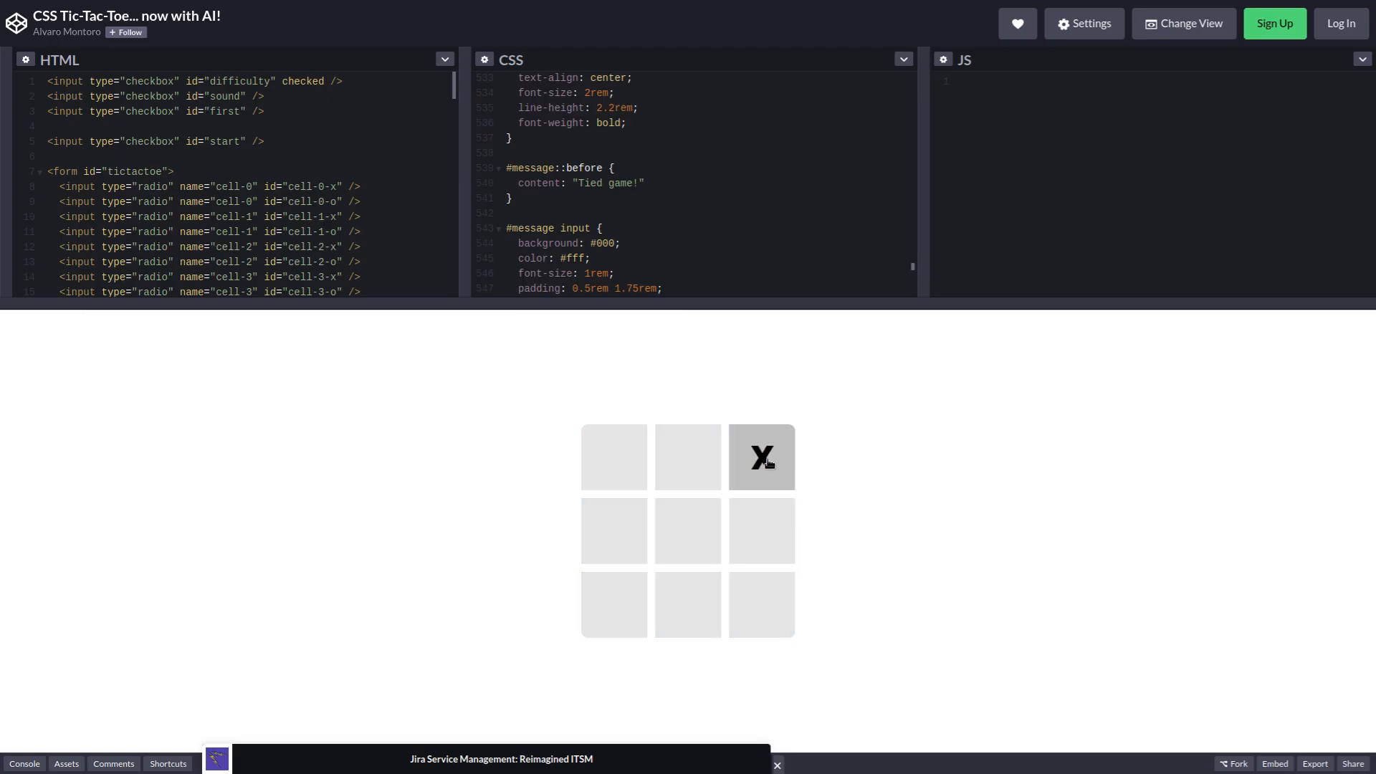
mouse_move(764, 460)
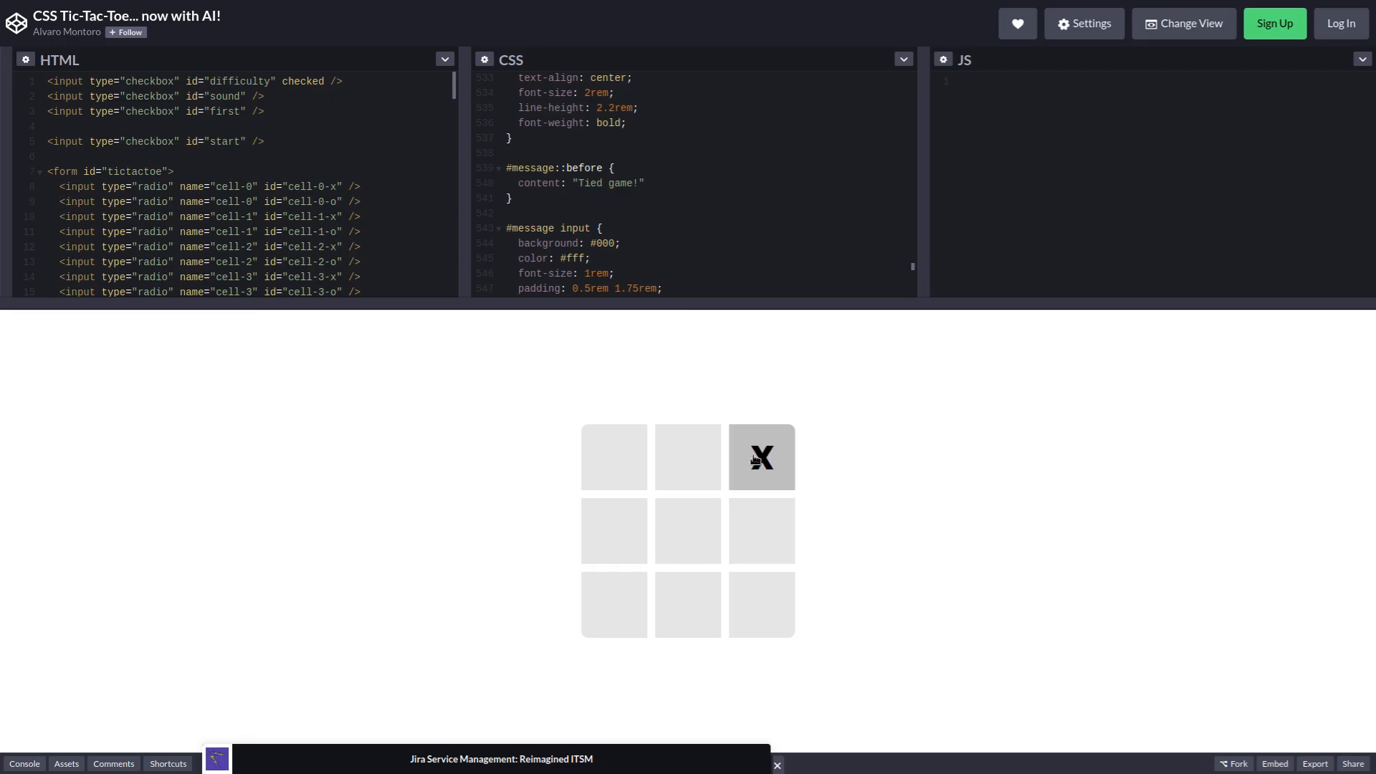
Step: Place X in the top-right and top-middle squares, letting the computer respond
click(760, 456)
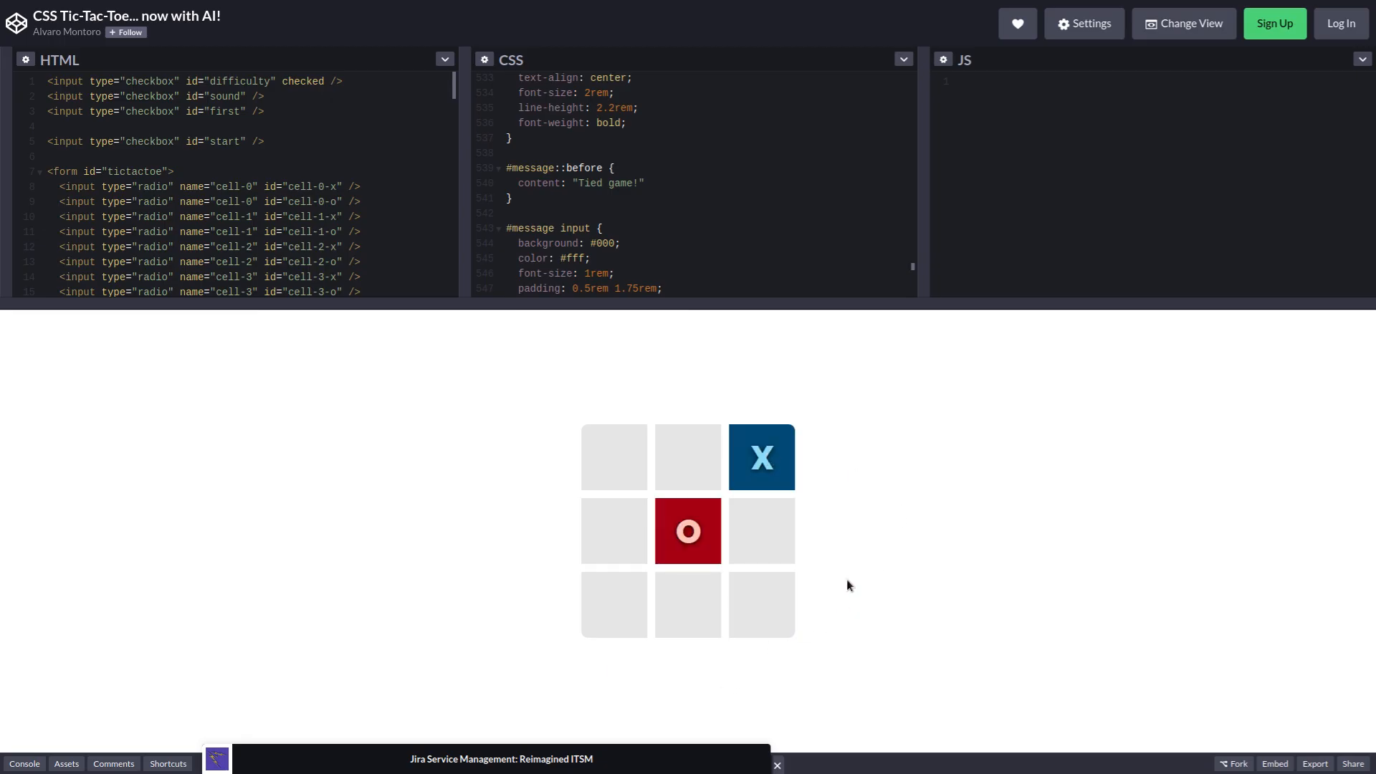
click(614, 605)
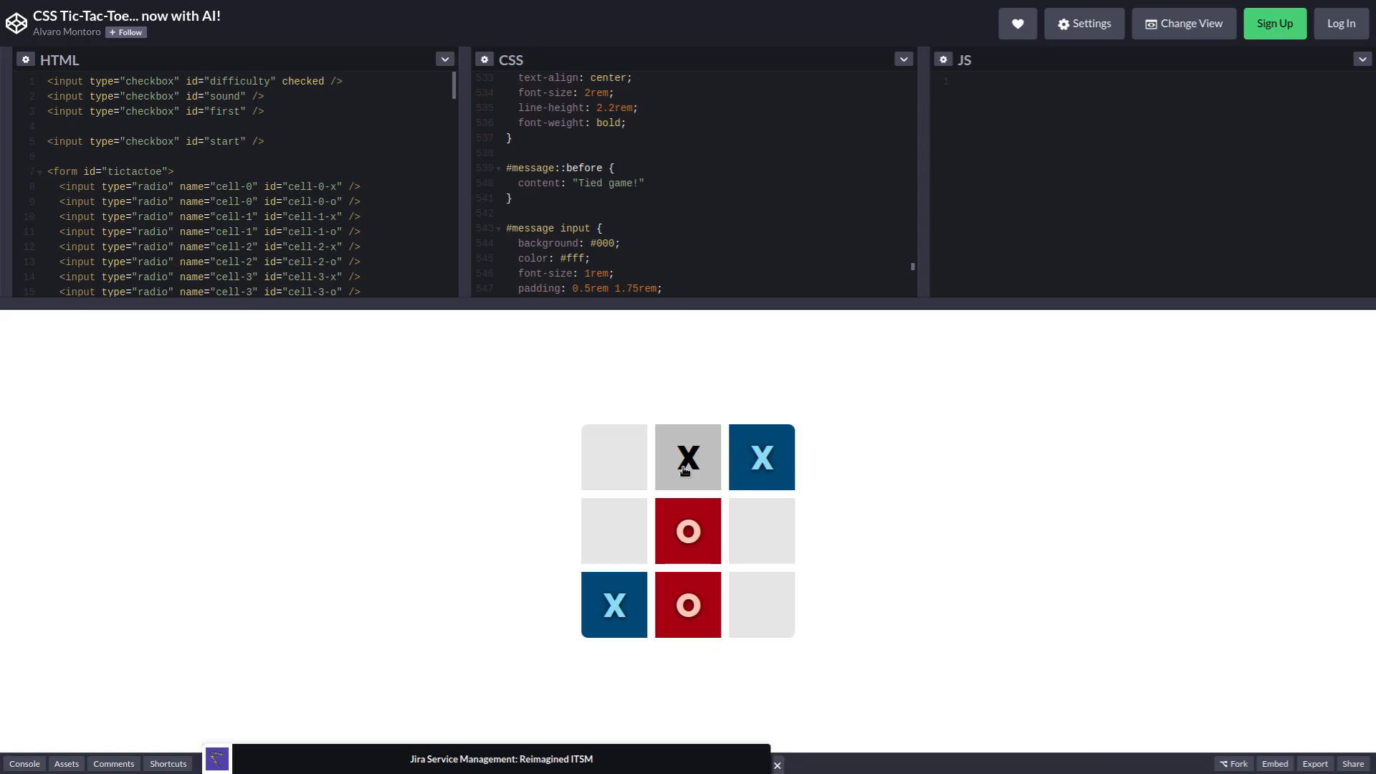
click(687, 456)
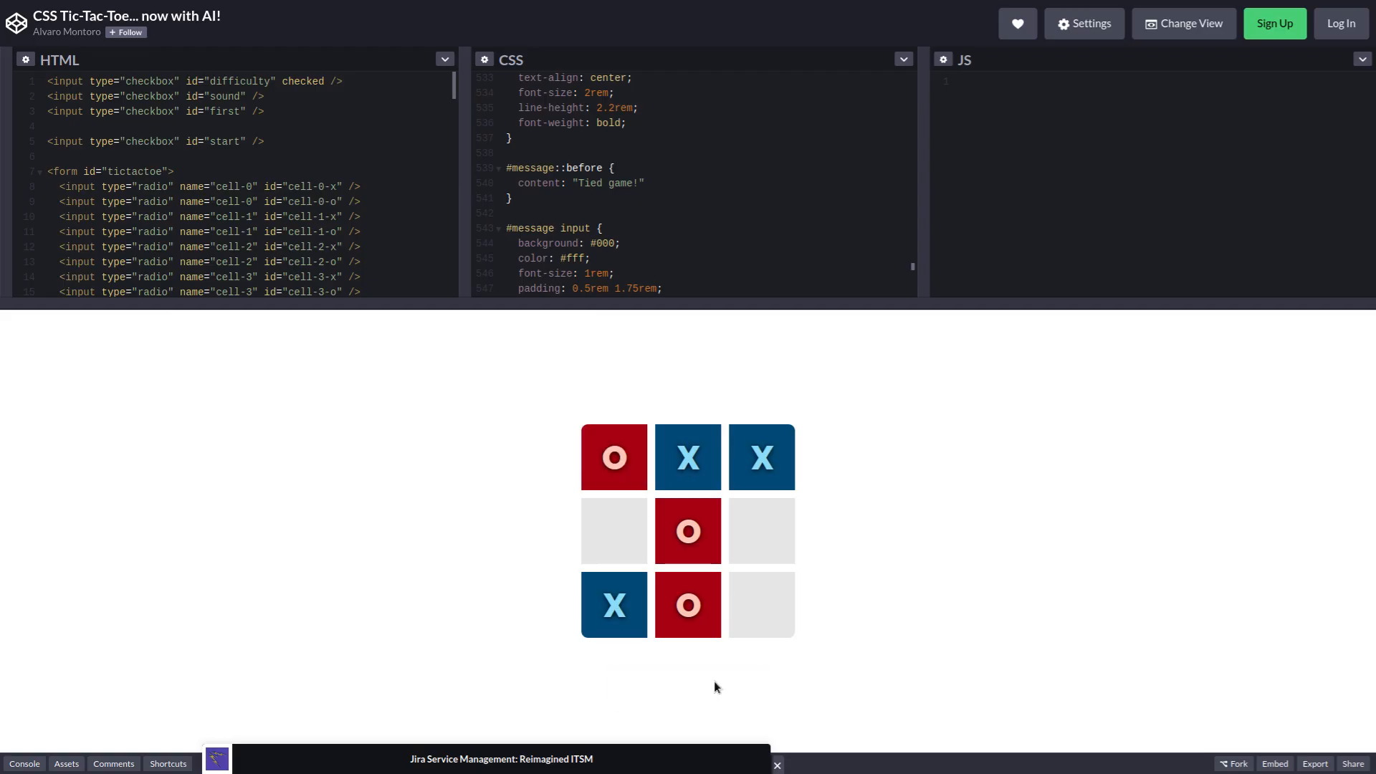
Step: Fill the middle-right square to reach 'Tied game!' and choose Play again for an empty board
click(761, 531)
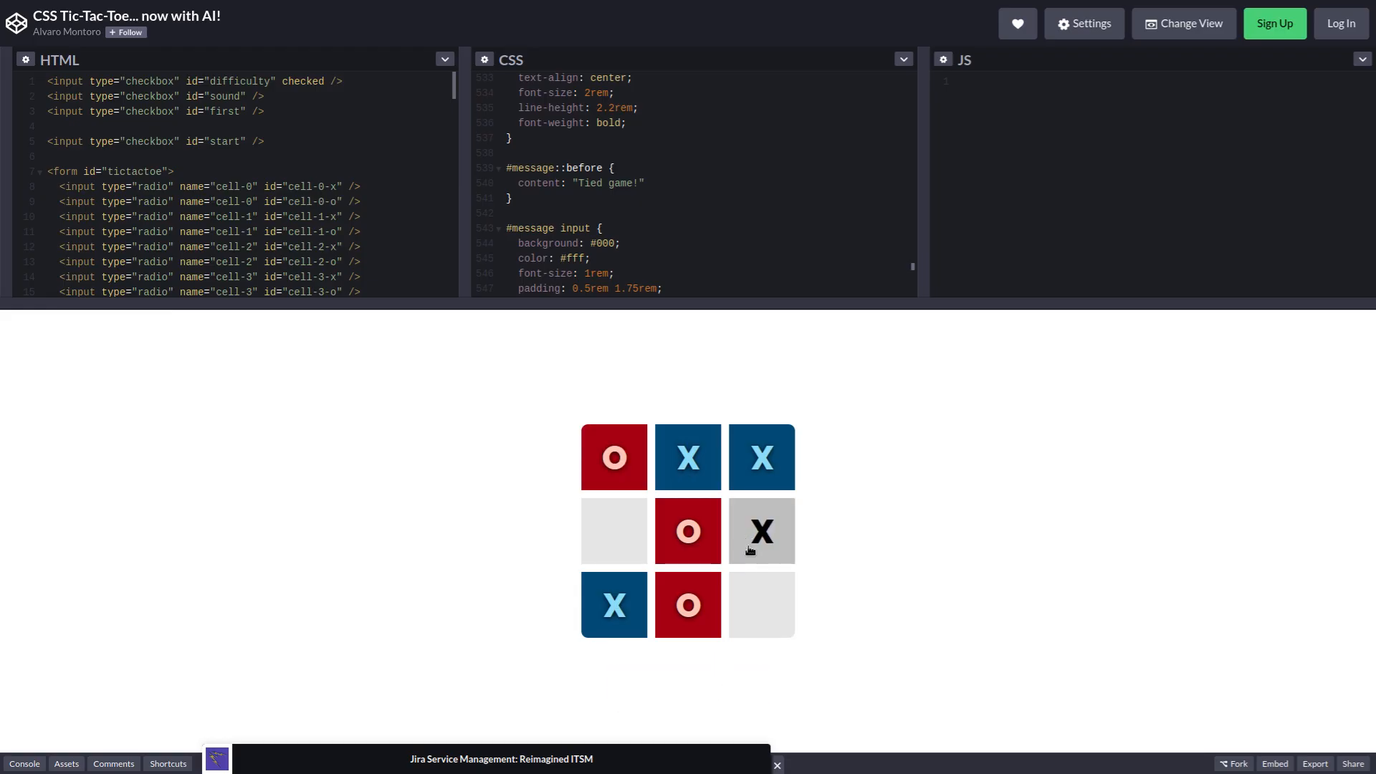
click(760, 604)
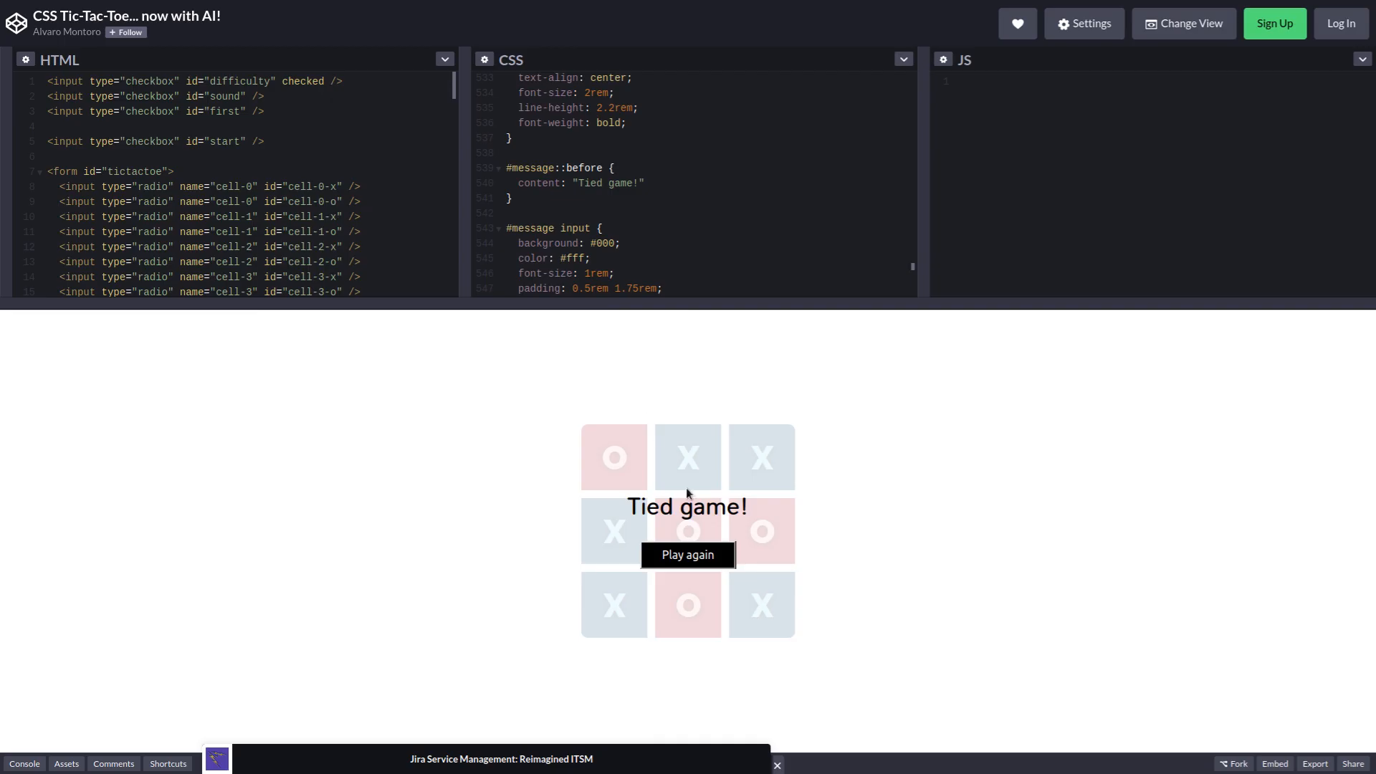
click(687, 555)
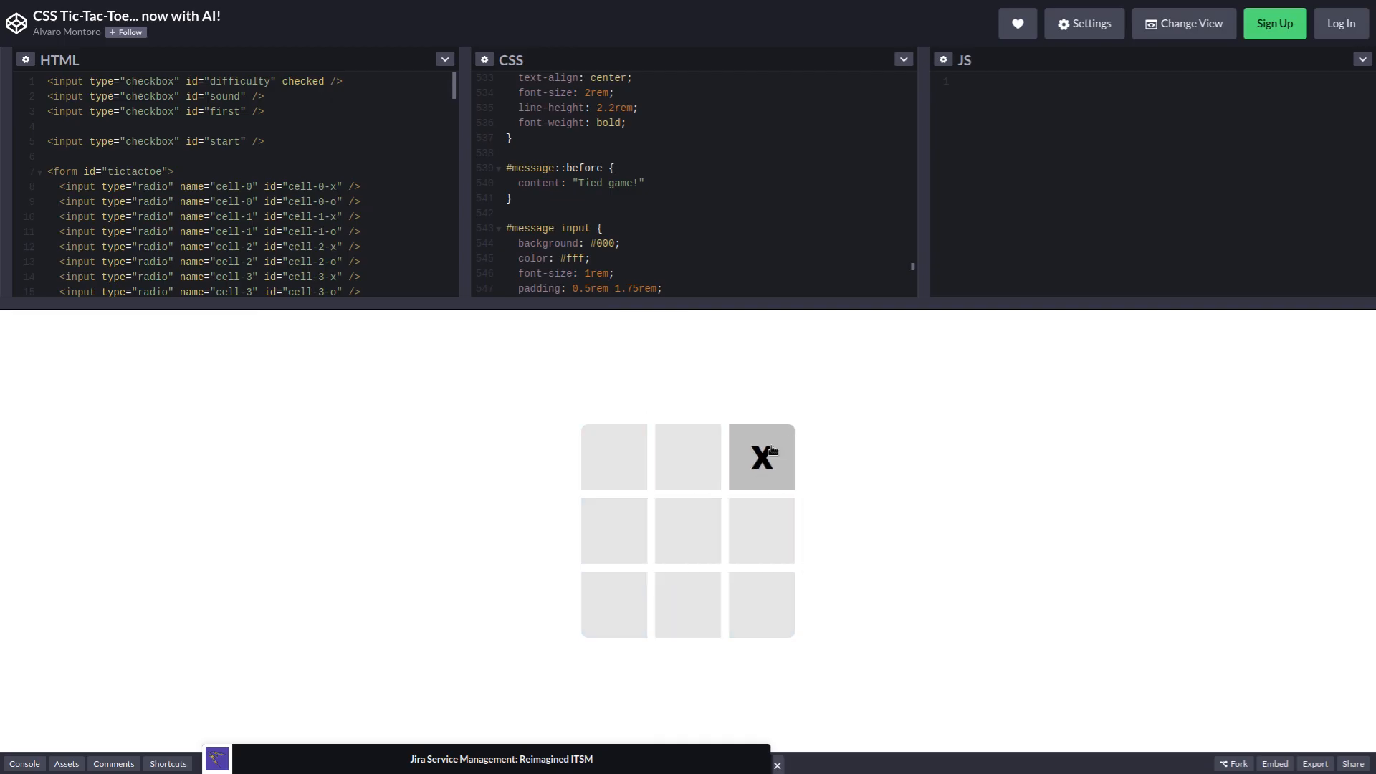
Step: Place X in the top-right and bottom-left squares, with the computer playing O after each
click(760, 456)
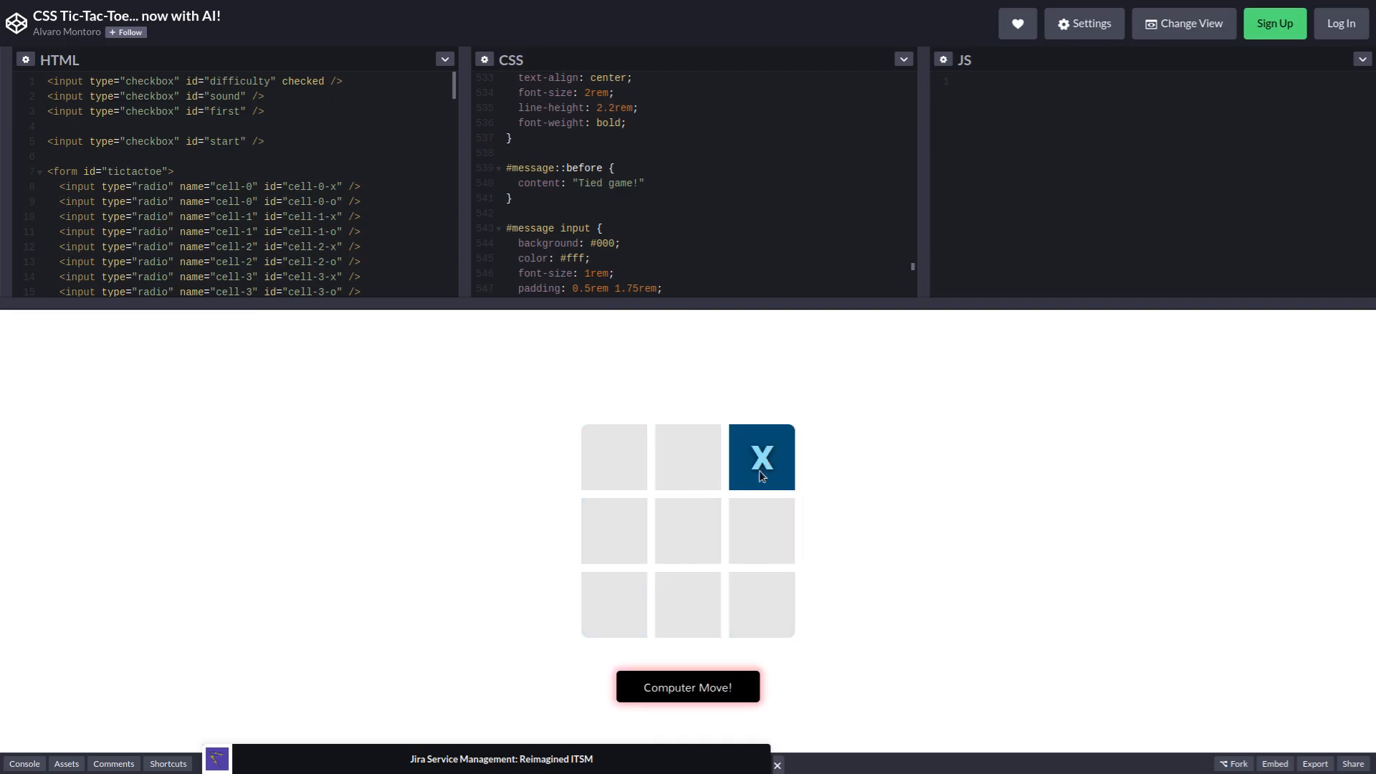
click(687, 456)
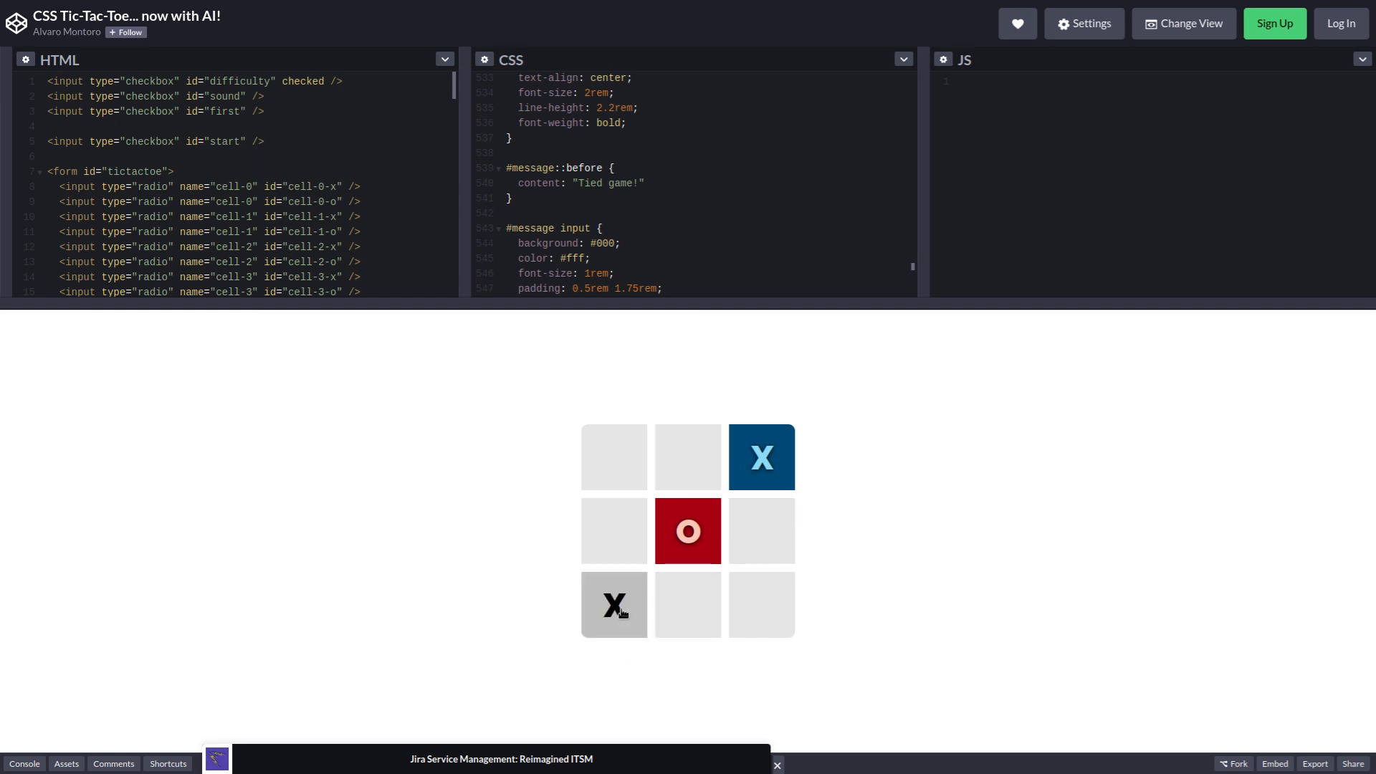
click(613, 603)
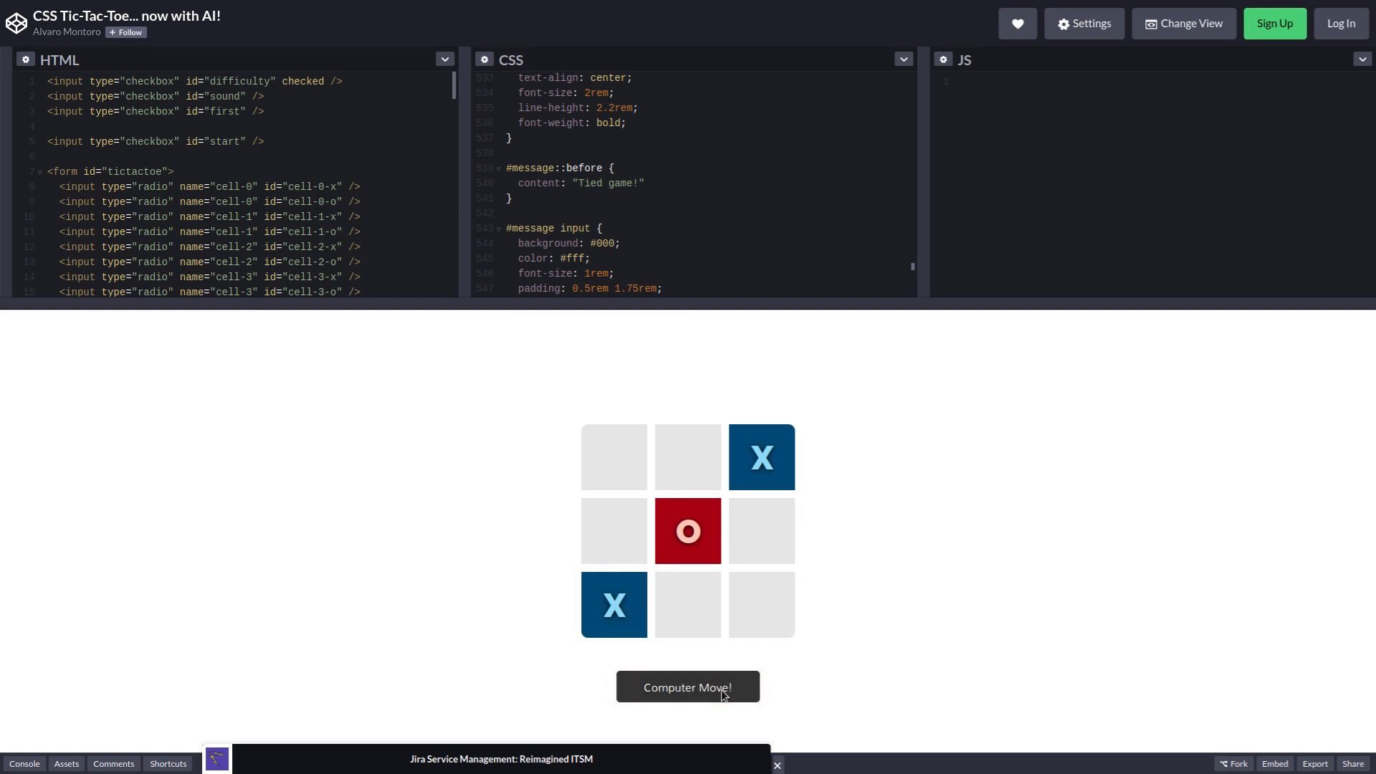
click(688, 686)
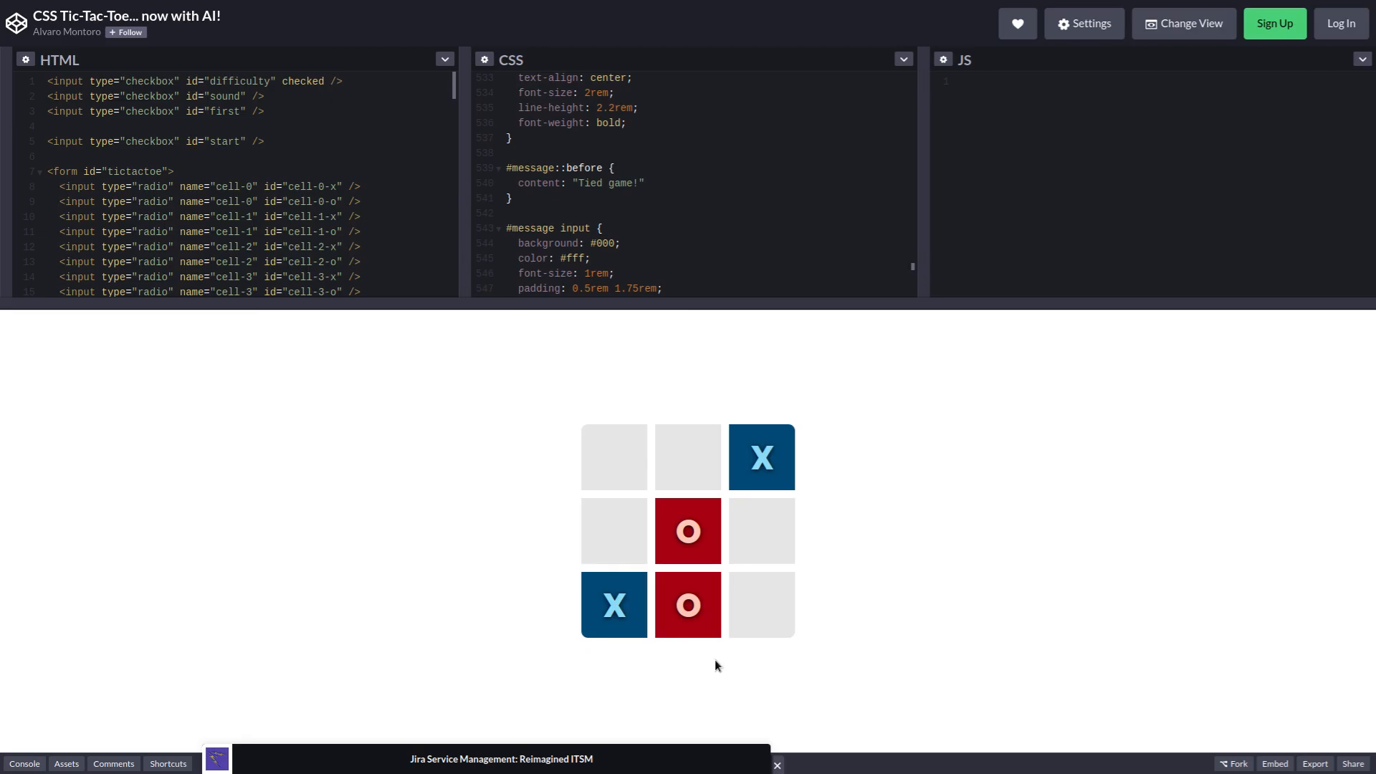
Step: Place X in the top-middle and bottom-right squares, again letting the computer move after each
click(687, 457)
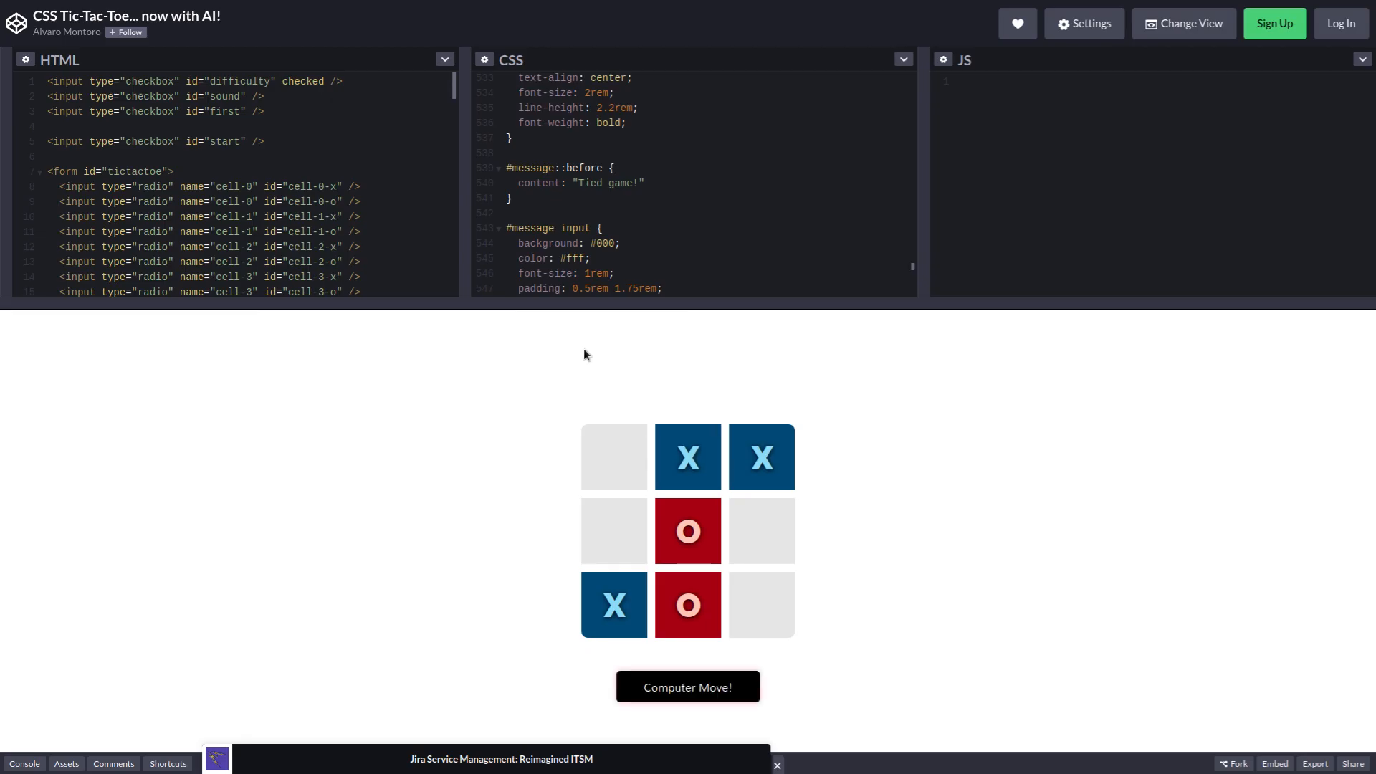
click(762, 604)
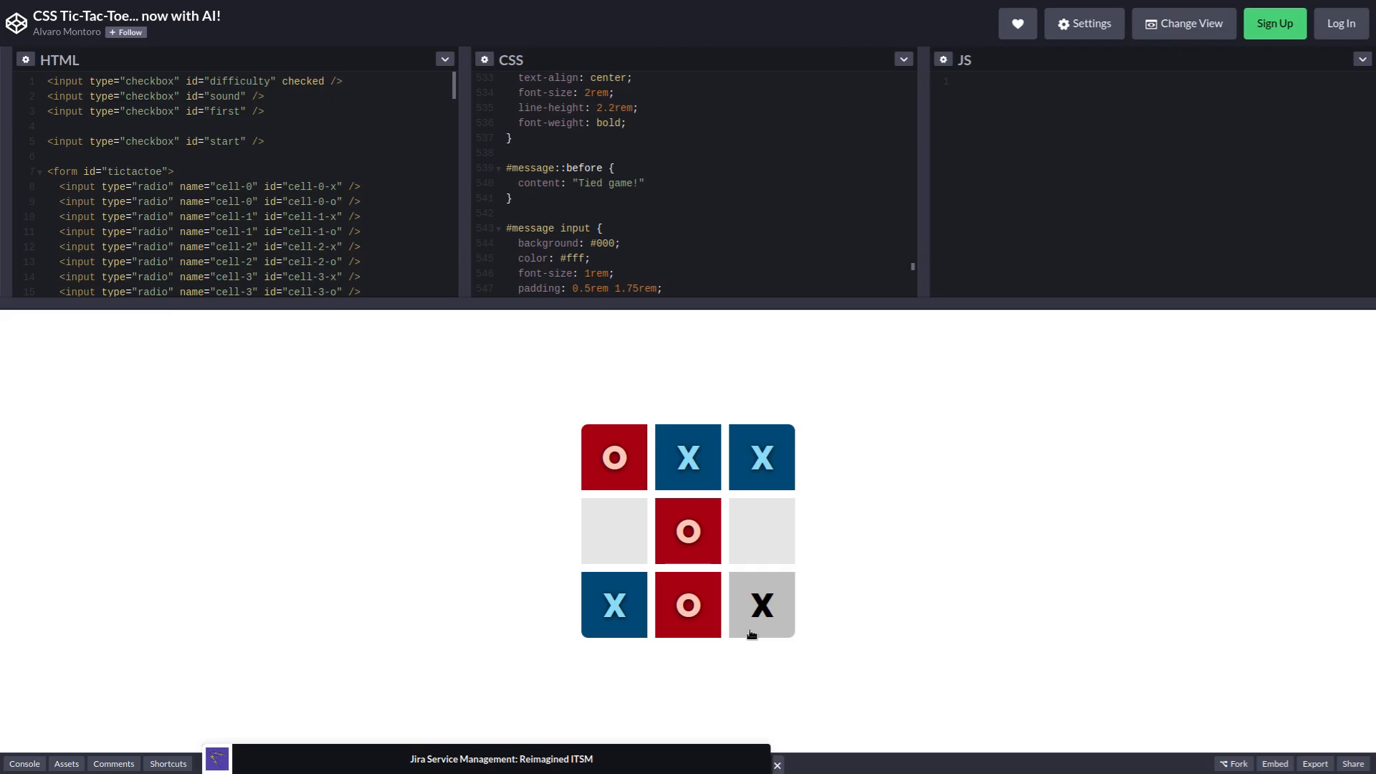
click(760, 603)
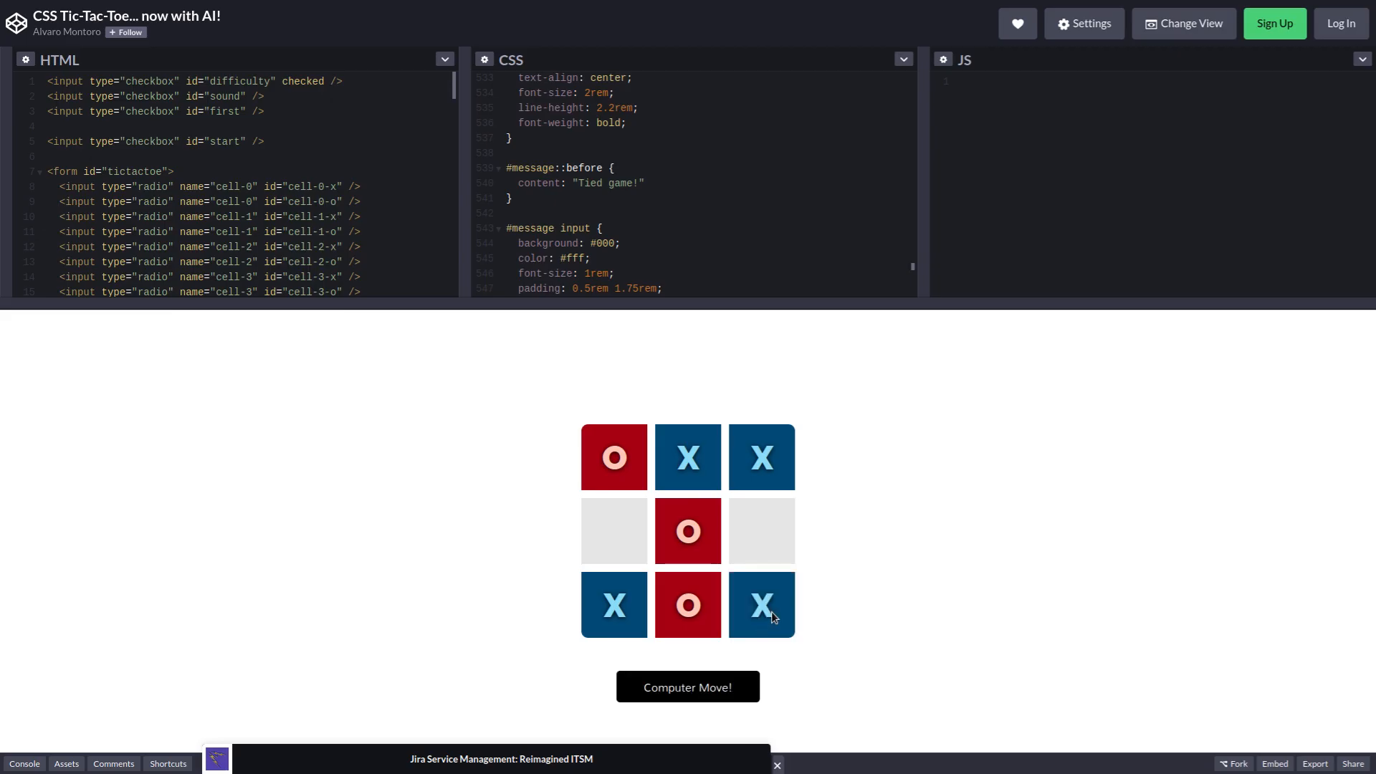
click(614, 531)
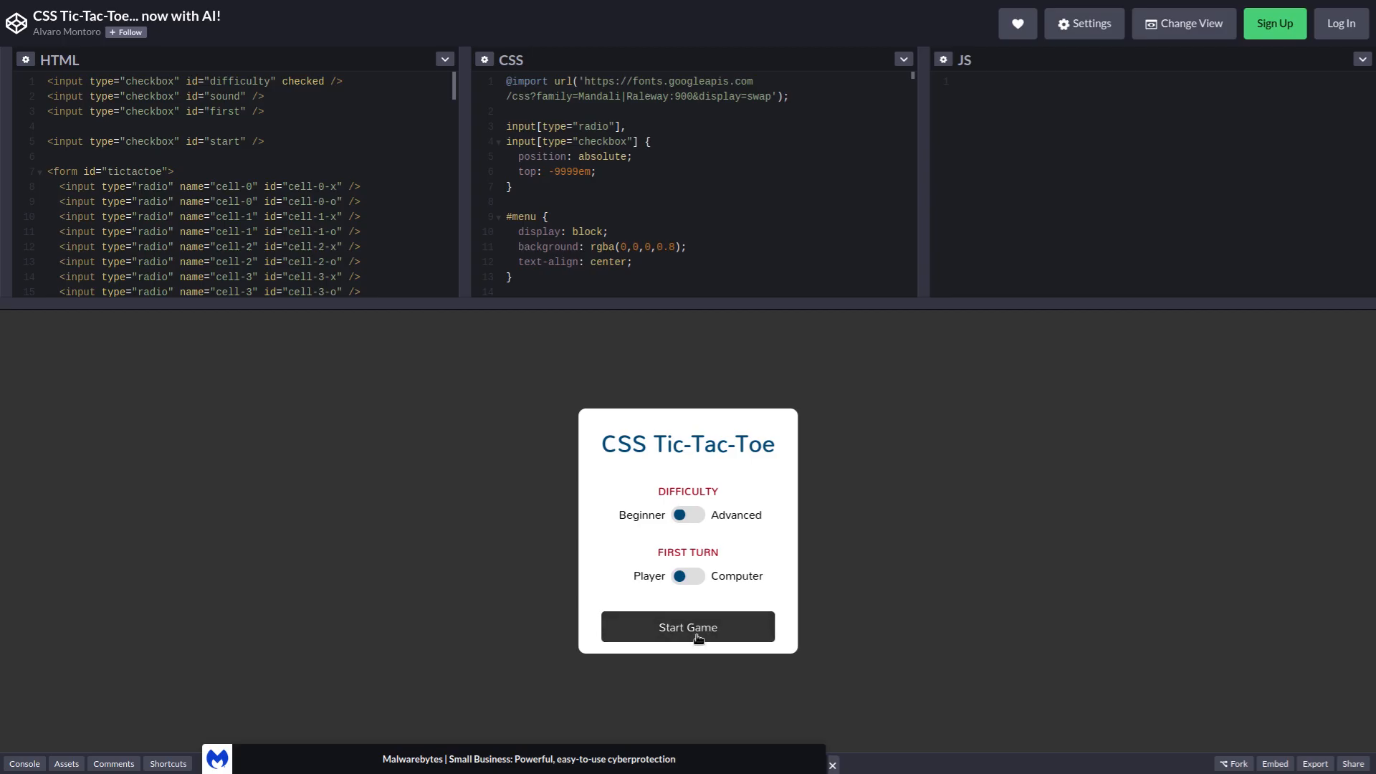
Step: Start a new game, take the top-right square, then the centre to complete the diagonal for 'Player won!'
click(687, 626)
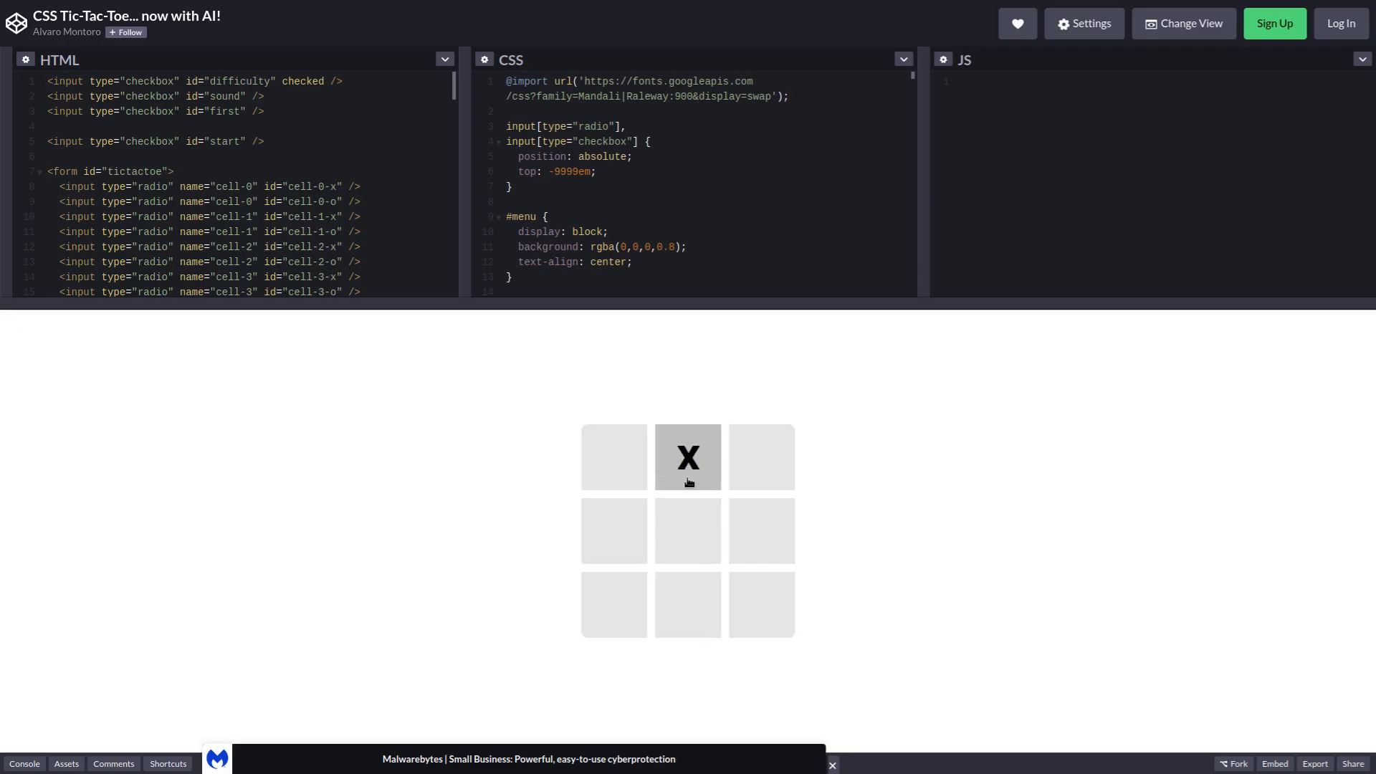
click(761, 455)
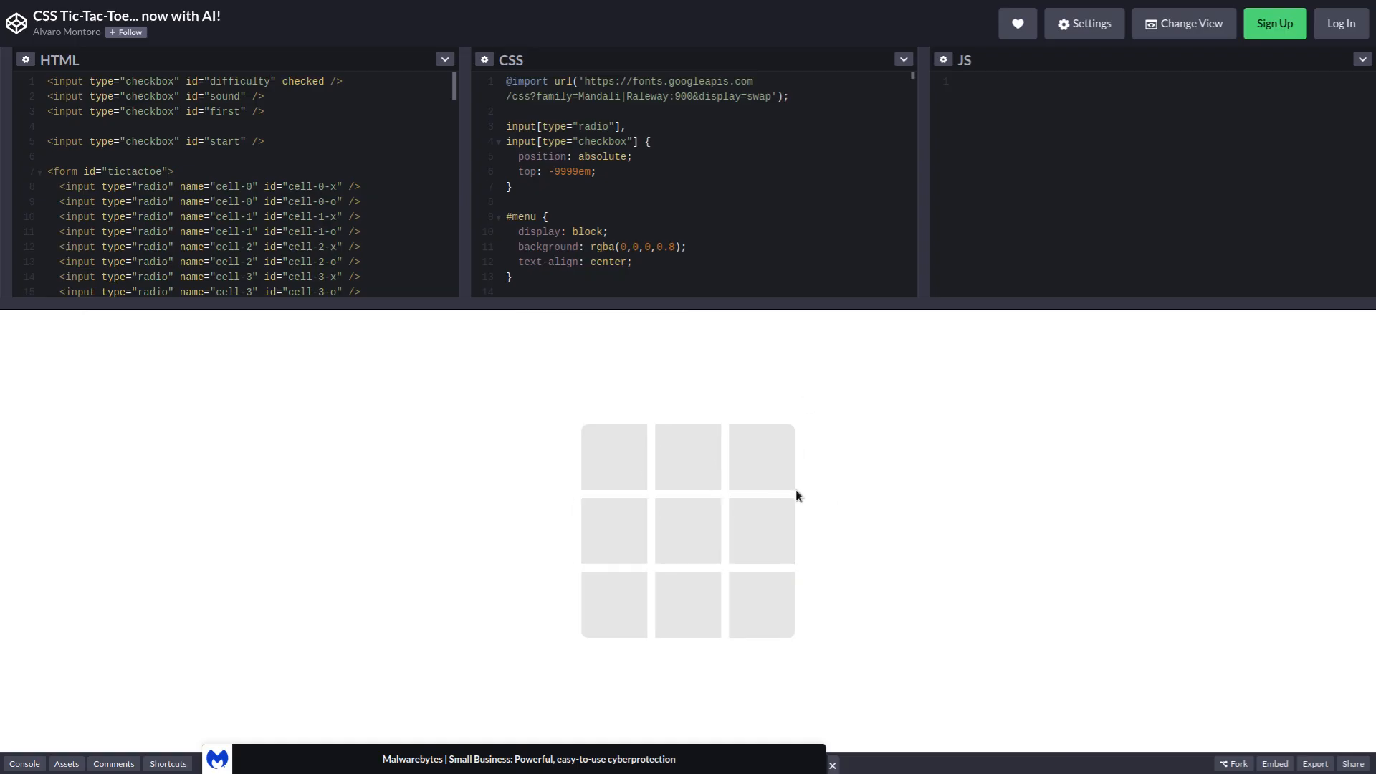
click(762, 458)
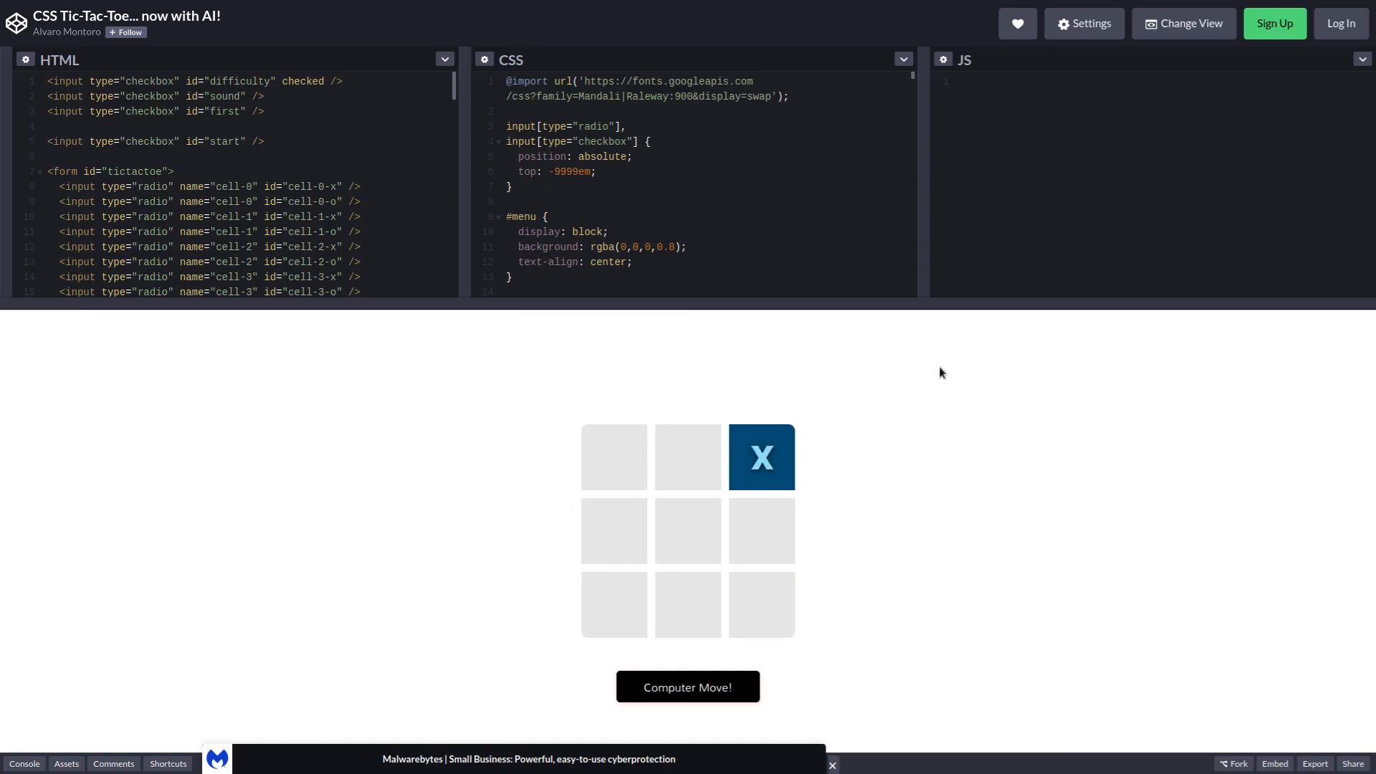
click(687, 530)
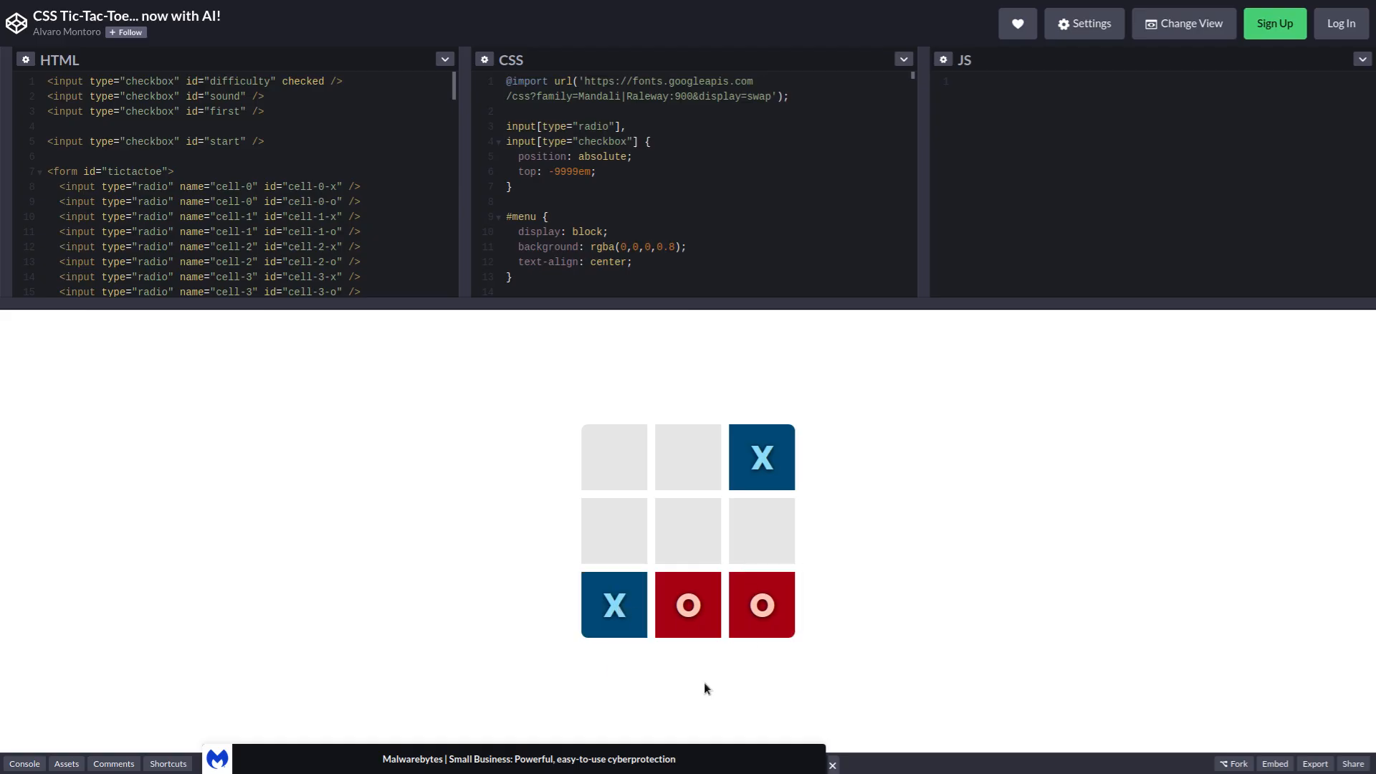
click(686, 531)
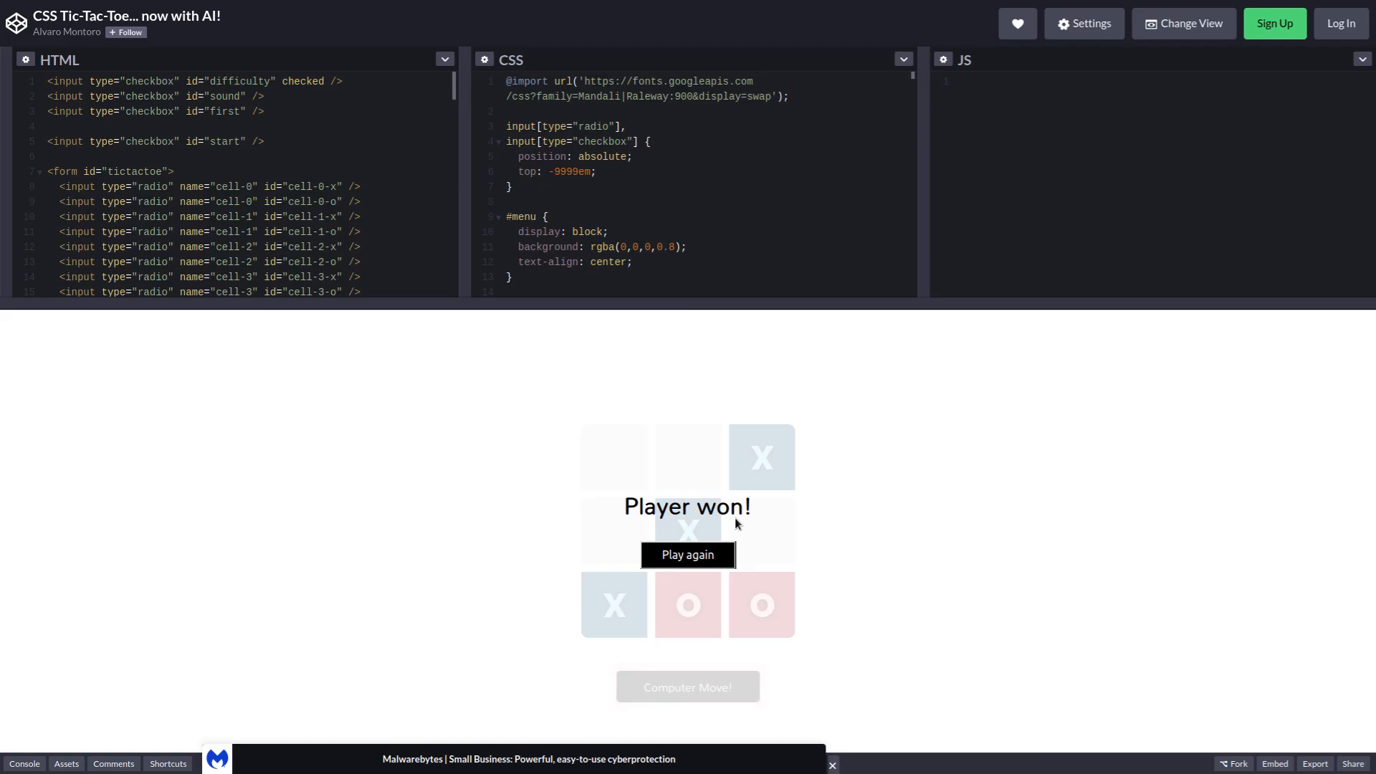
mouse_move(699, 510)
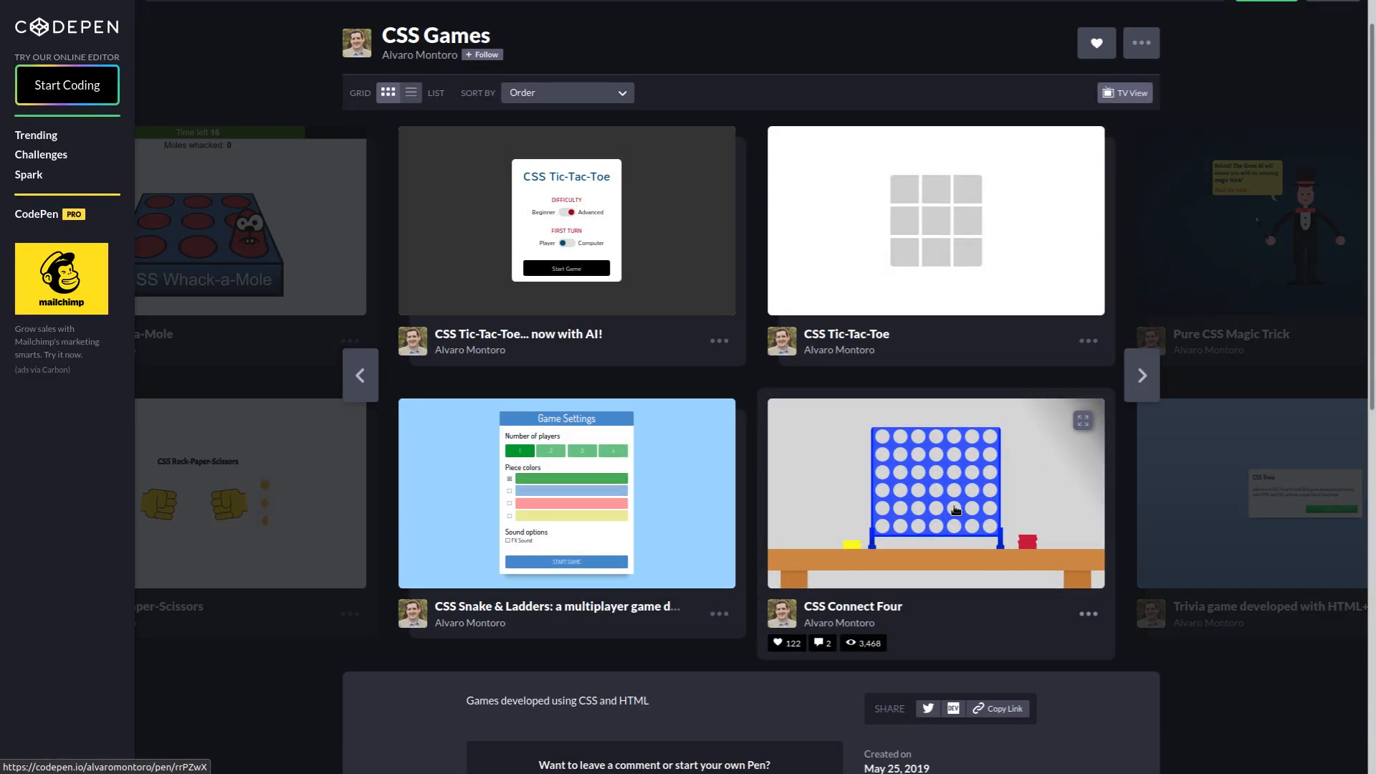
Step: Open the CSS Connect Four pen from the CSS Games collection
click(935, 492)
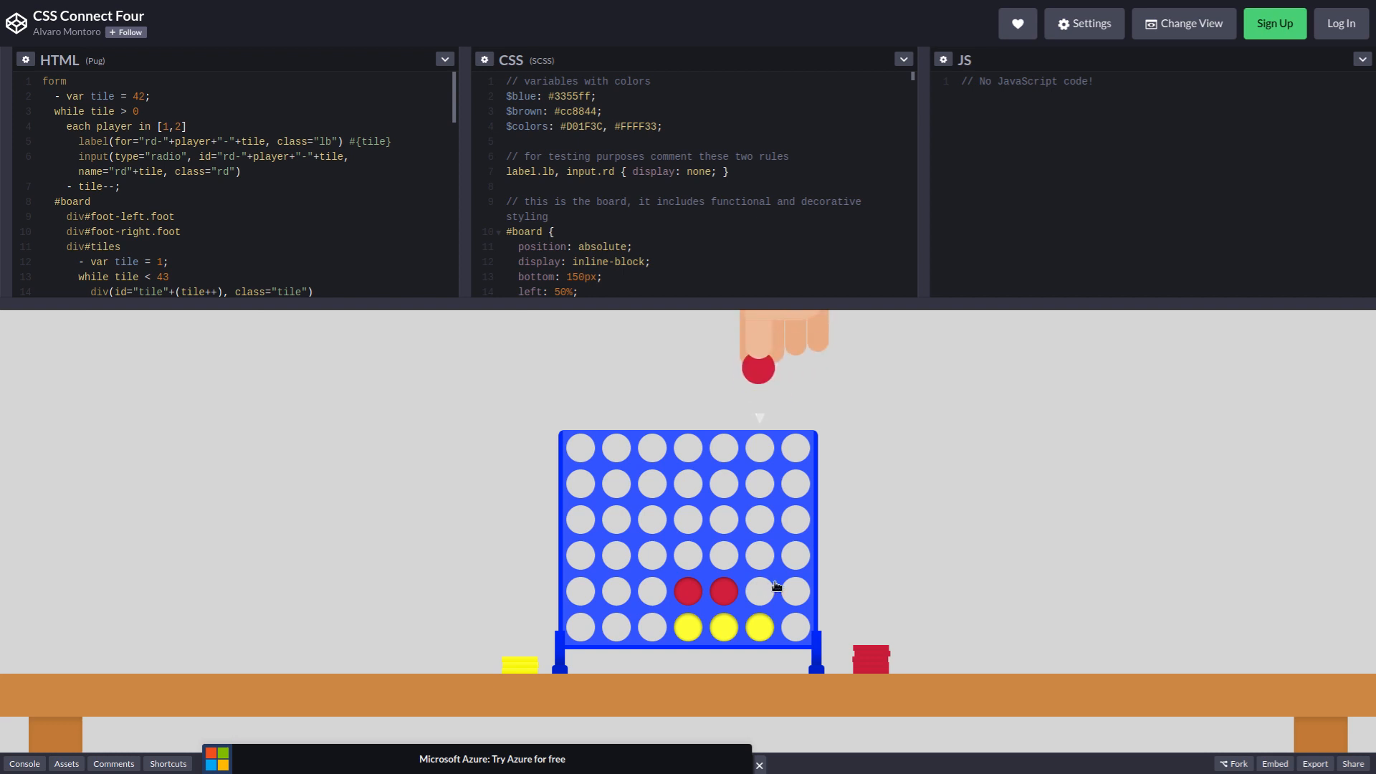
Step: Drop the final disc so four yellow connect on the bottom row and Player 1 wins
click(757, 590)
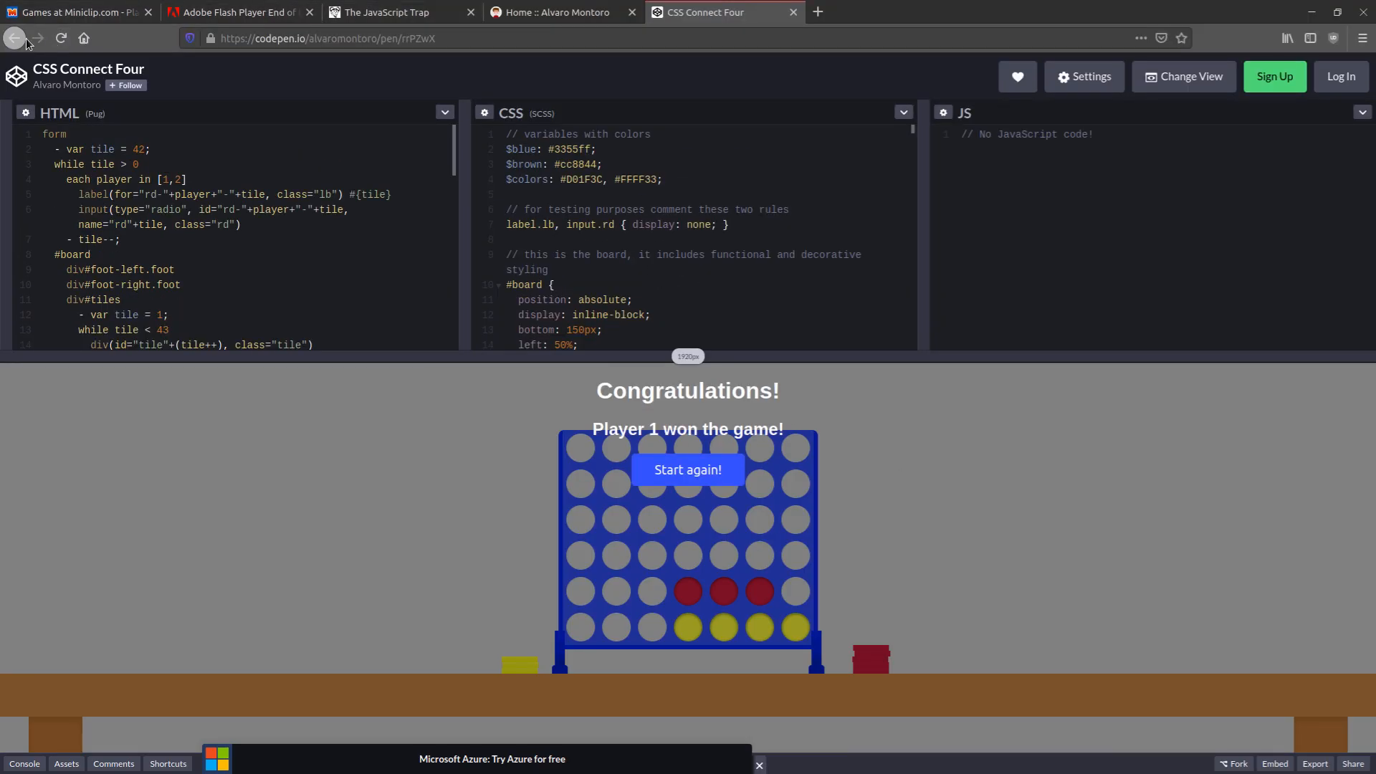
mouse_move(14, 38)
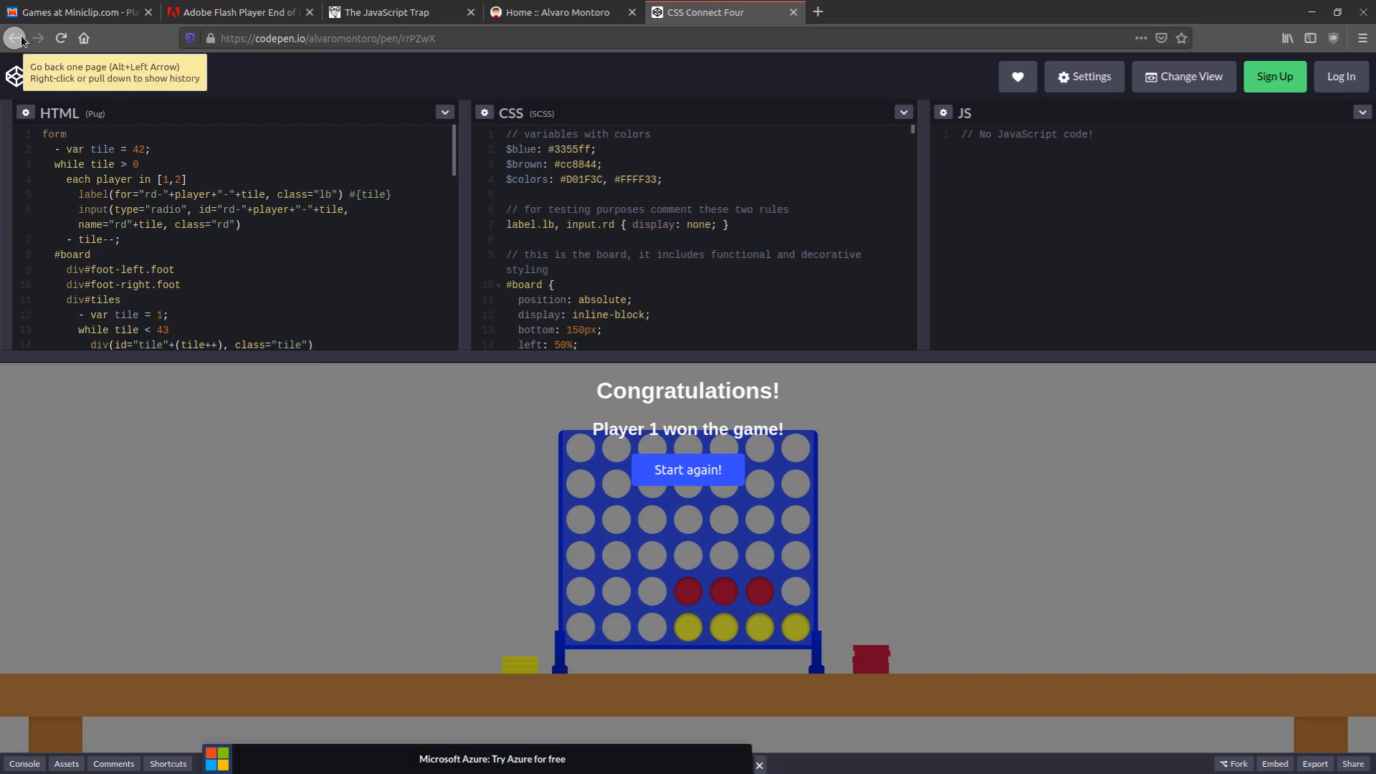